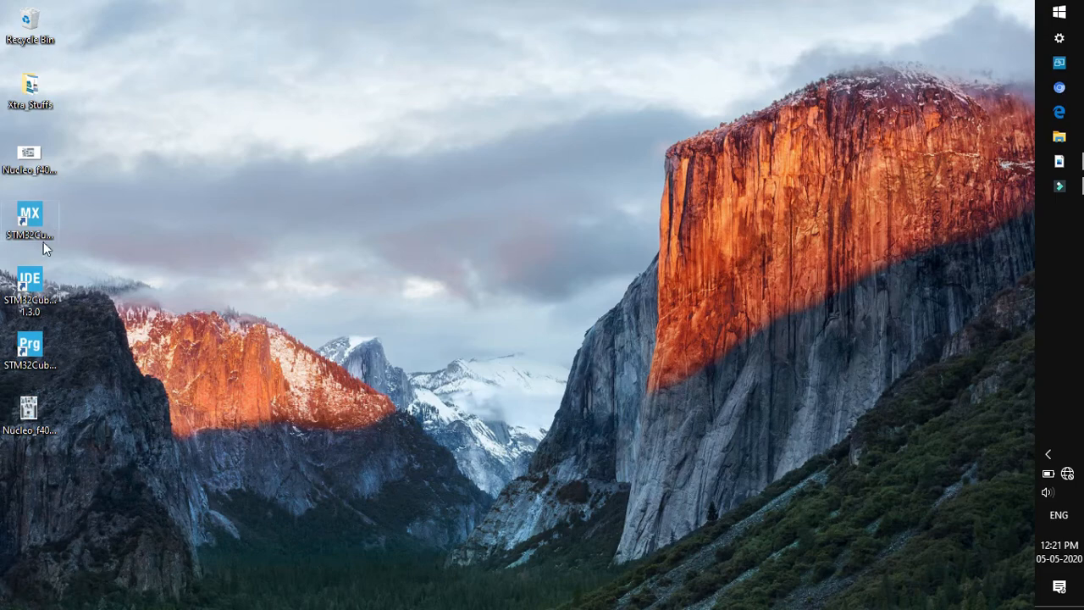
- Launch STM32CubeIDE from the desktop shortcut and reach the Information Center welcome page
double_click(31, 284)
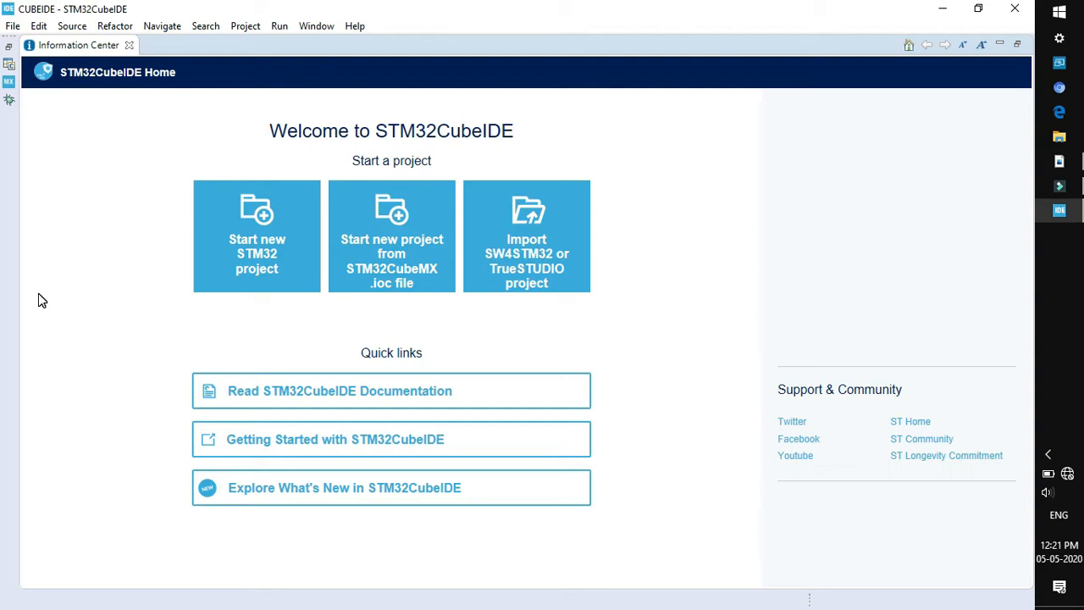
mouse_move(607, 325)
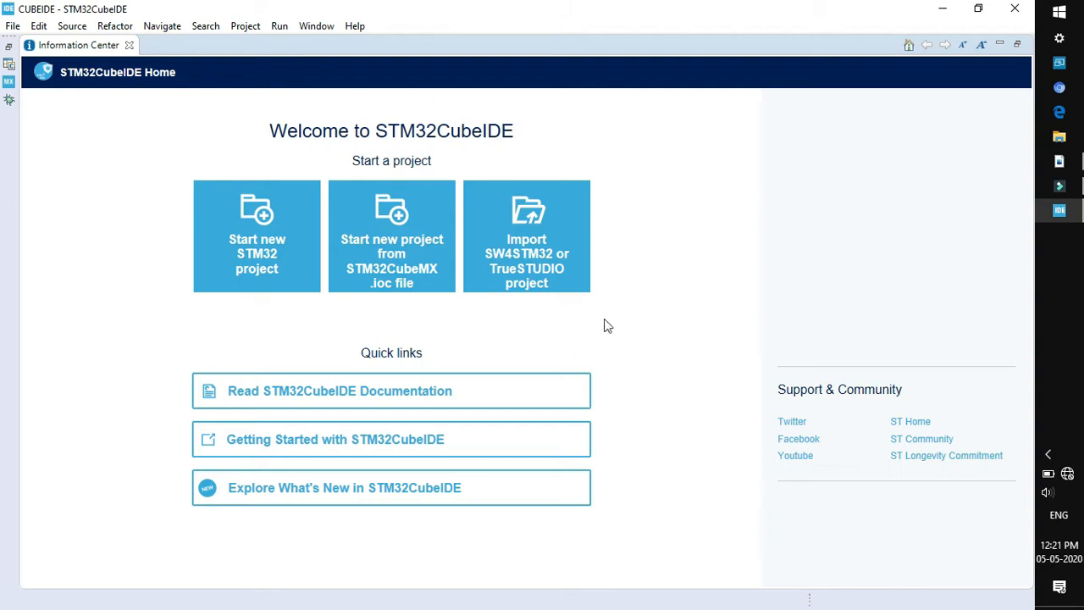
mouse_move(271, 289)
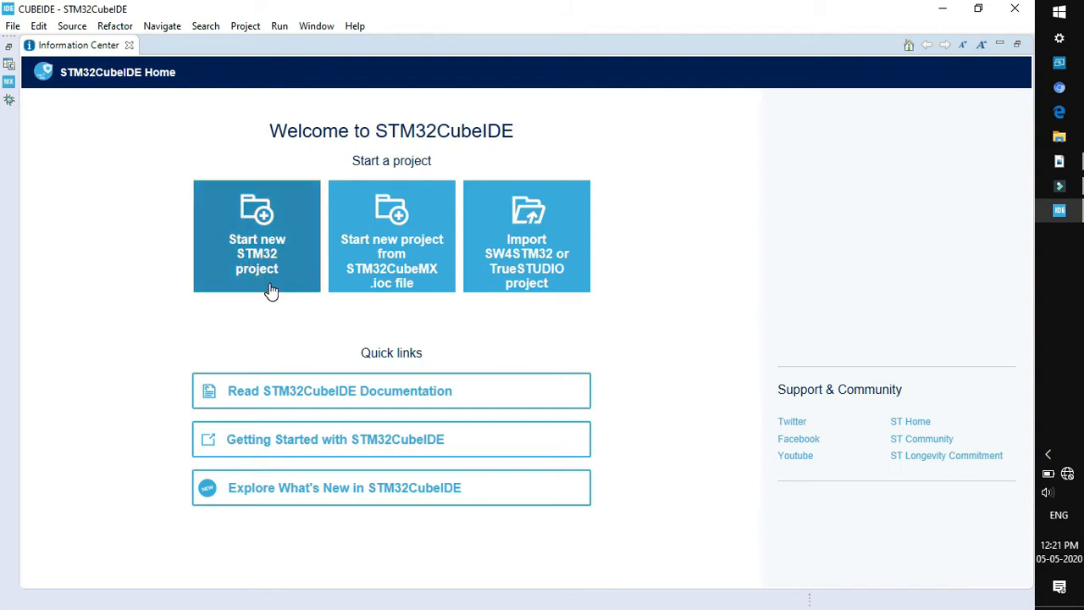
mouse_move(391, 296)
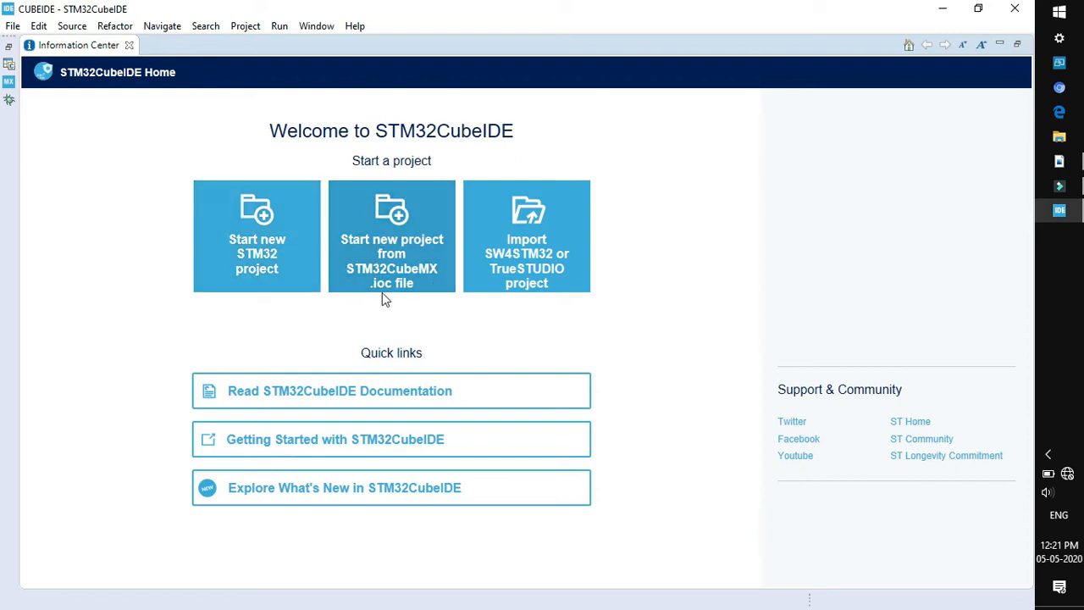
mouse_move(495, 271)
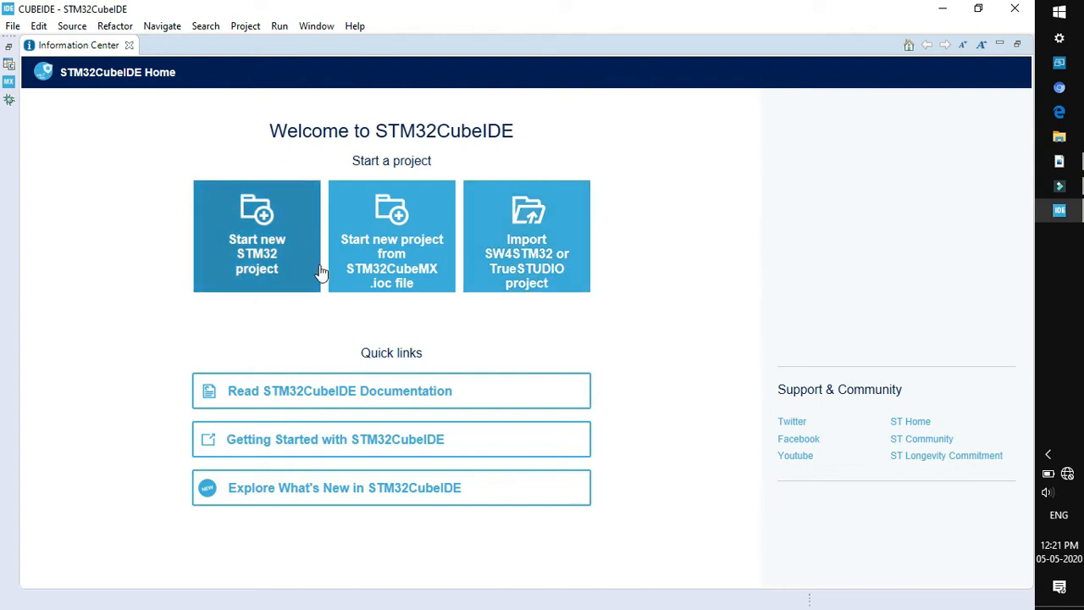
mouse_move(241, 218)
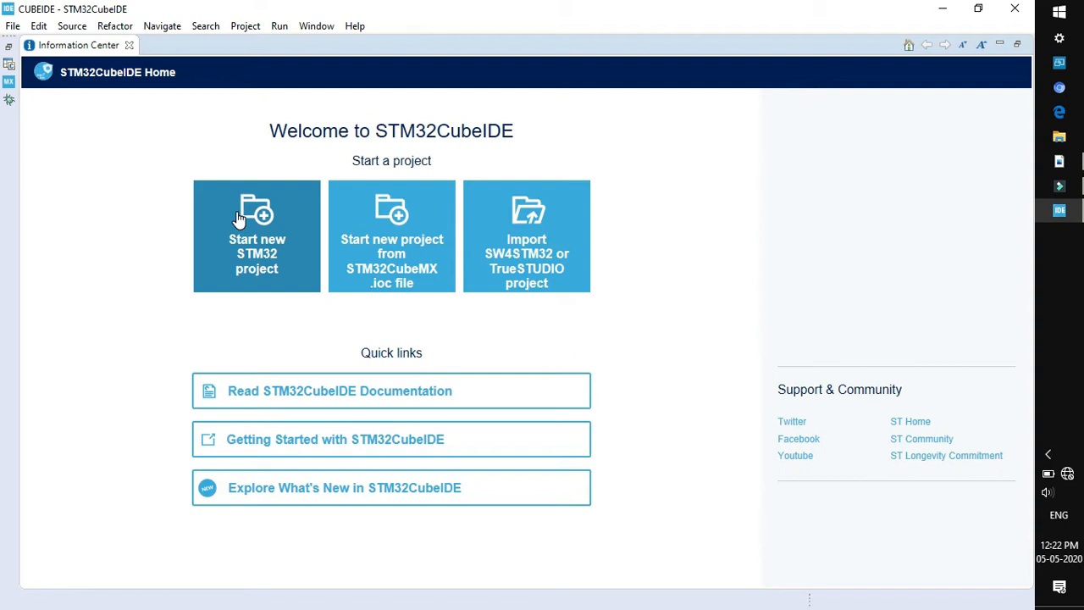
mouse_move(391, 271)
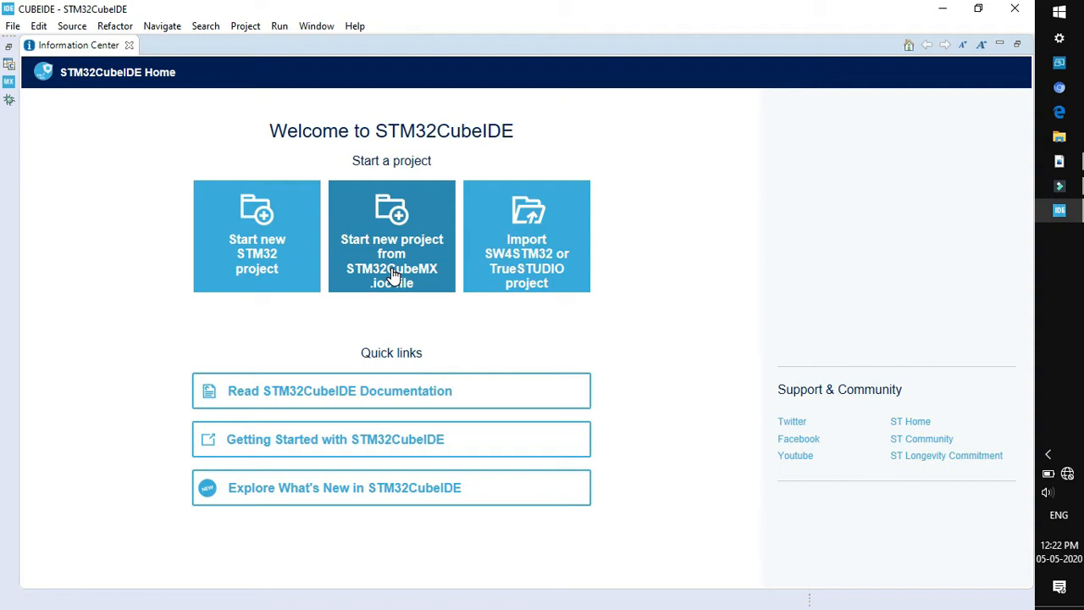
mouse_move(352, 210)
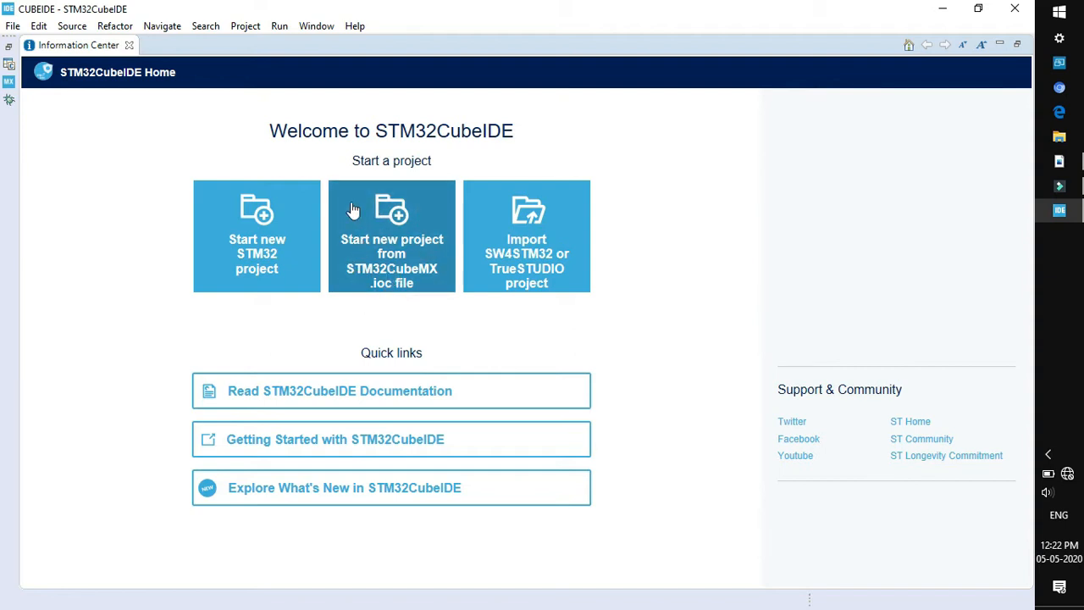
mouse_move(381, 250)
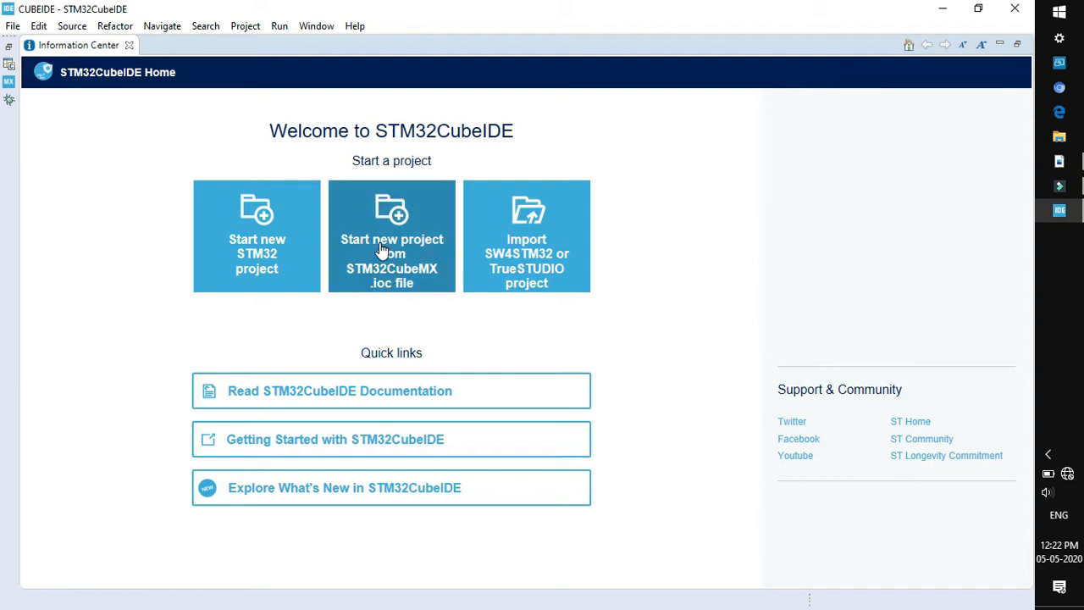
mouse_move(508, 236)
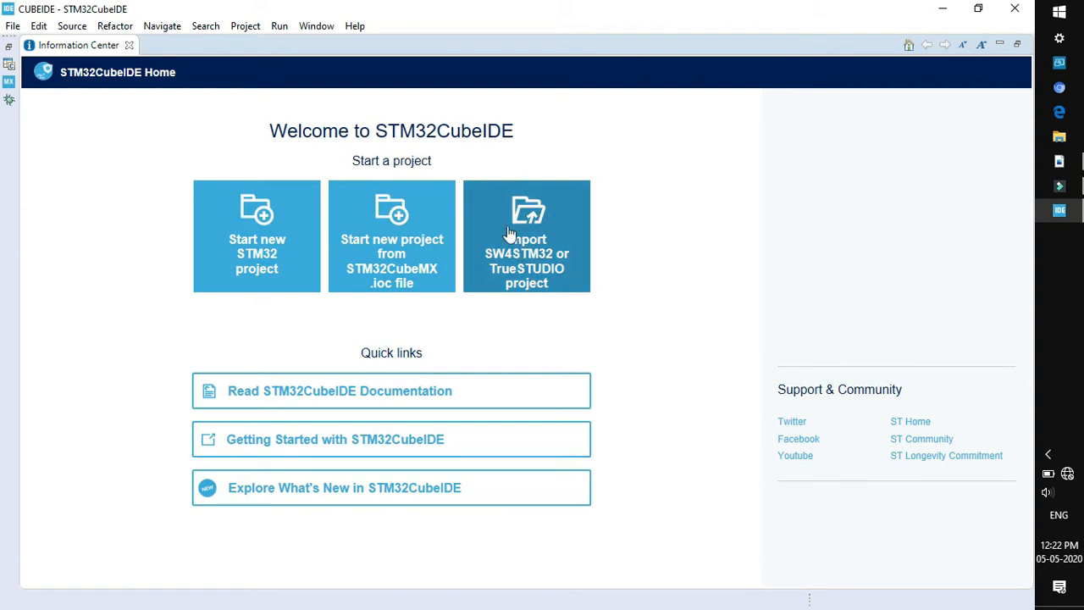
mouse_move(511, 278)
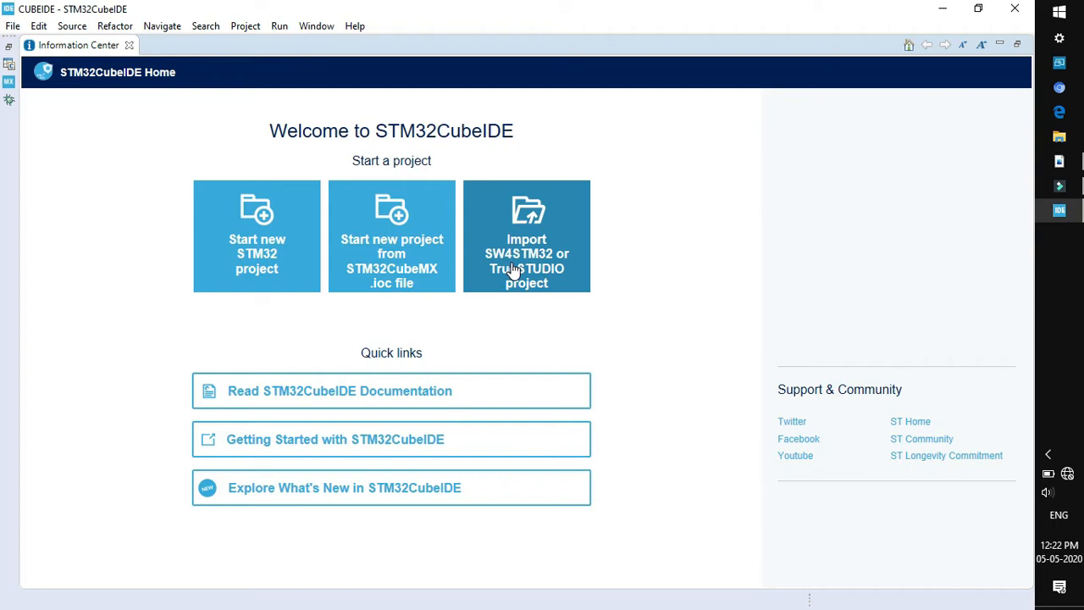
mouse_move(476, 260)
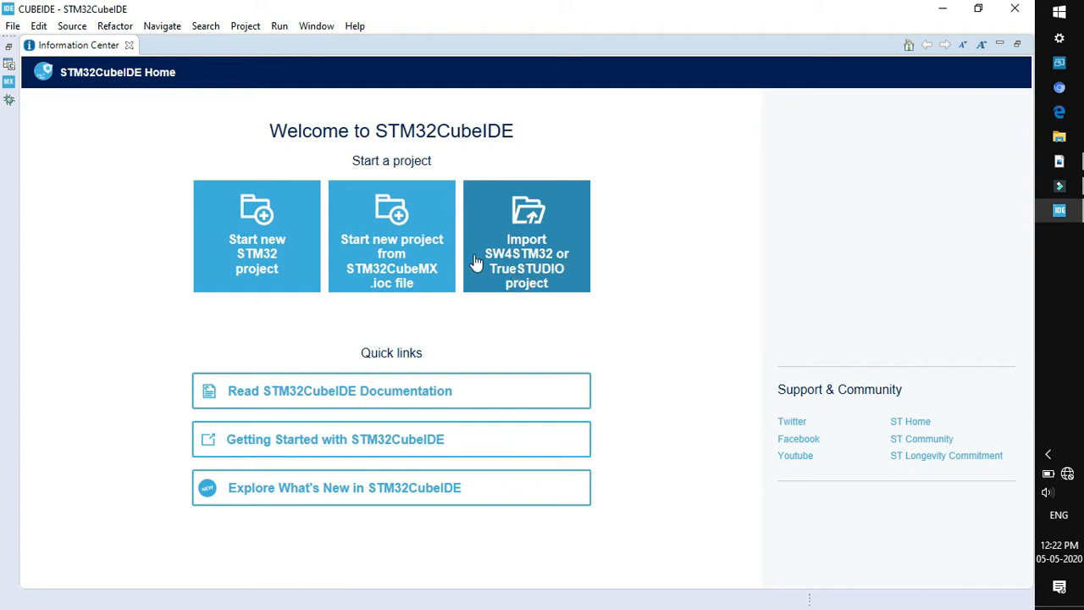
mouse_move(538, 279)
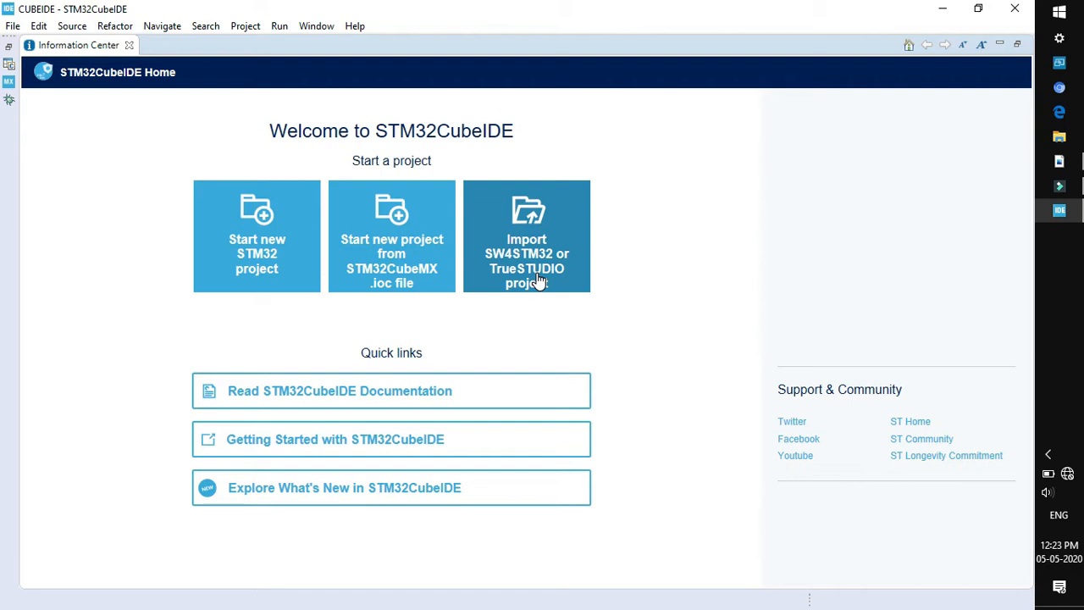
mouse_move(272, 249)
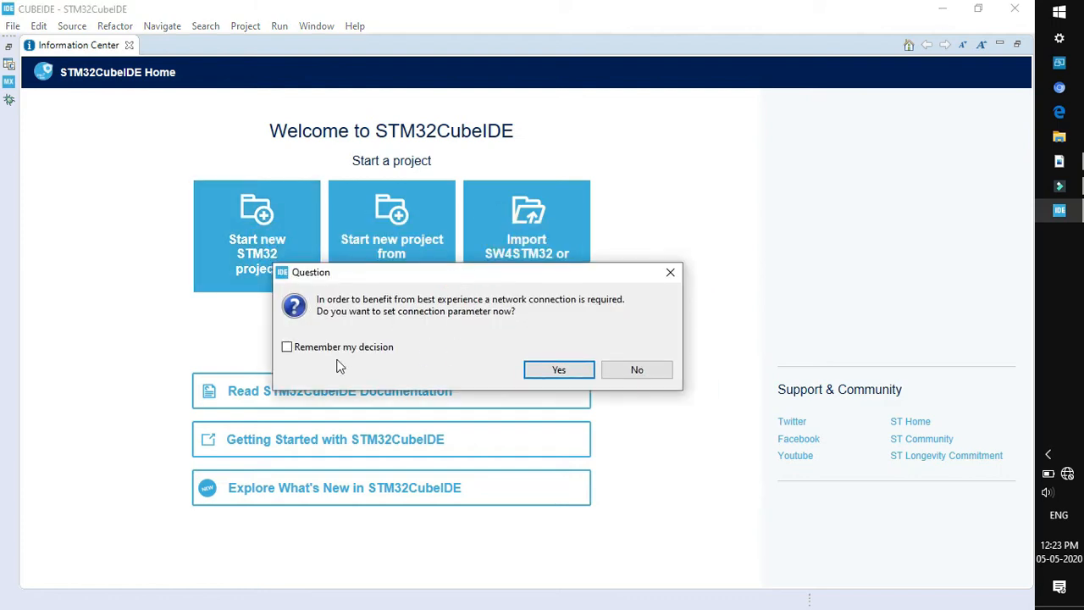
- Continue past the network prompt and search the Board Selector for Nucleo-F4 to find NUCLEO-F401RE
click(636, 369)
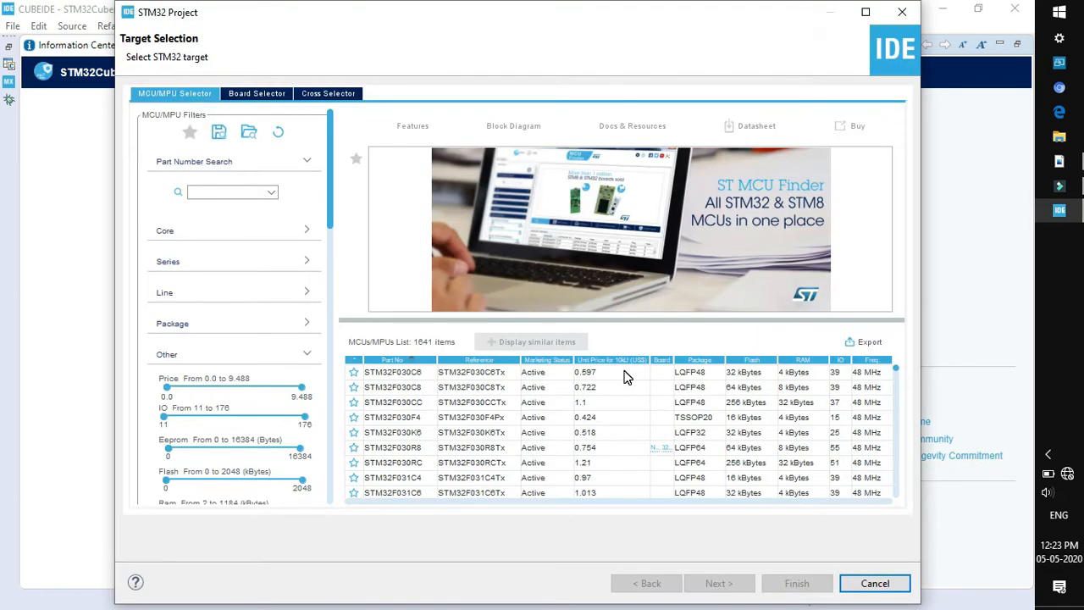
mouse_move(630, 374)
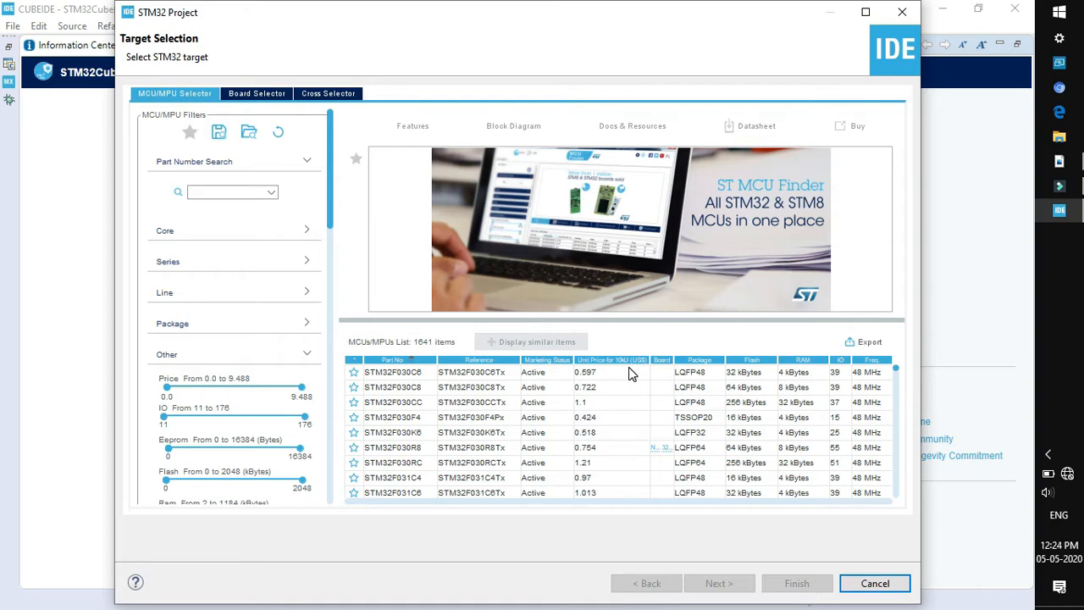
click(257, 93)
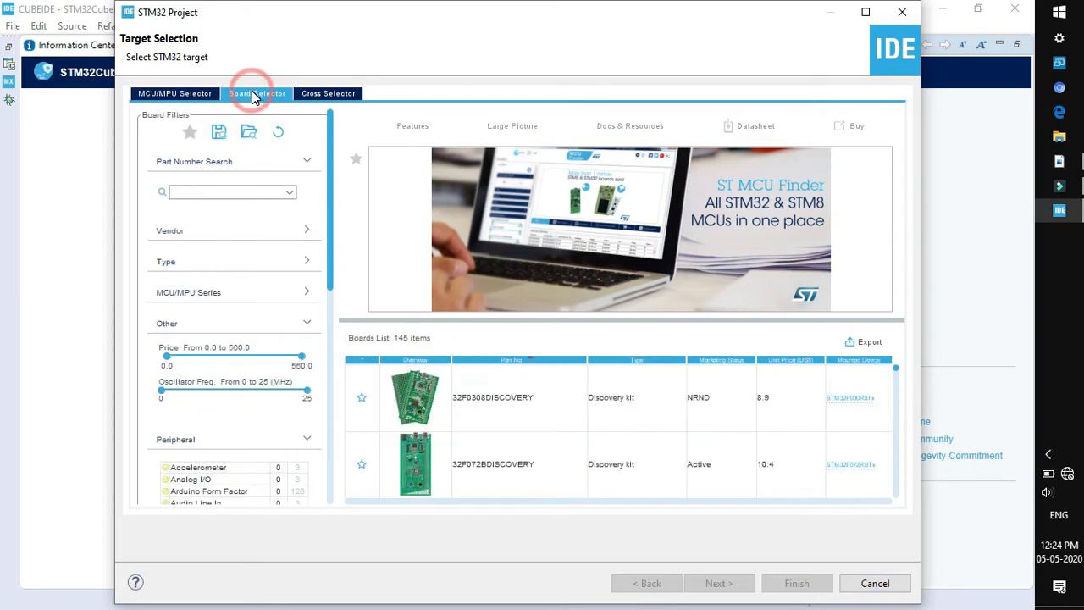
click(258, 93)
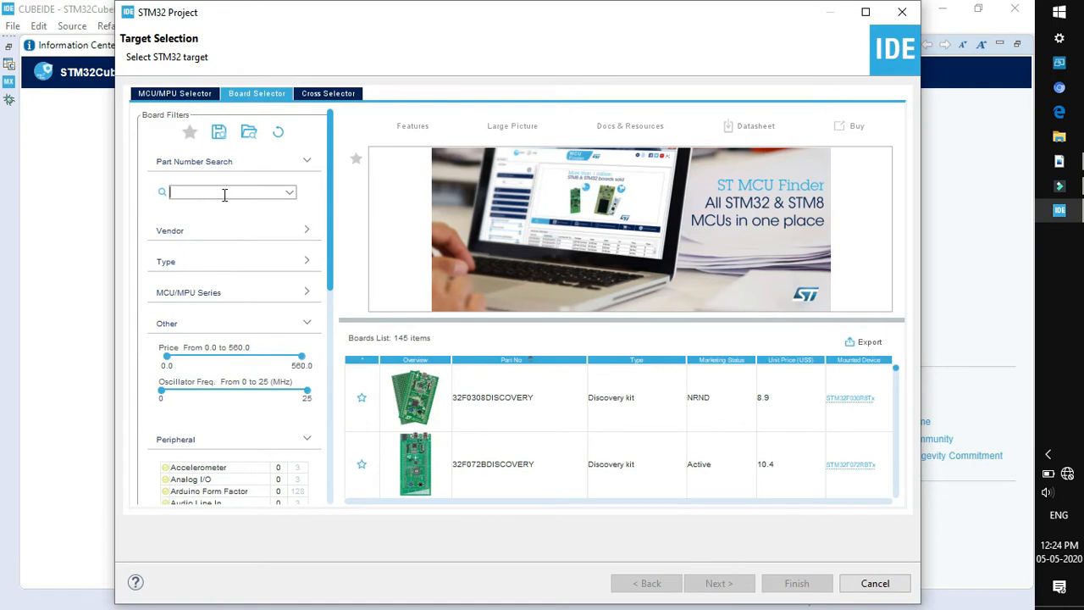
text(Nucleo-F401re)
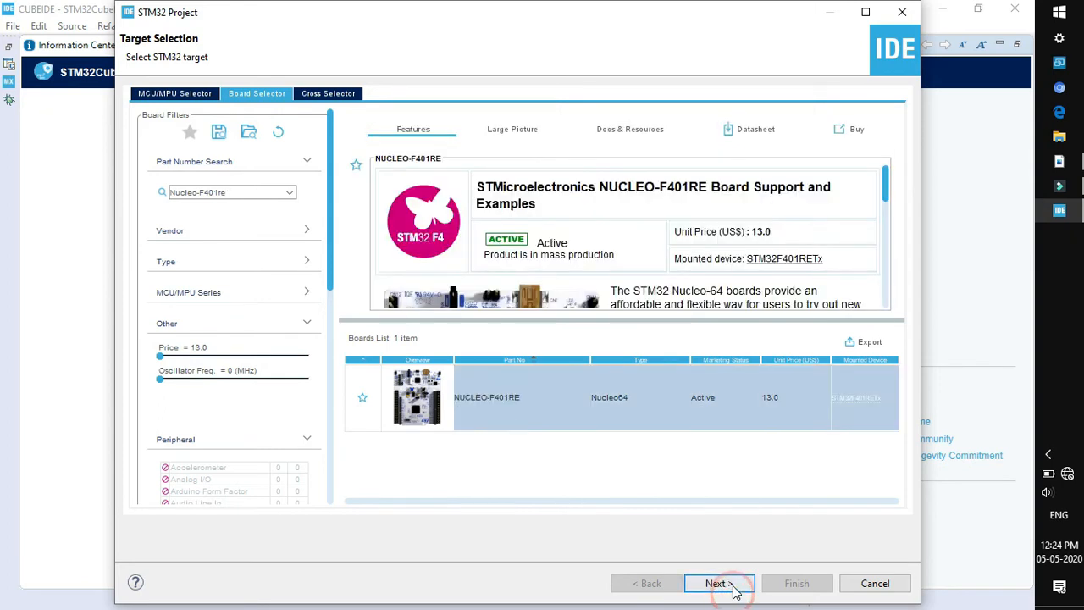
- Name the project User_LED in the default location as a C executable STM32Cube project and finish
click(717, 582)
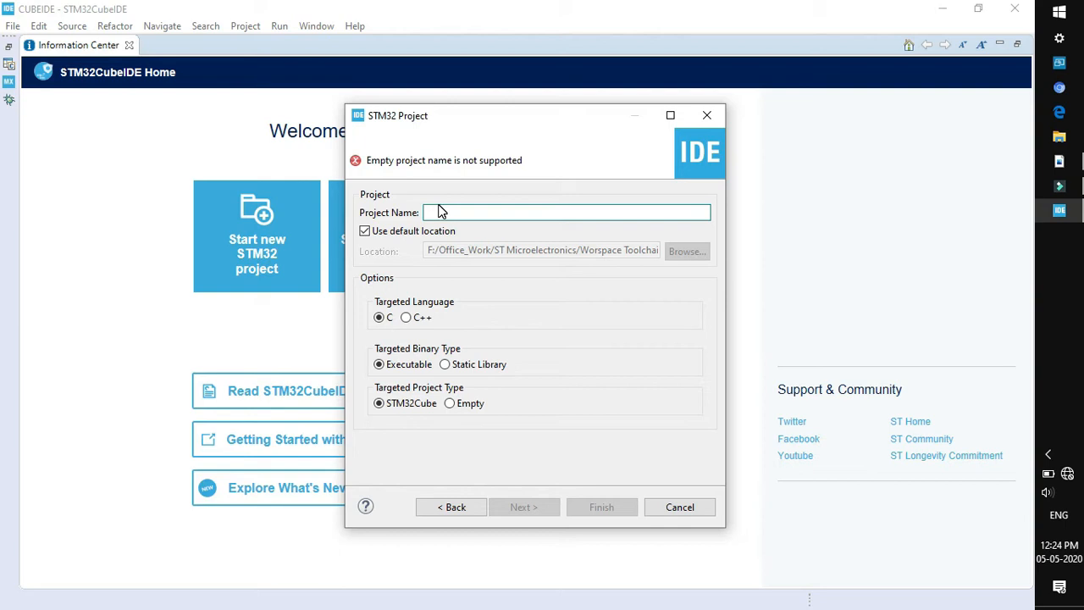
text(User_LeD)
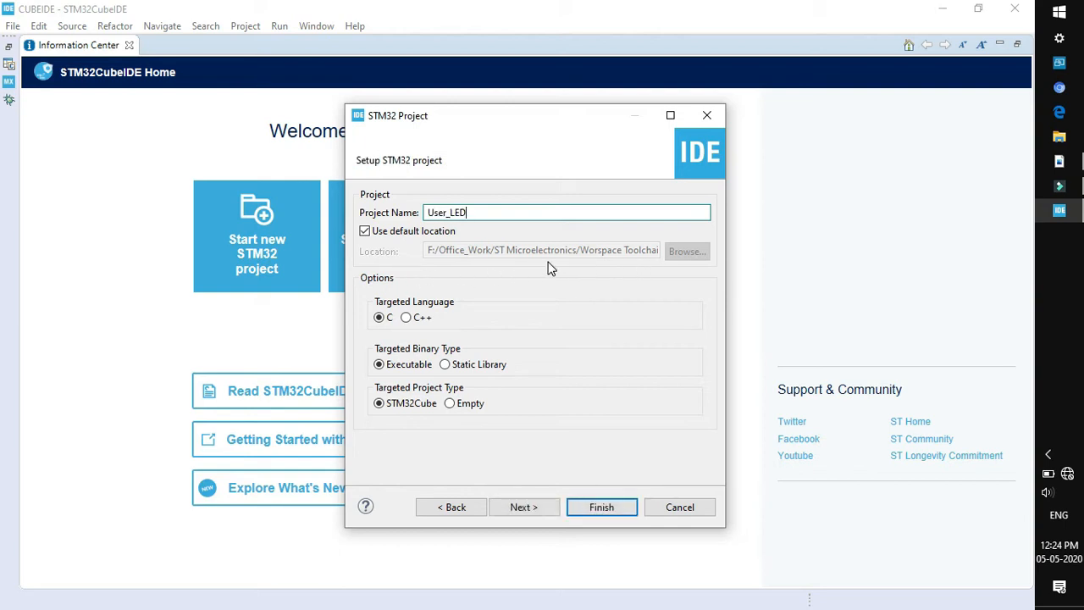
mouse_move(501, 244)
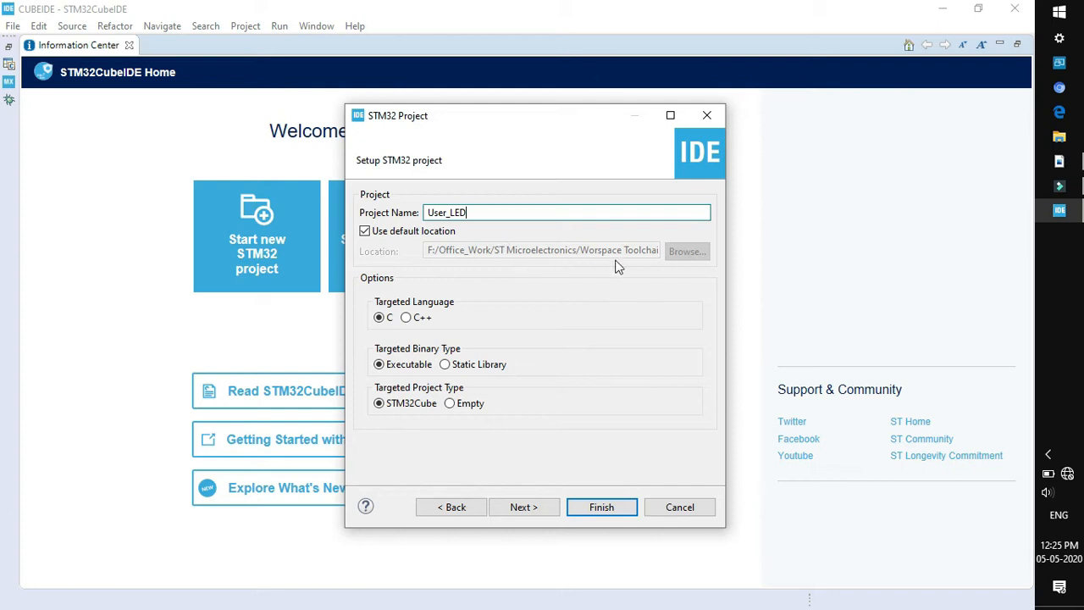
mouse_move(427, 271)
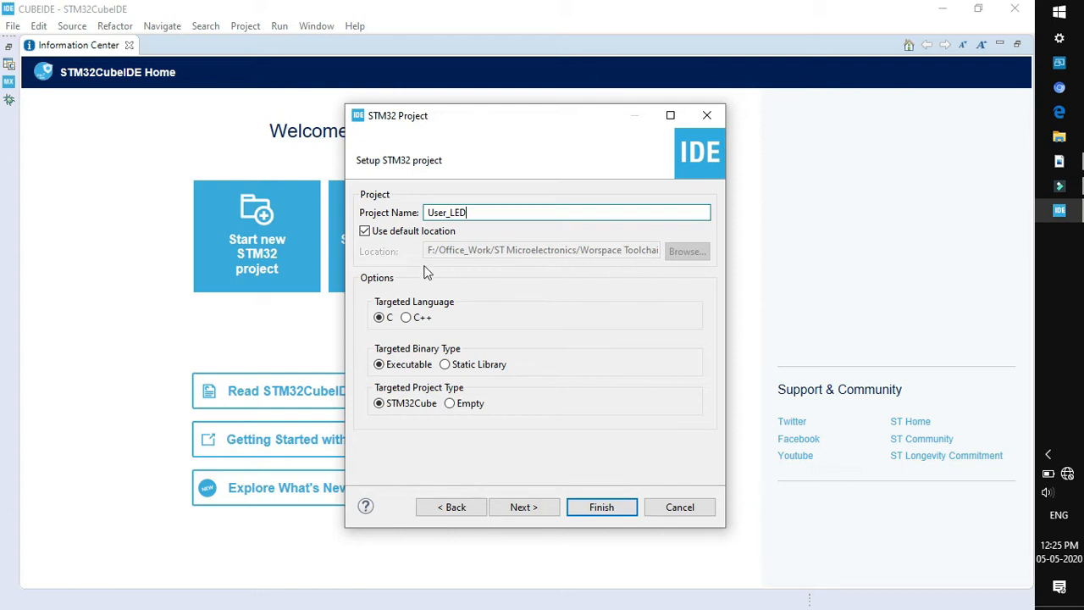
click(364, 230)
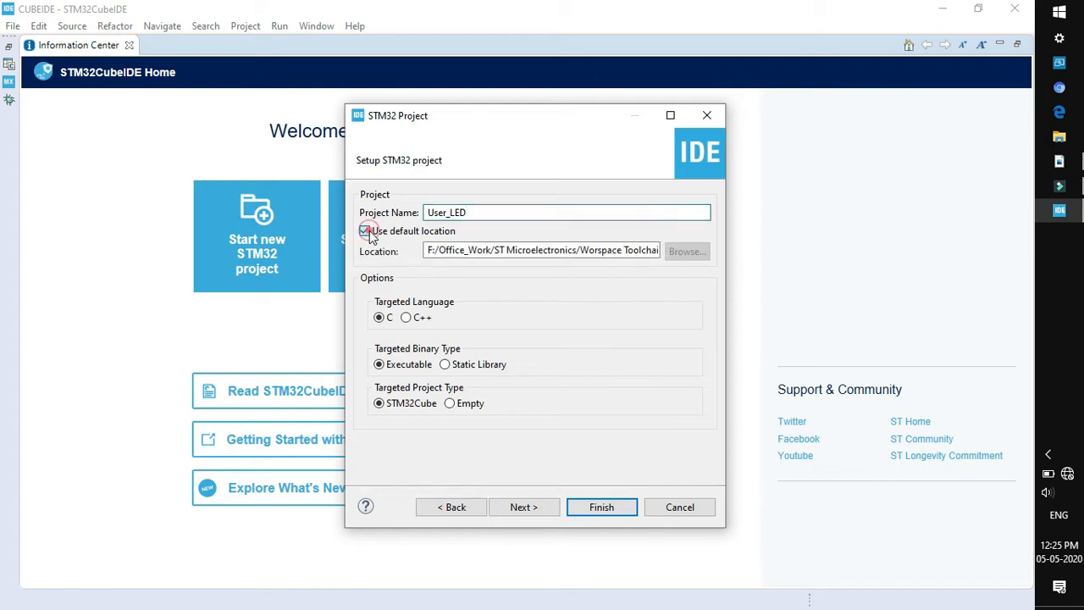
click(366, 231)
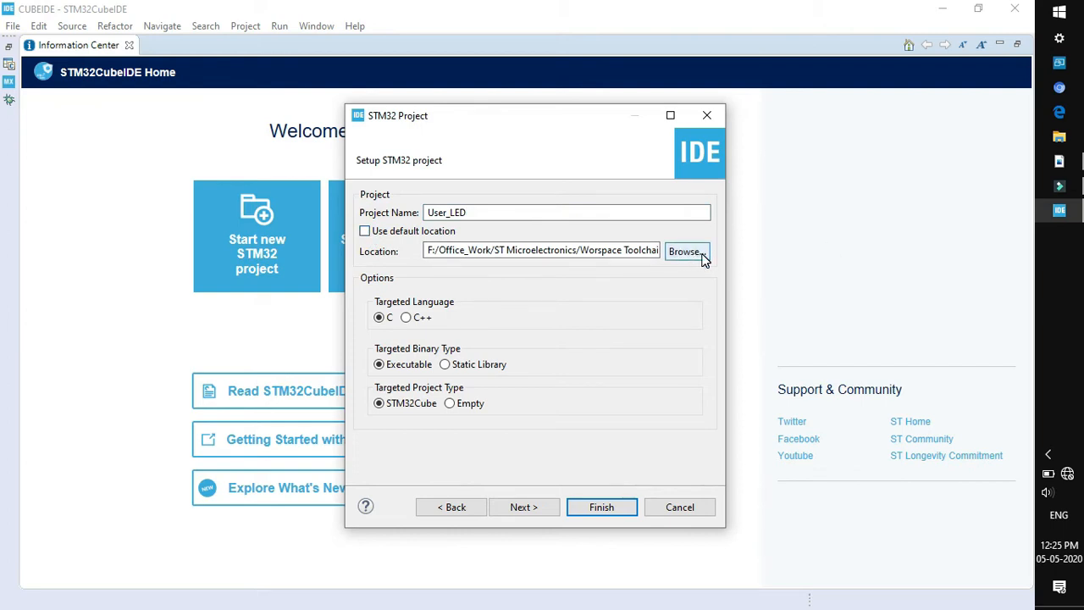
click(364, 230)
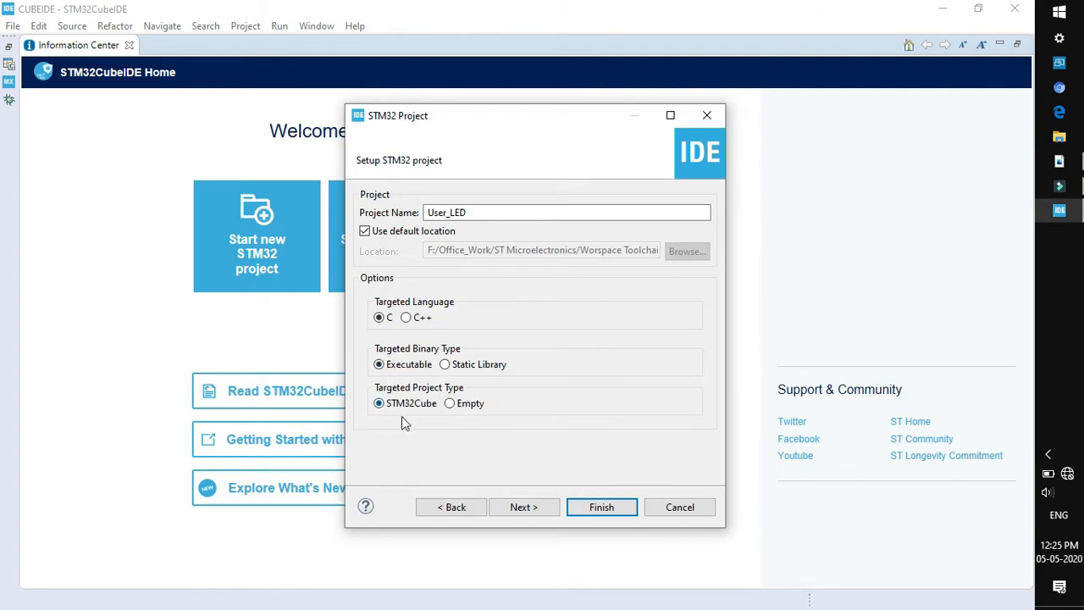
click(601, 506)
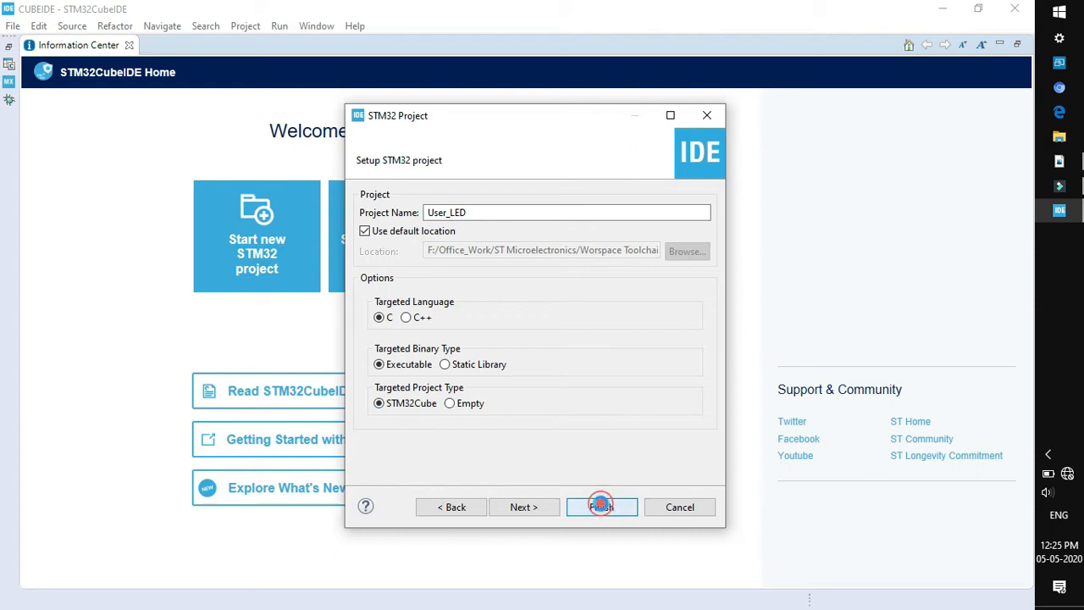
click(601, 506)
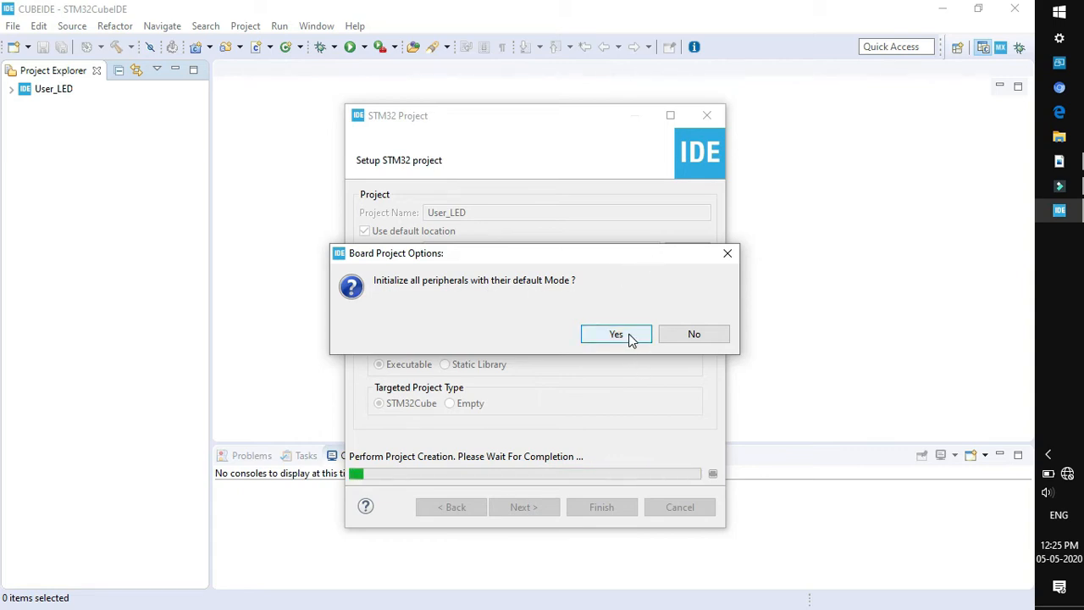
- Initialize all peripherals in their default modes to open the STM32F401RETx pinout
click(616, 332)
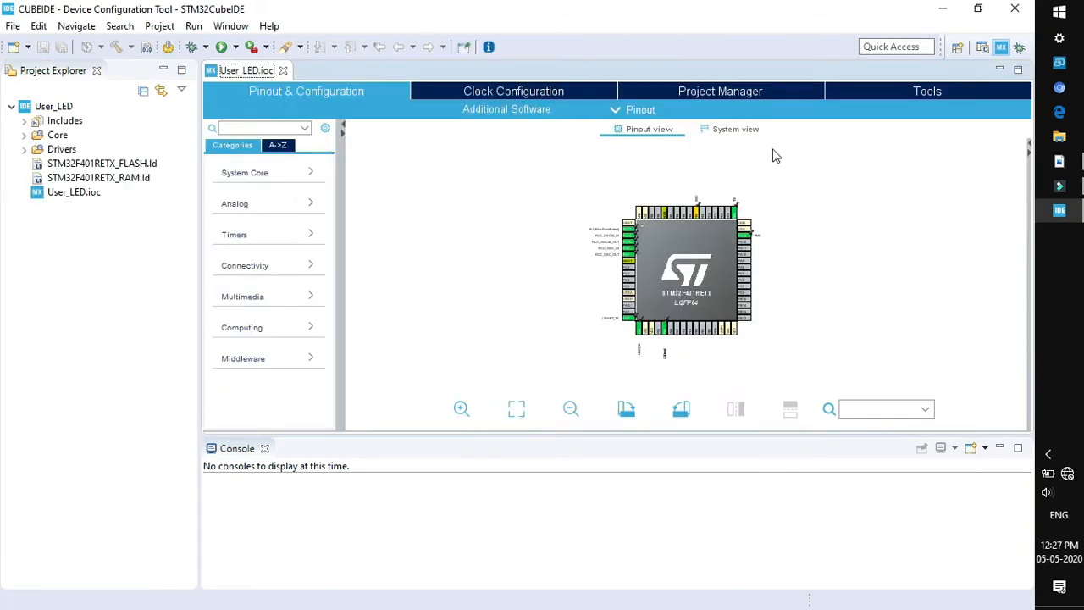
mouse_move(569, 251)
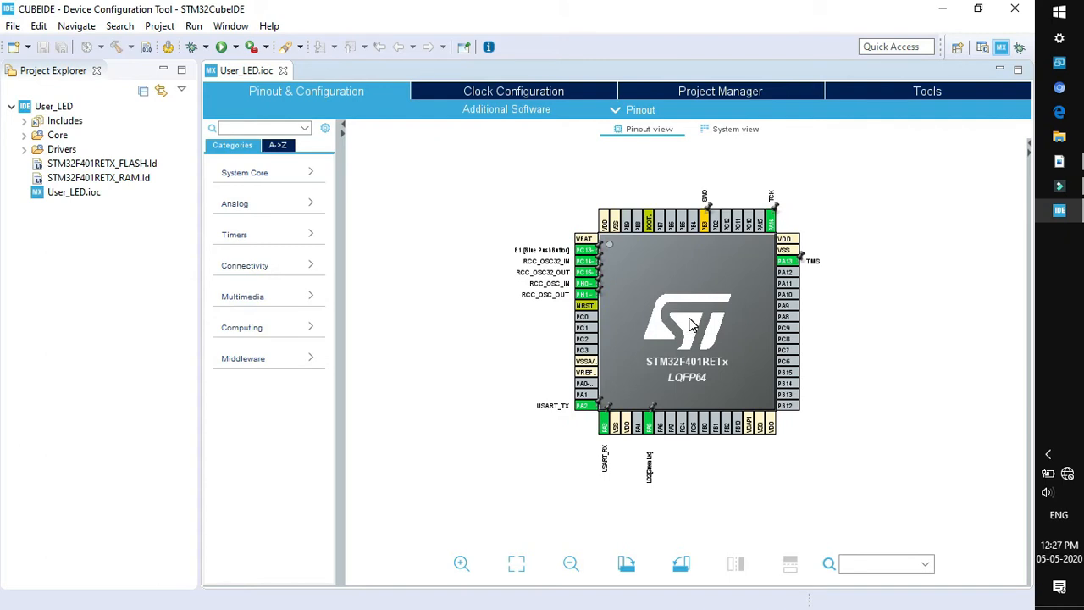
mouse_move(563, 342)
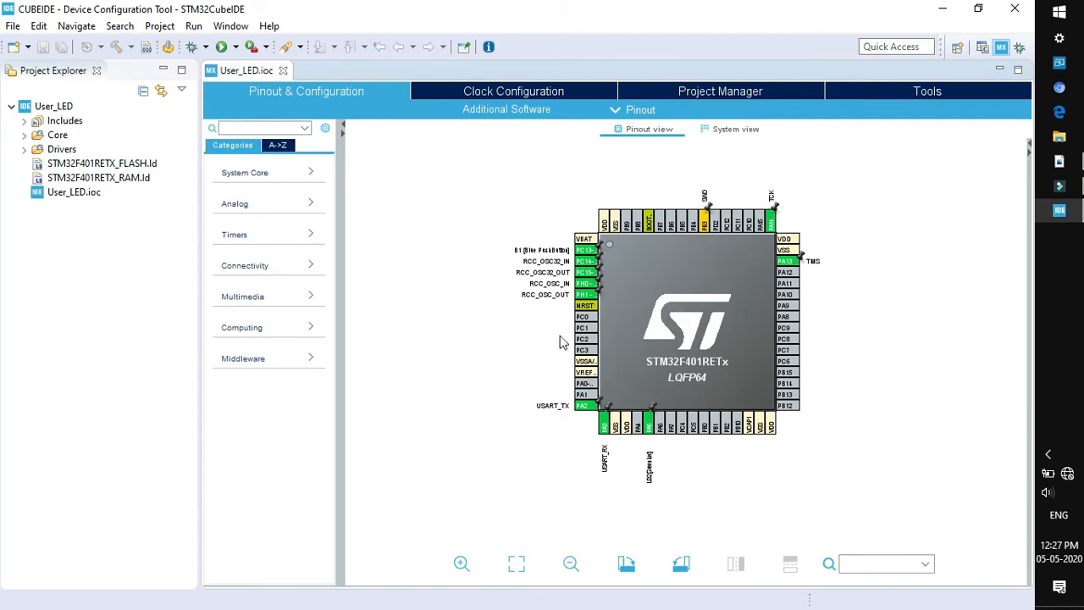
mouse_move(657, 175)
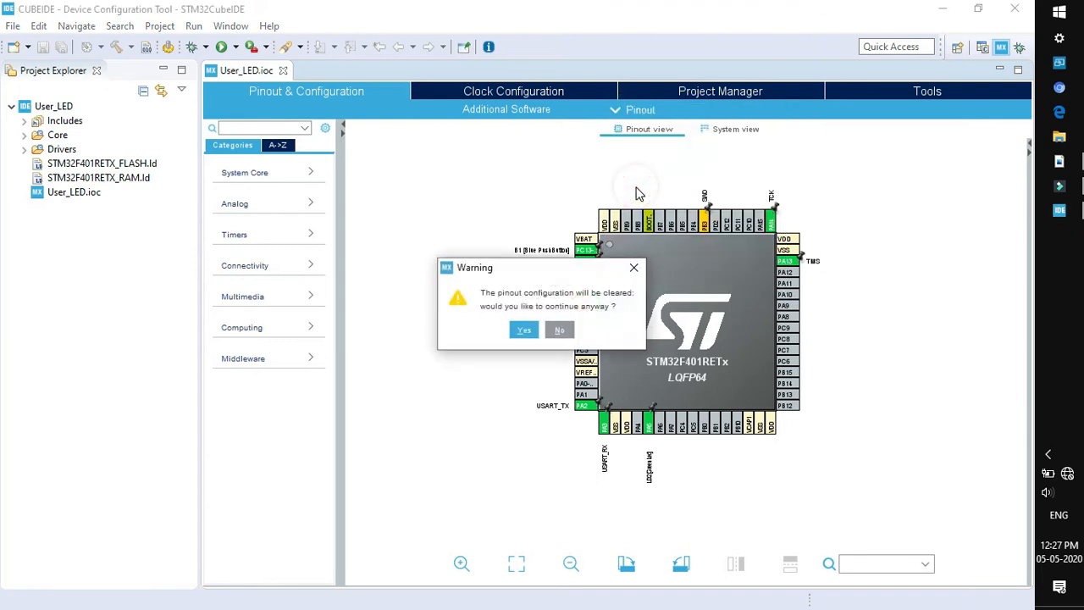
- Clear the existing pinout and configure pin PA5 as GPIO_Output
click(523, 329)
text(PA5)
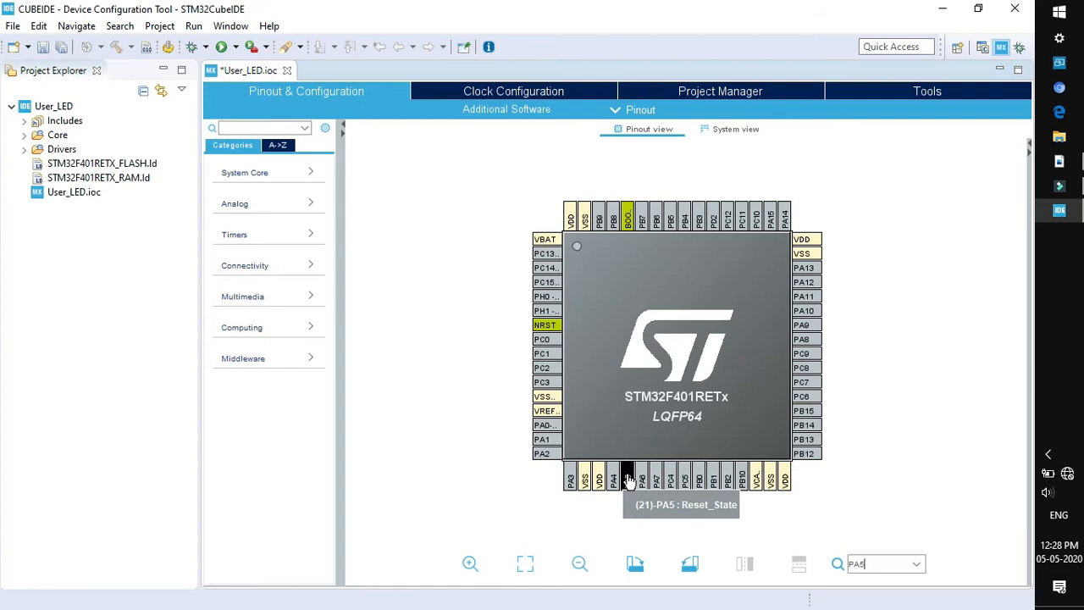
click(626, 477)
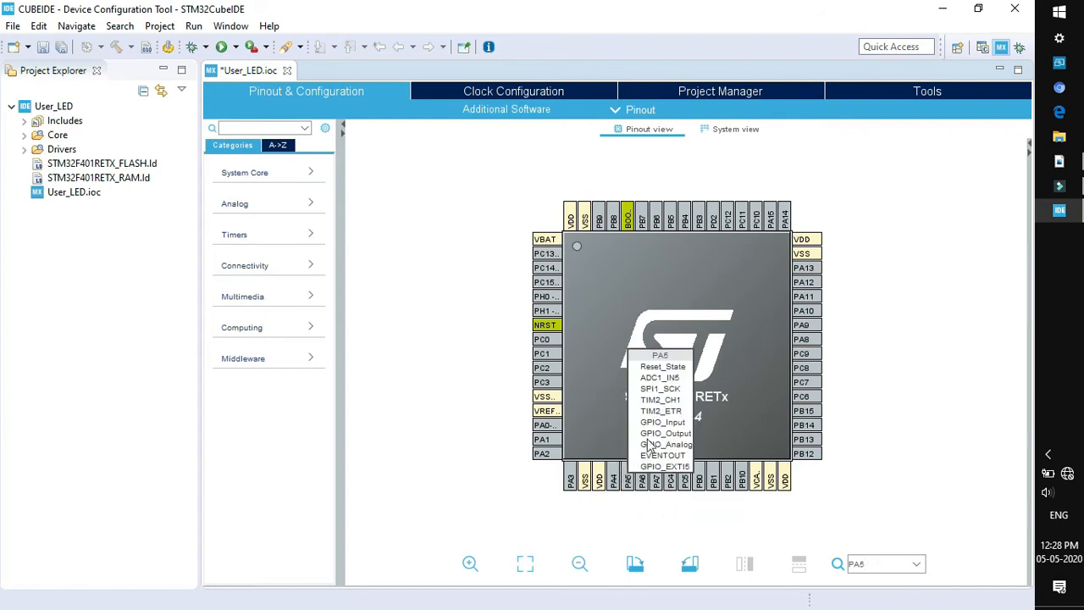
click(662, 422)
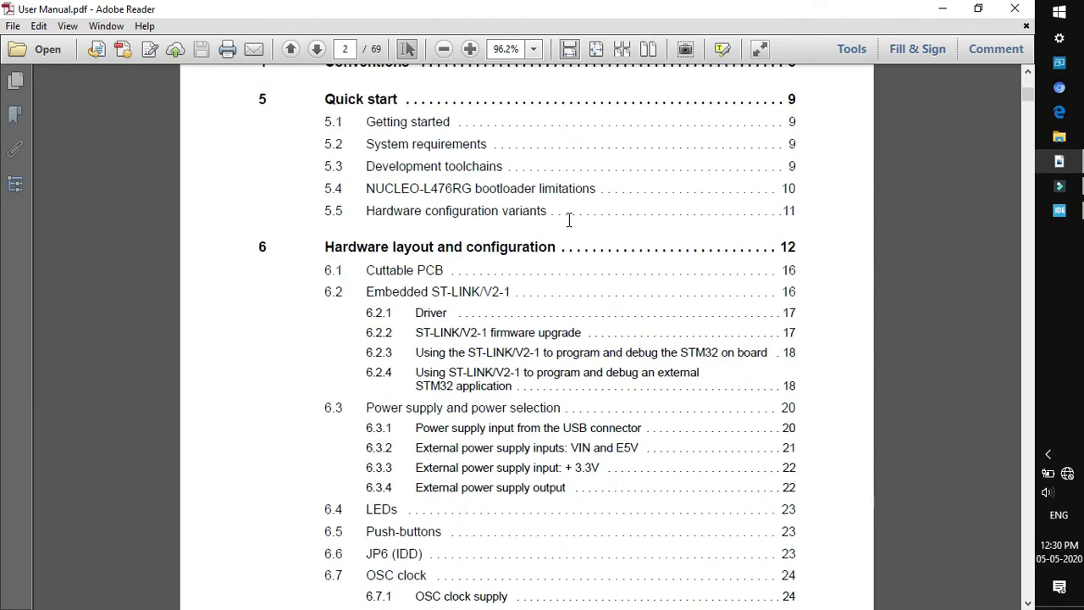
- Navigate the board manual to the Push-buttons section showing B1 USER on PC13 and its schematic
scroll(down, 3)
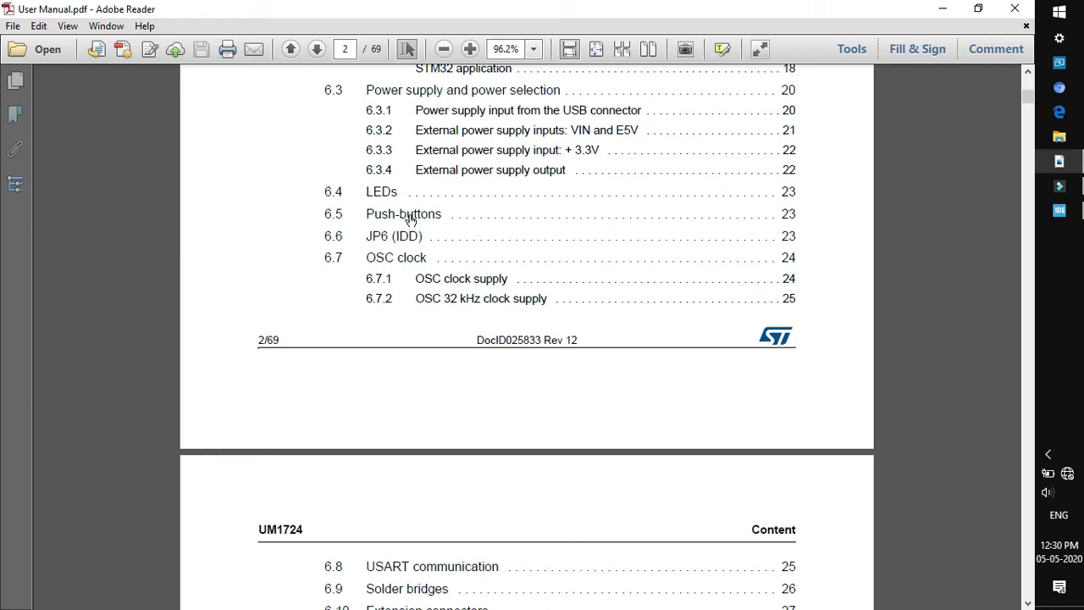
click(403, 214)
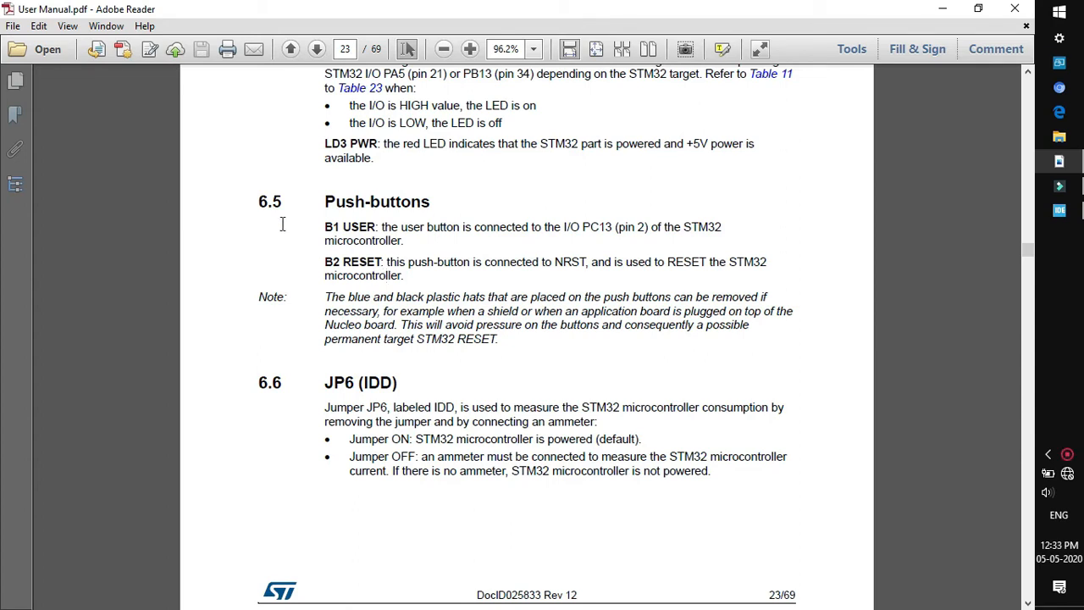
mouse_move(333, 227)
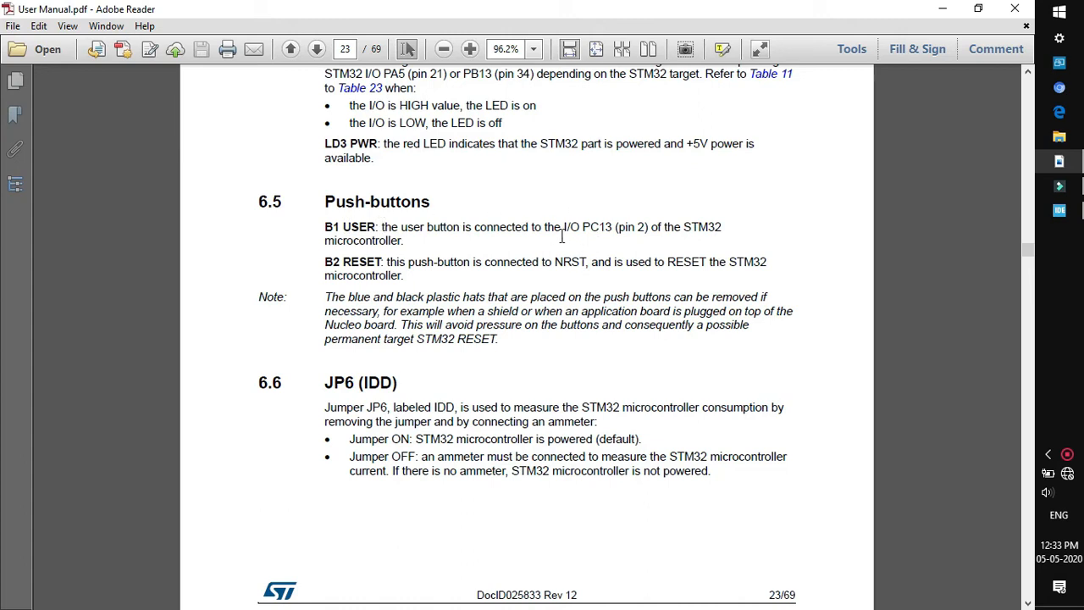
mouse_move(409, 273)
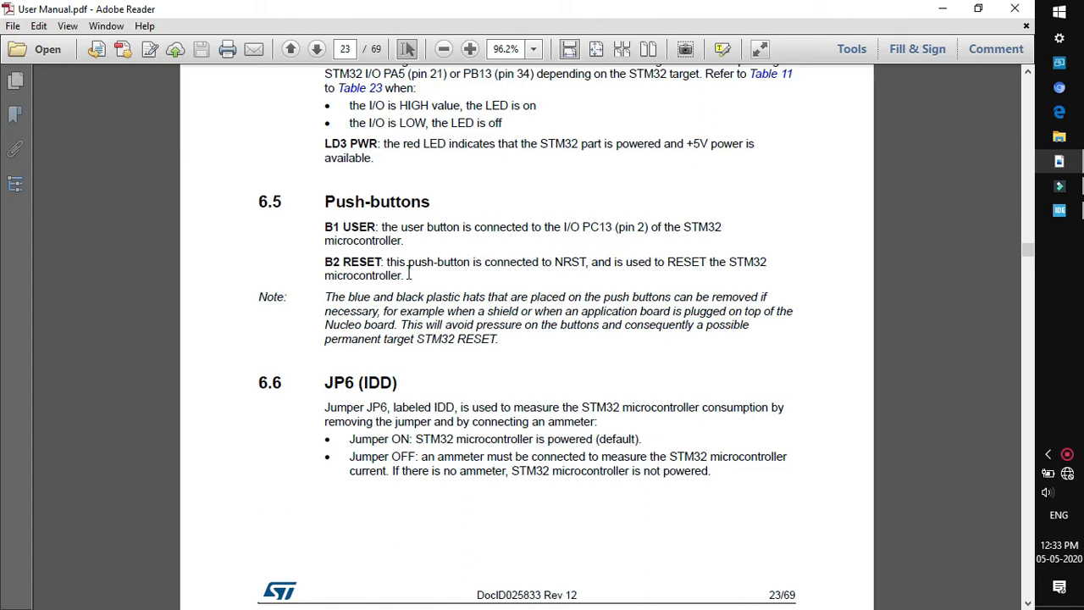
mouse_move(433, 273)
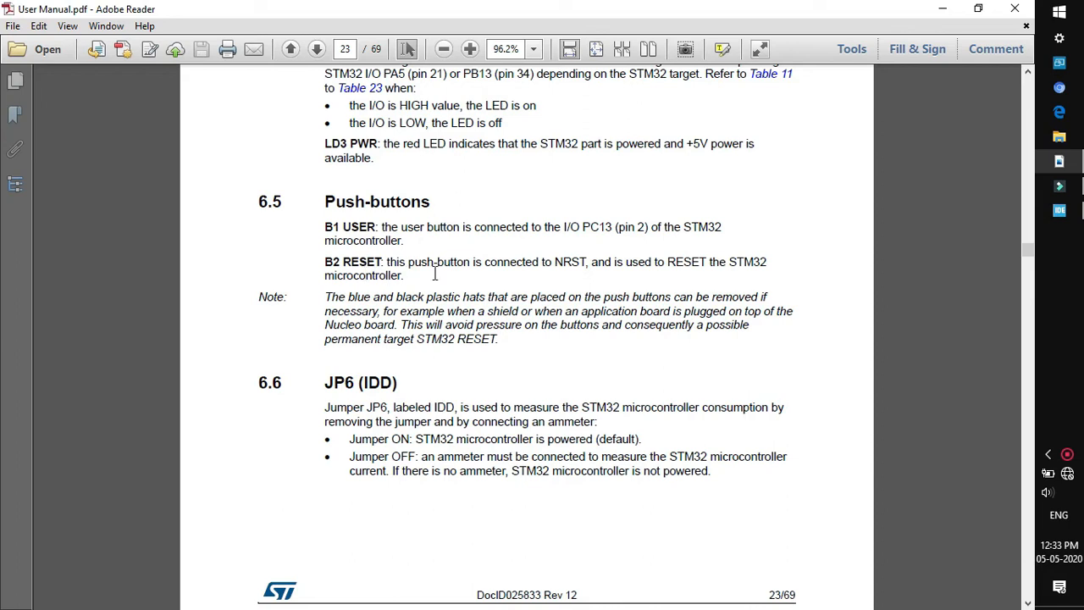
click(346, 47)
text(64)
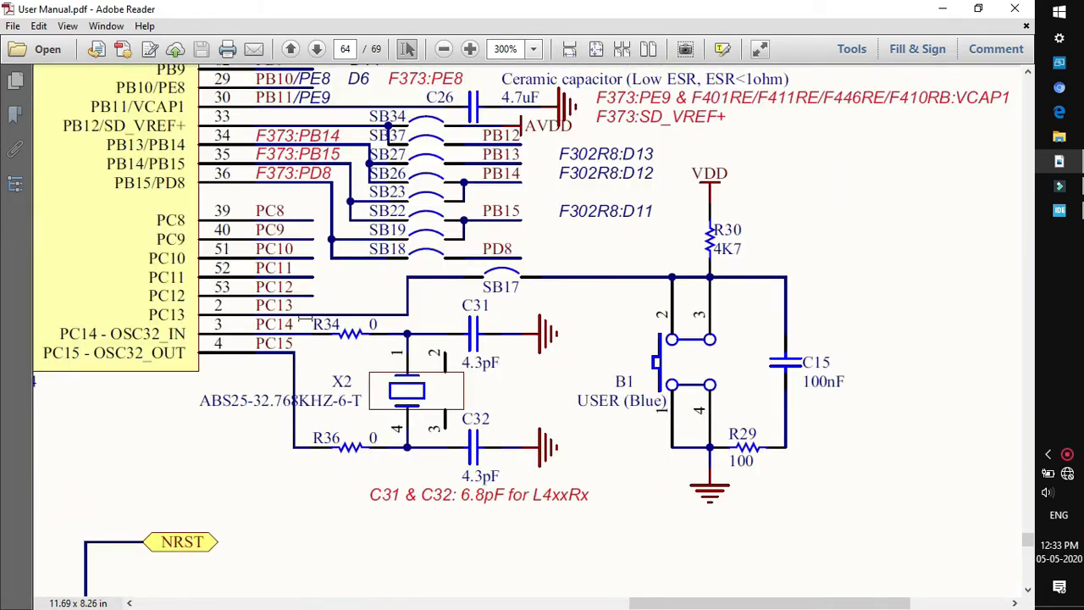
mouse_move(575, 393)
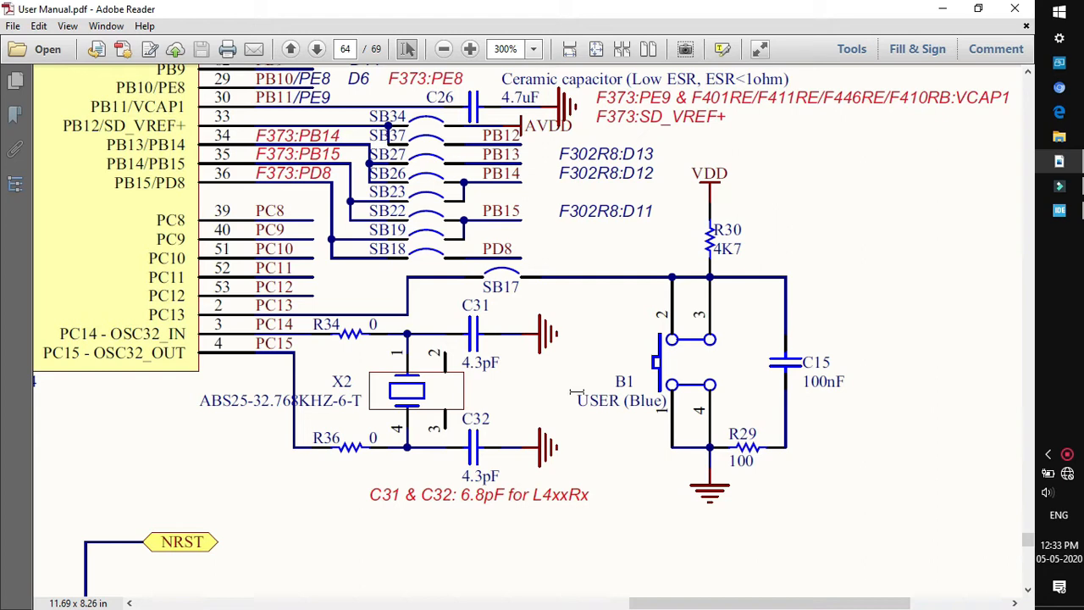
mouse_move(593, 406)
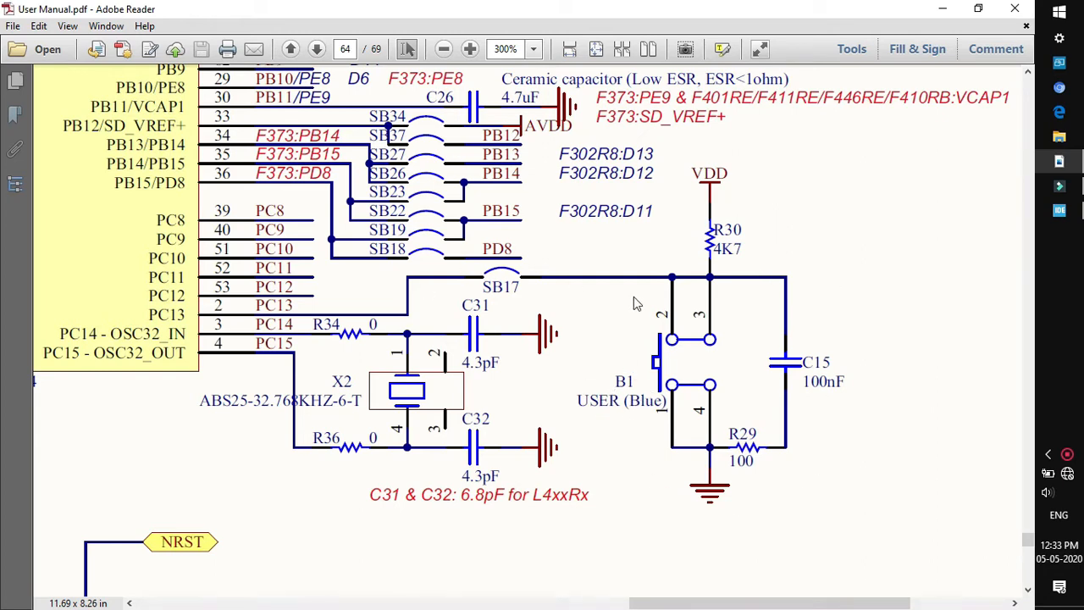
mouse_move(724, 333)
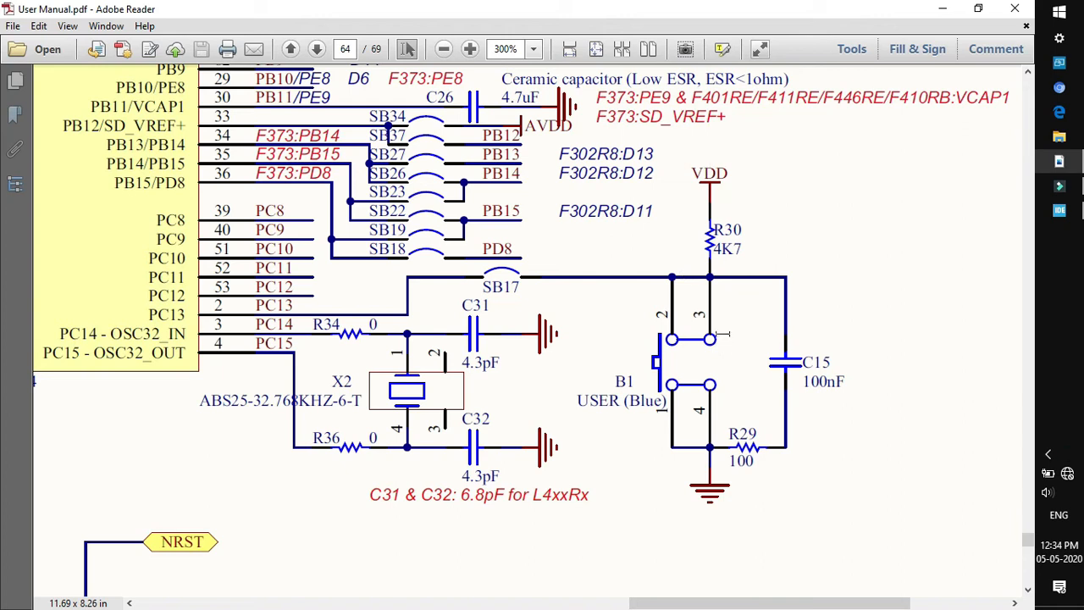
mouse_move(811, 501)
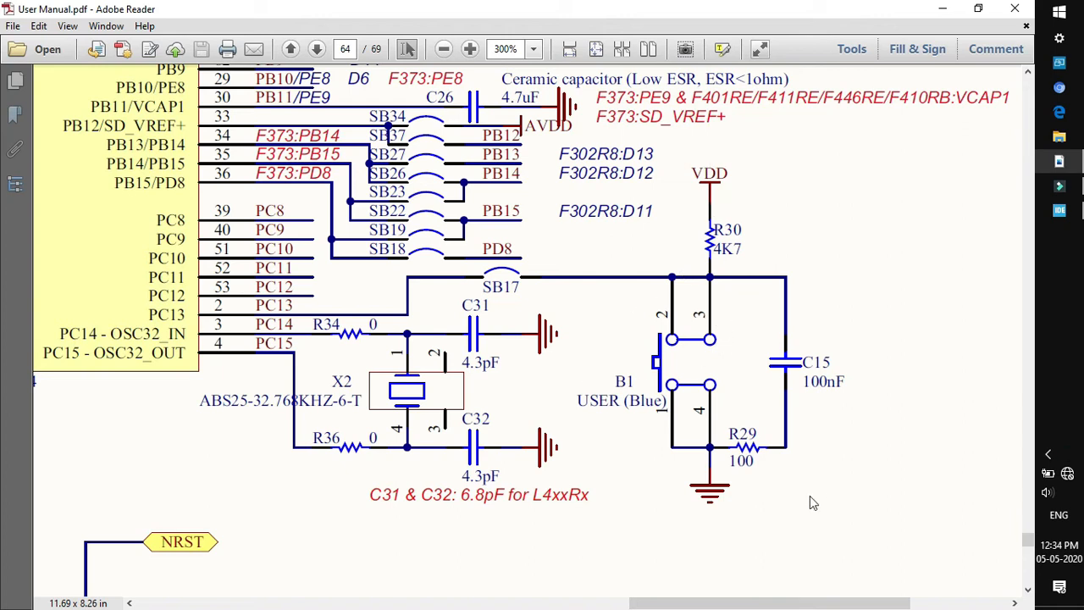
mouse_move(569, 413)
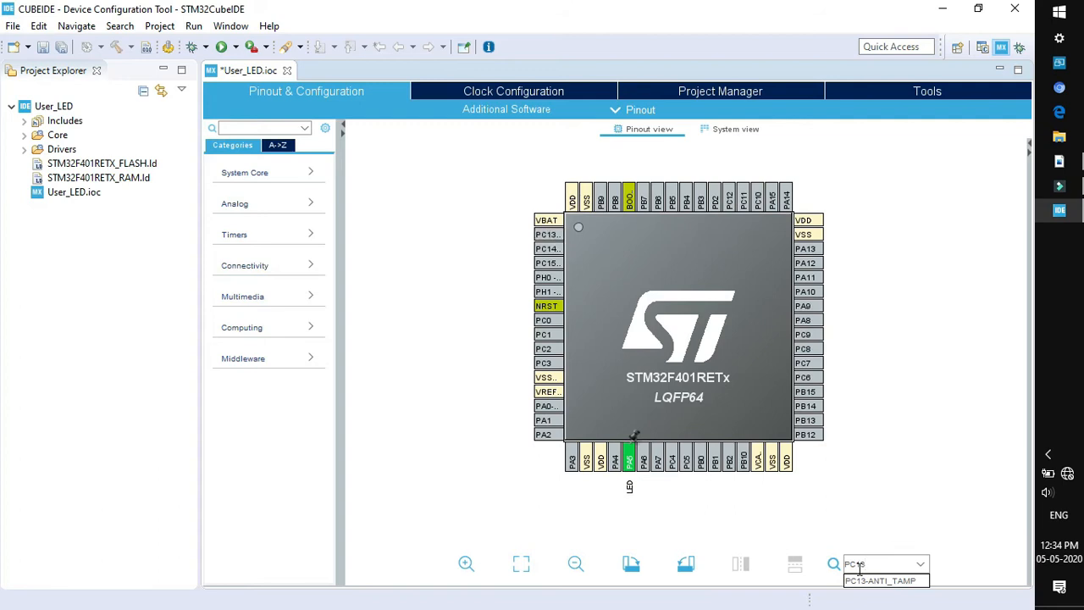
- Configure pin PC13 as GPIO_Input and start entering its user label BTN
click(545, 234)
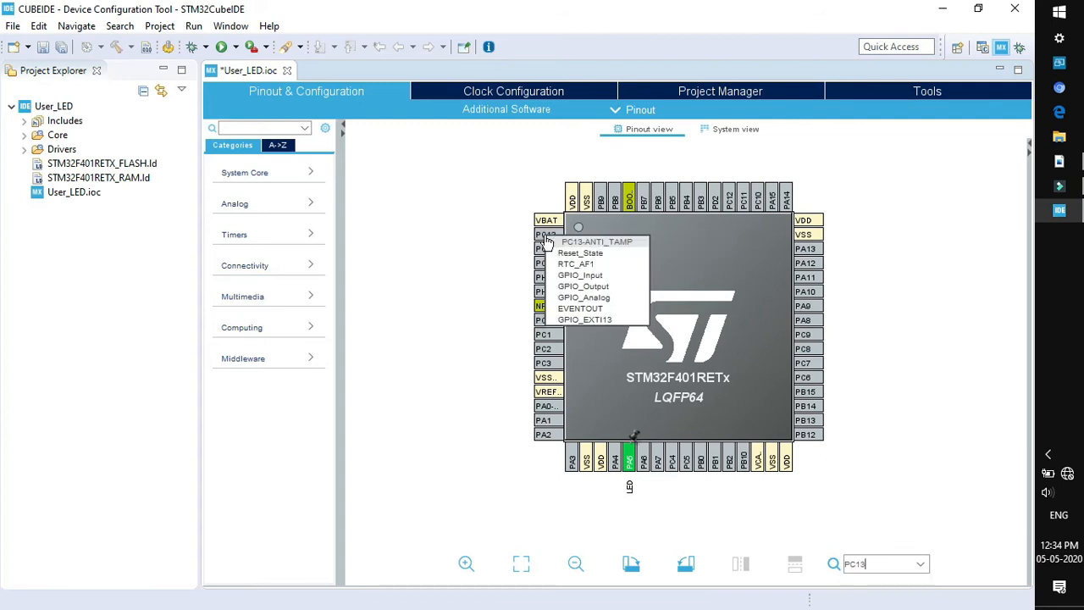
click(579, 274)
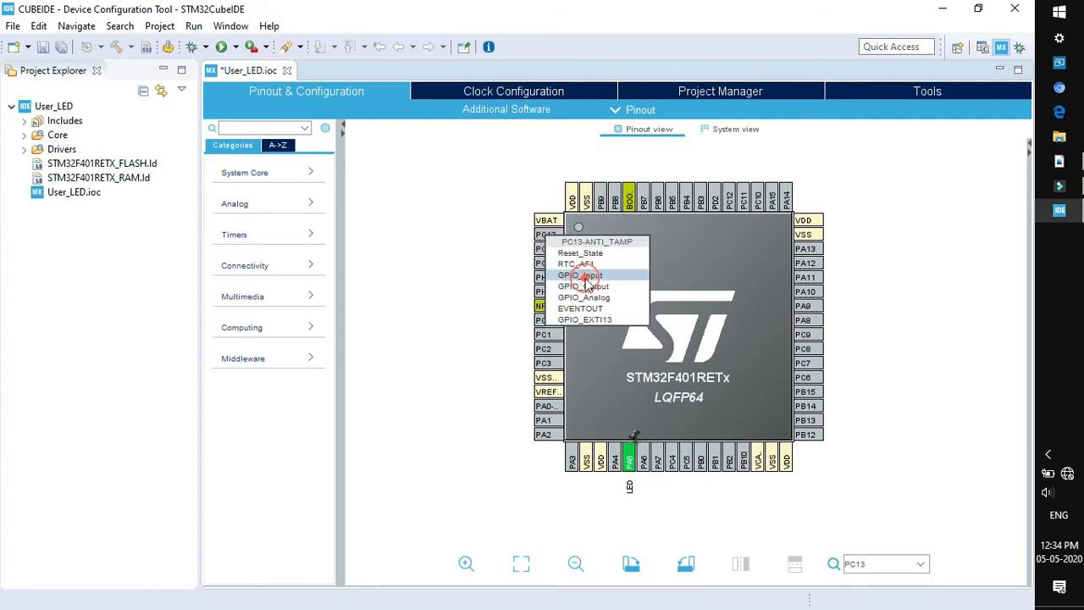
click(579, 275)
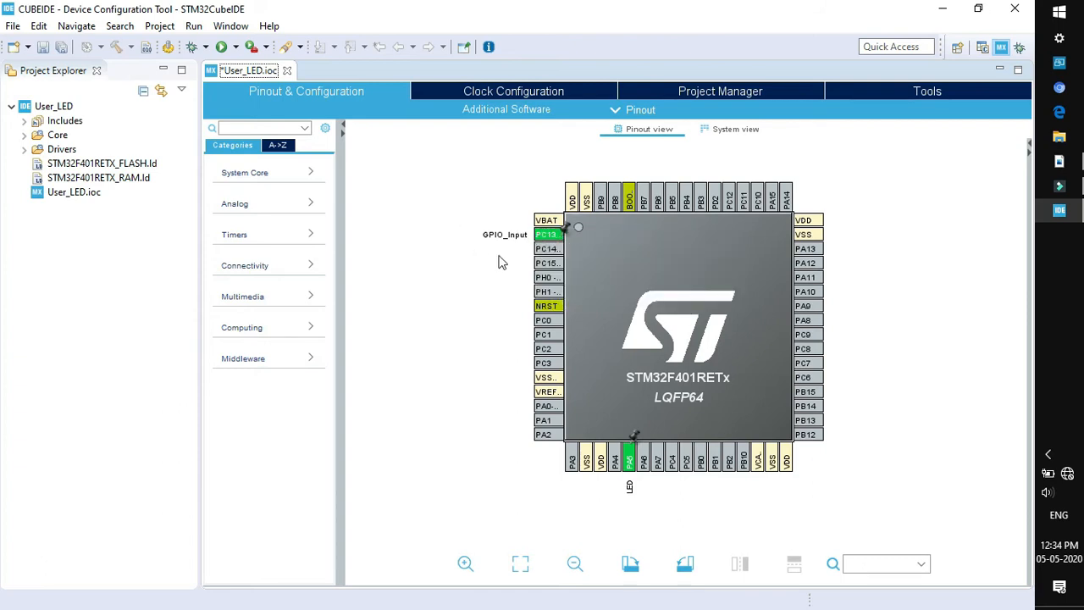
mouse_move(523, 251)
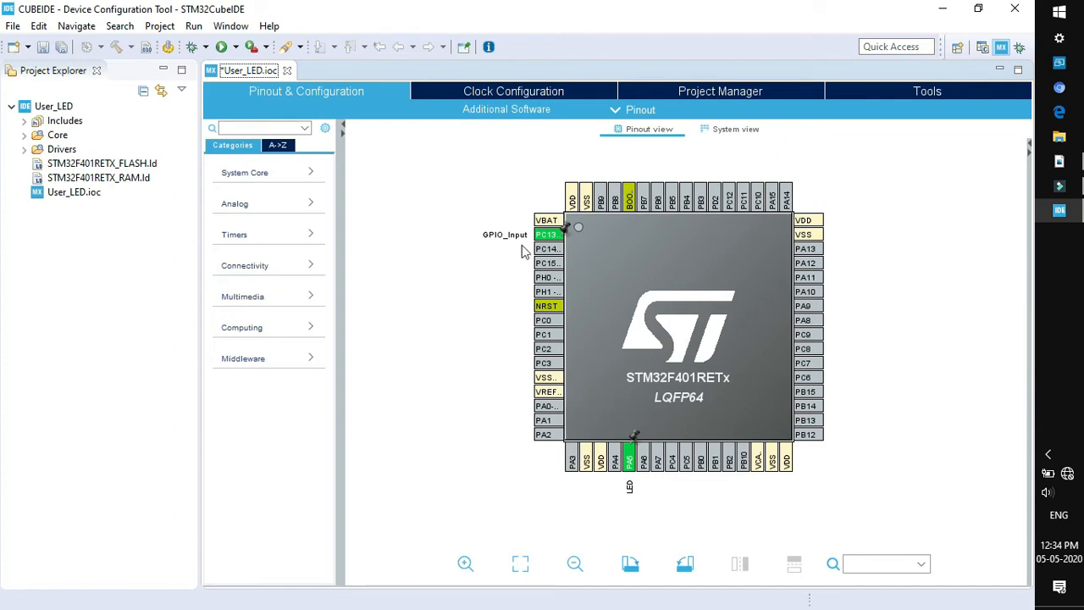
right_click(545, 234)
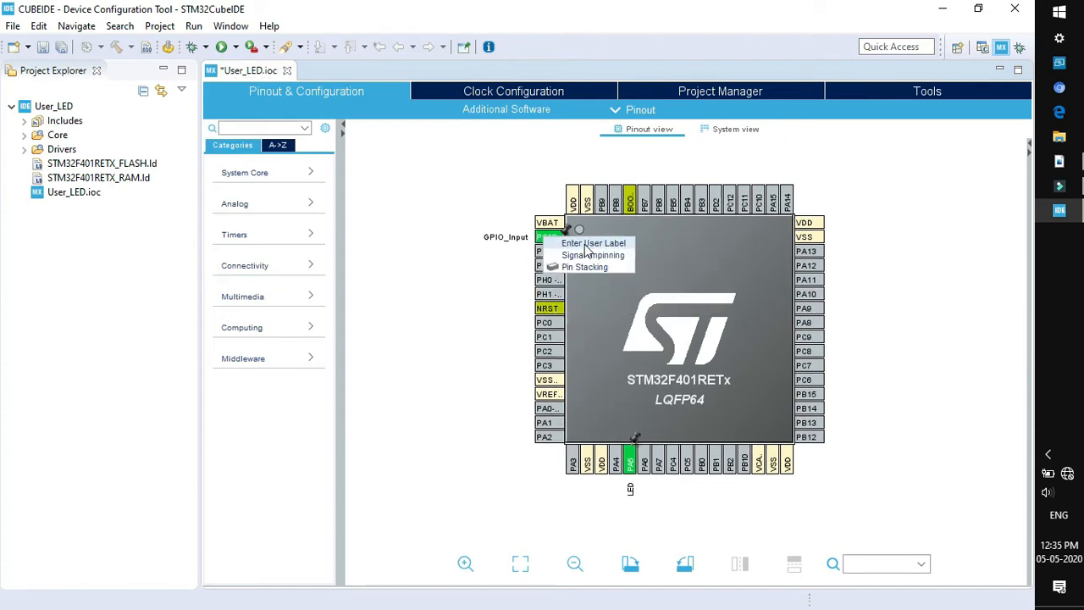
click(592, 243)
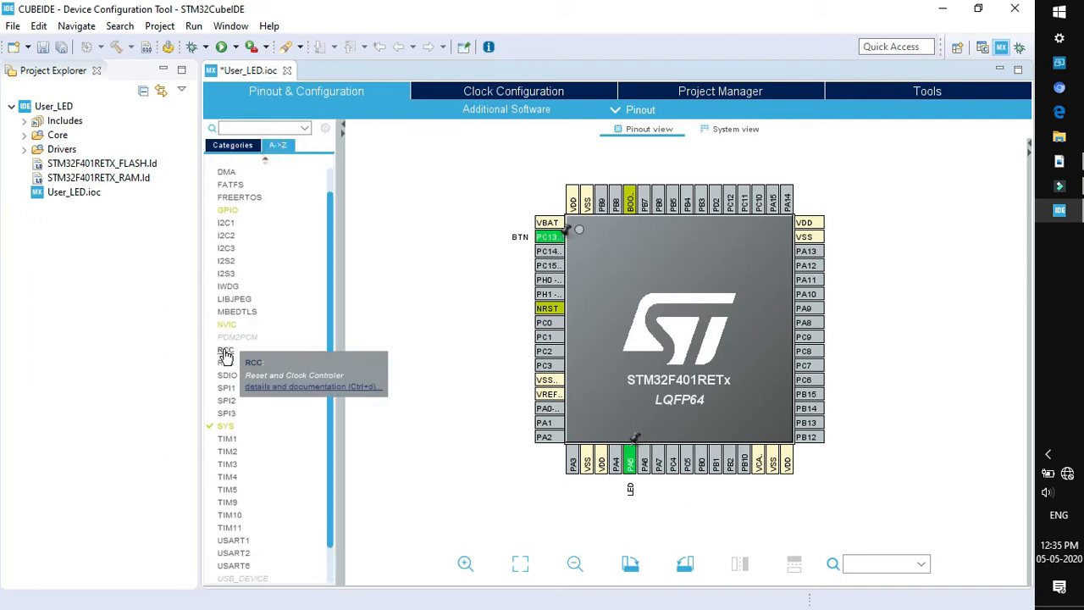
- In System Core RCC, set the High Speed Clock (HSE) to BYPASS Clock Source
click(225, 349)
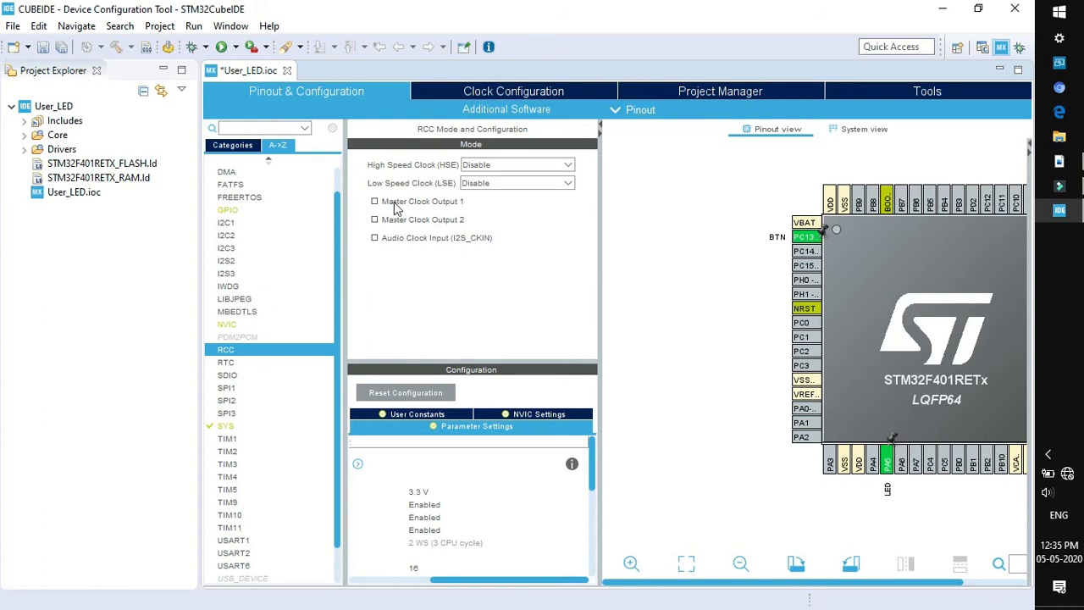
click(517, 164)
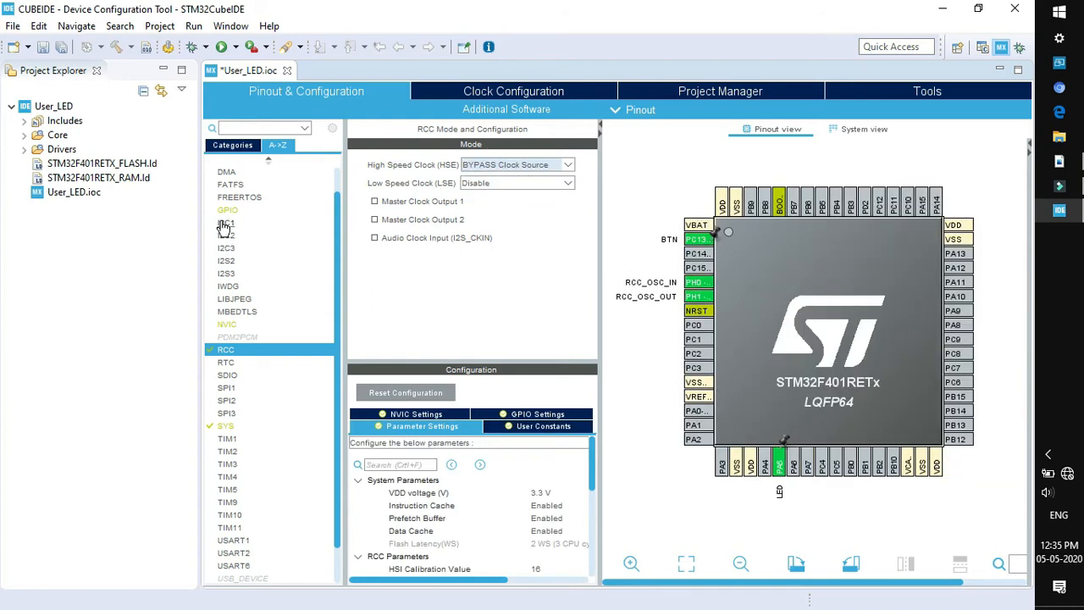
- In GPIO settings, give the PC13 BTN input pin a Pull-down resistor
click(227, 210)
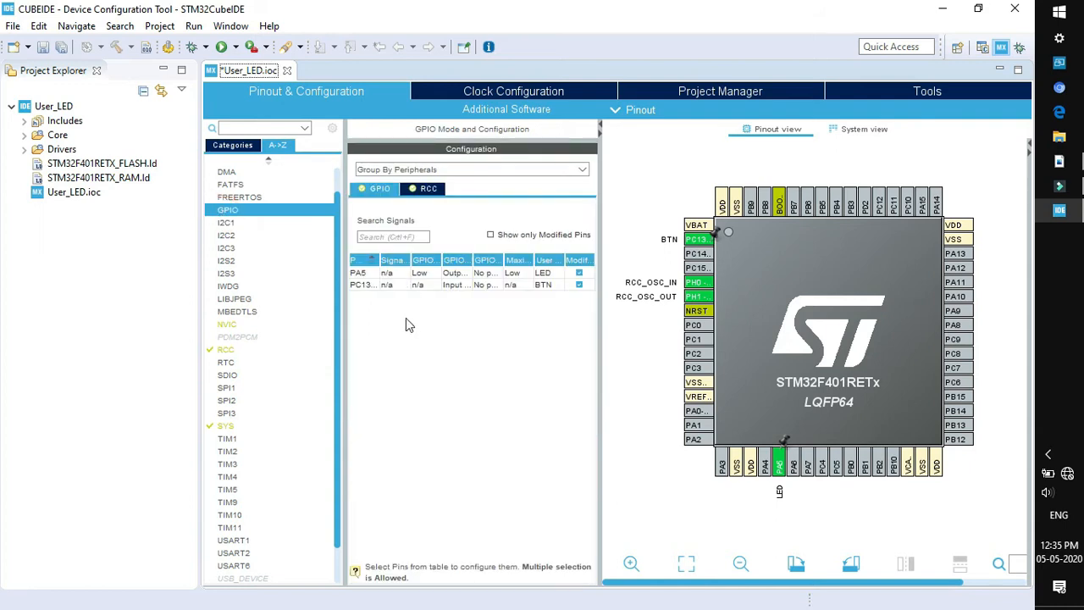
mouse_move(698, 351)
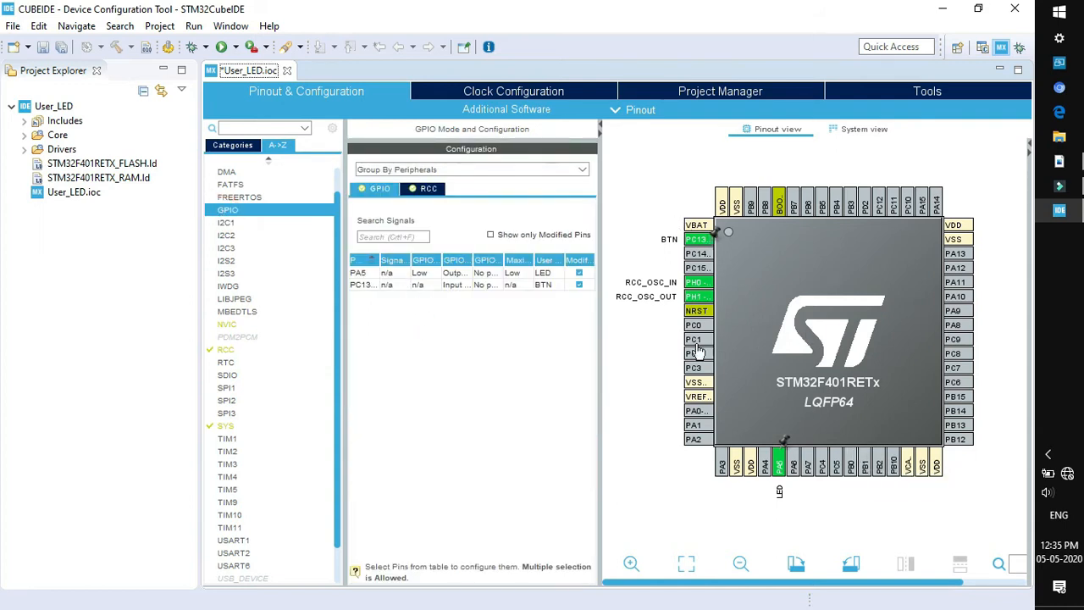
click(363, 285)
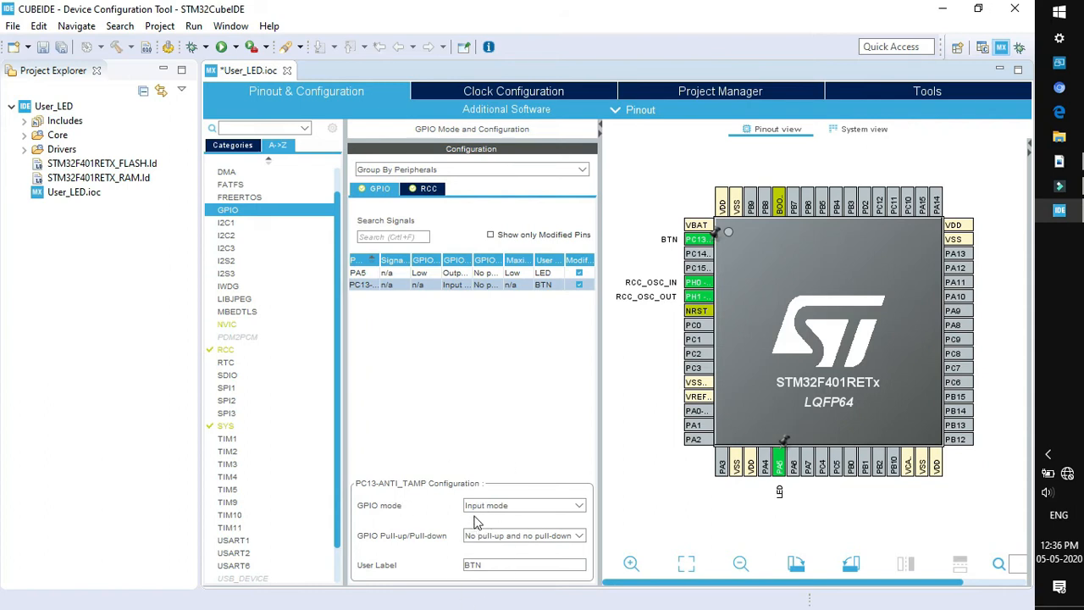
mouse_move(399, 522)
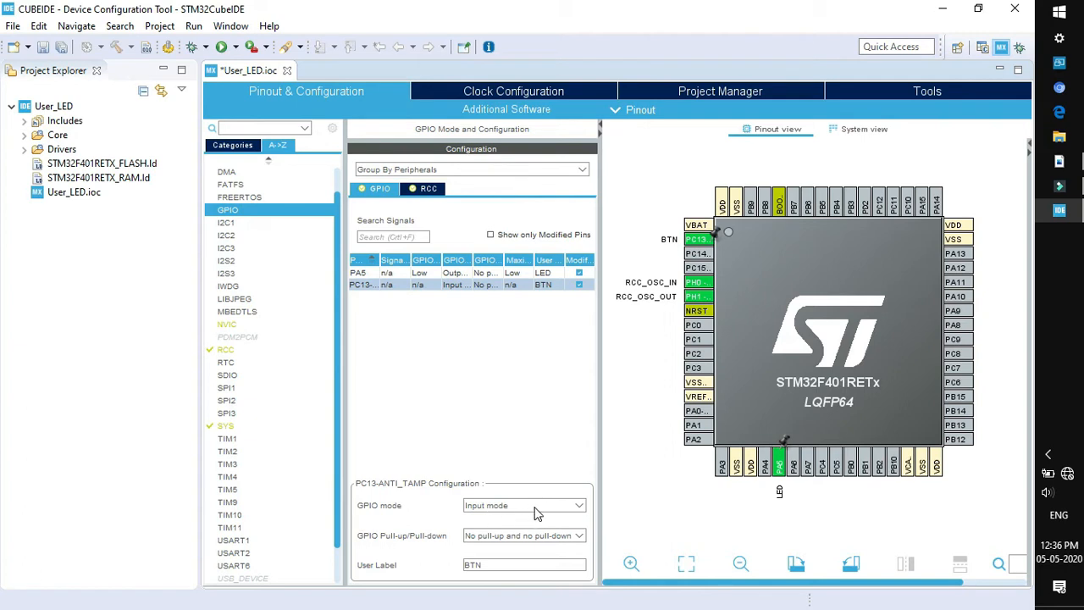
mouse_move(448, 549)
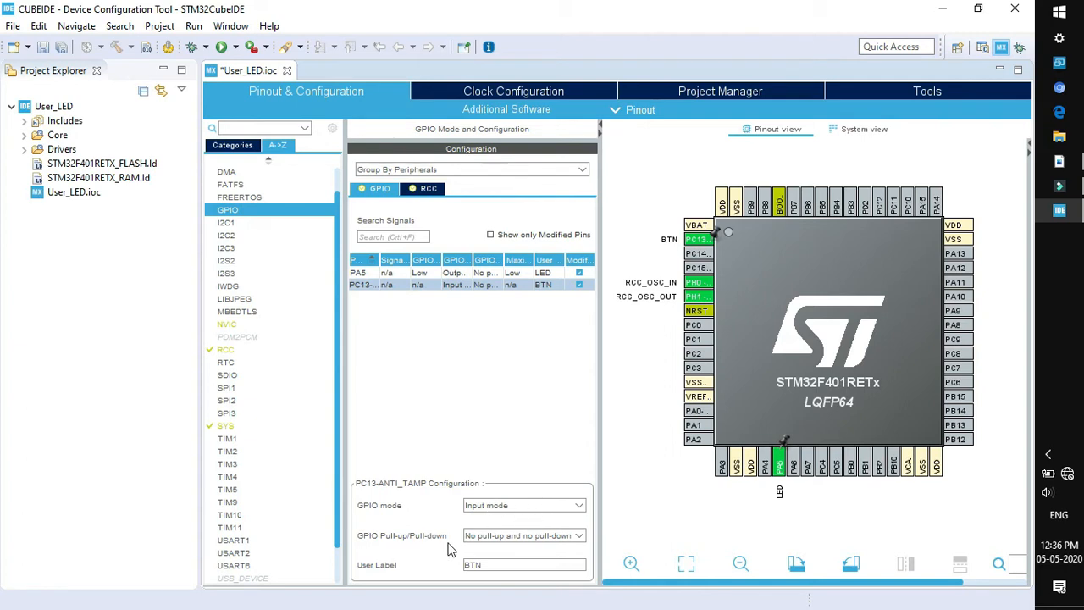
click(521, 535)
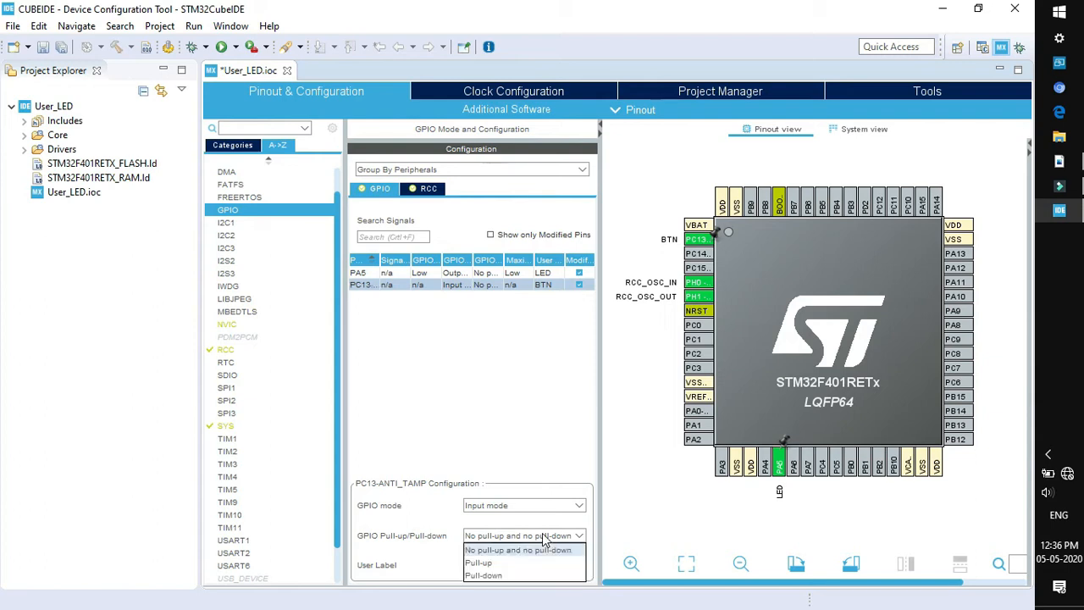
click(477, 562)
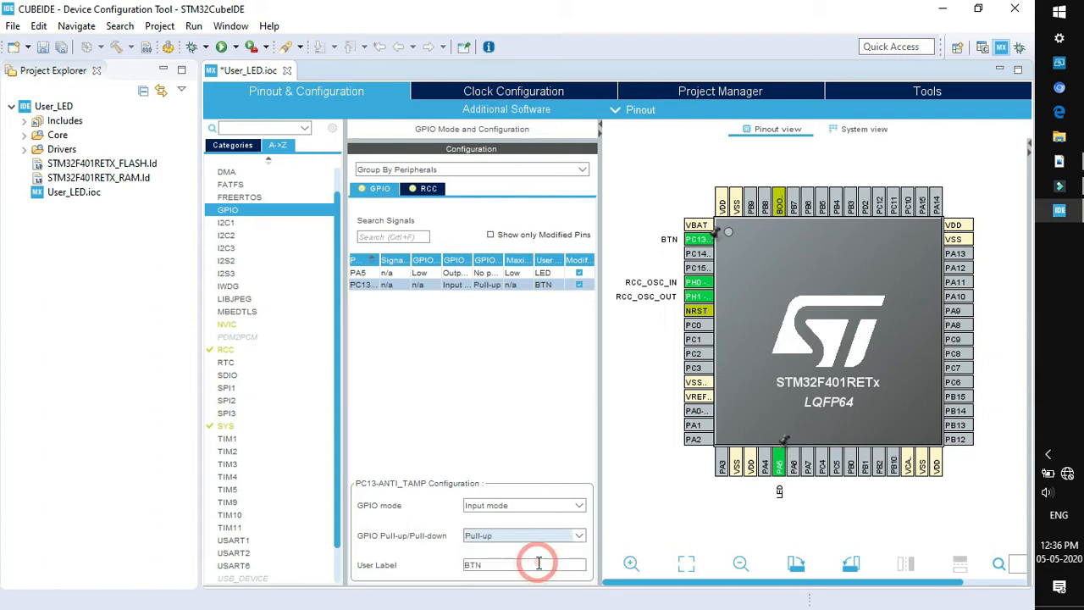
mouse_move(504, 540)
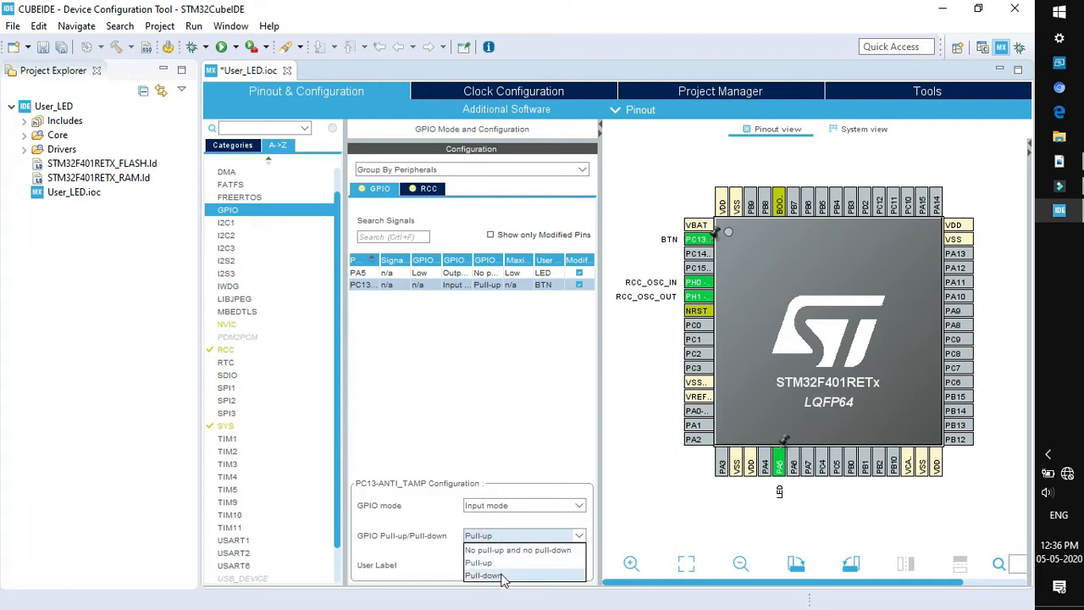
click(483, 576)
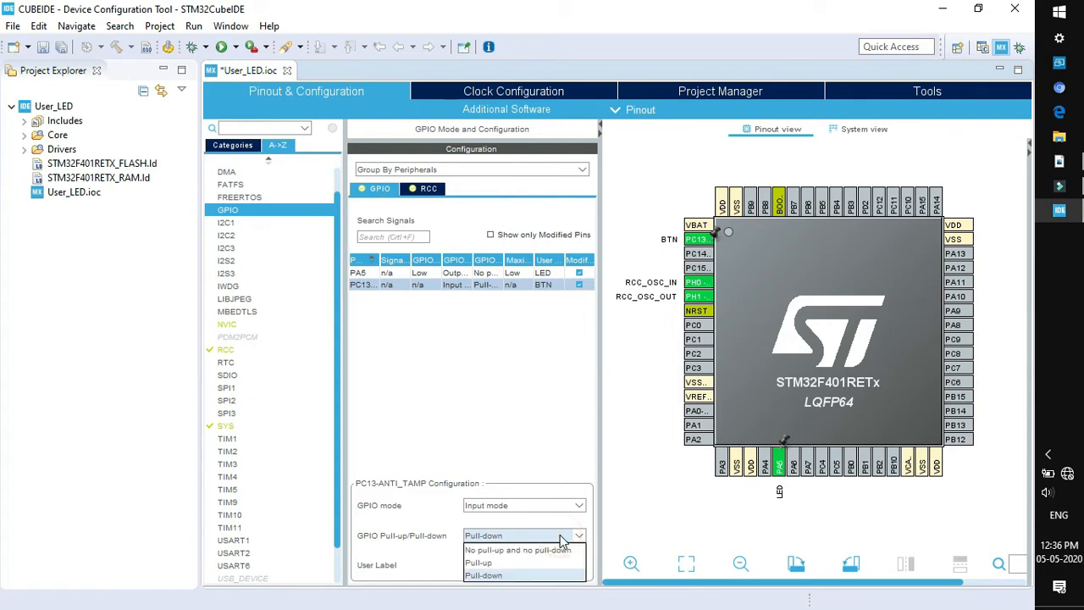
click(484, 576)
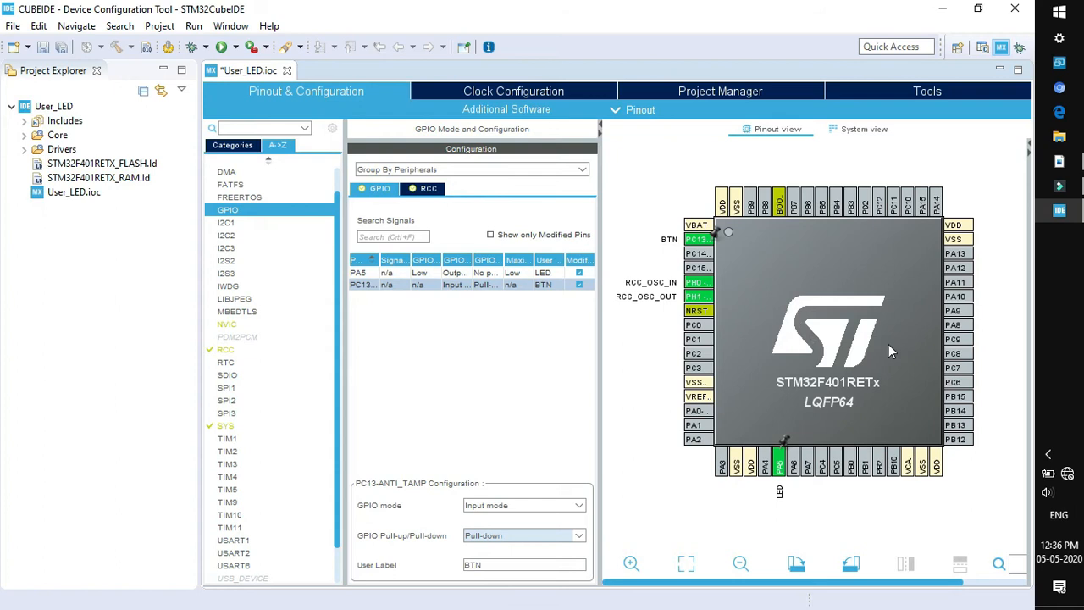
click(513, 92)
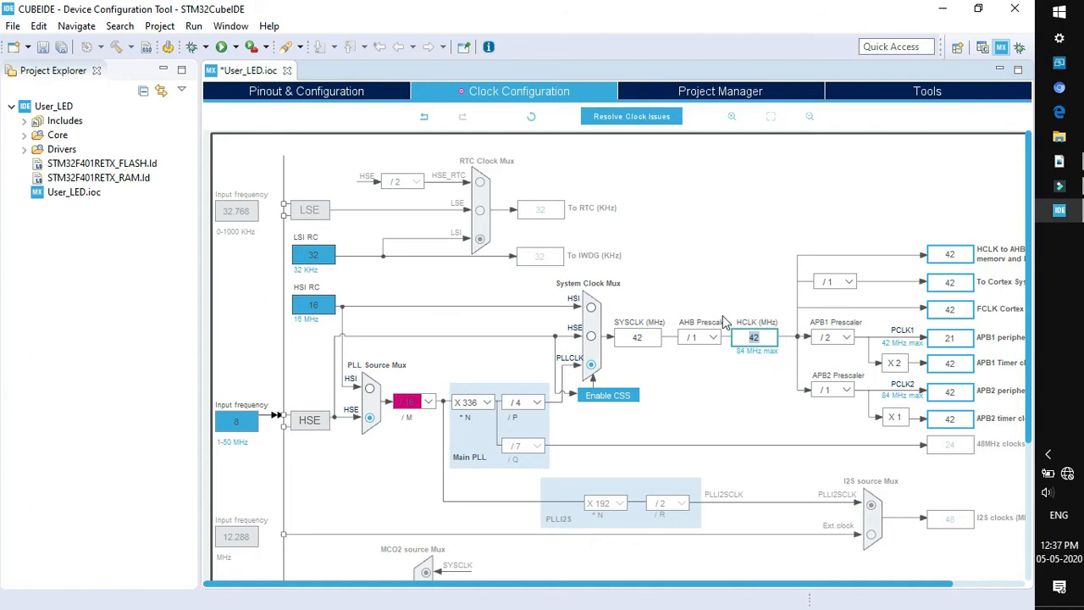
- Set HCLK to 84 MHz so the clock tree resolves, then move to Project Manager
text(84)
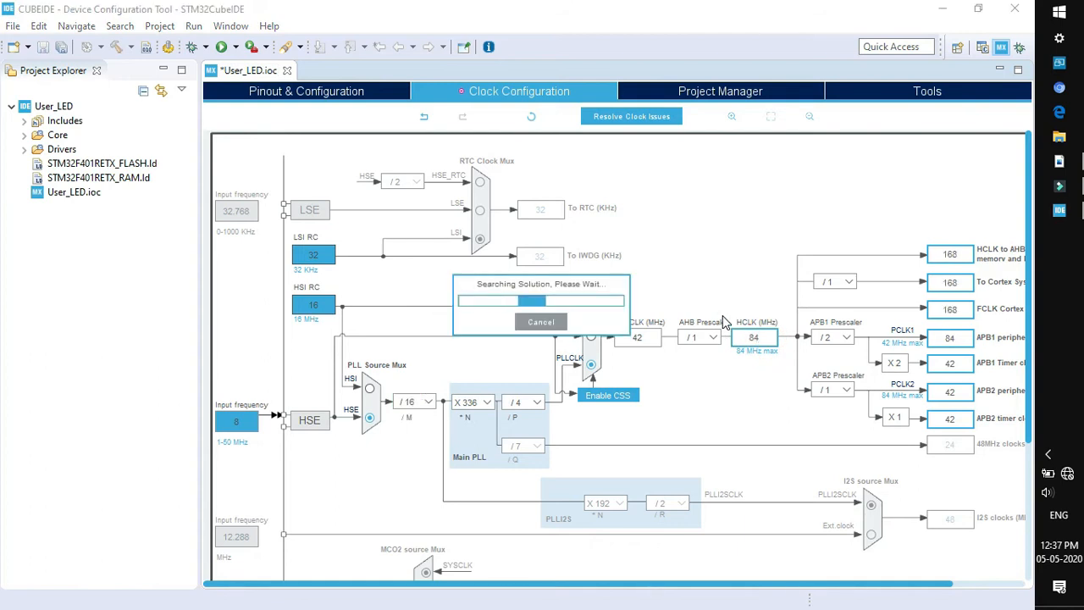
click(720, 91)
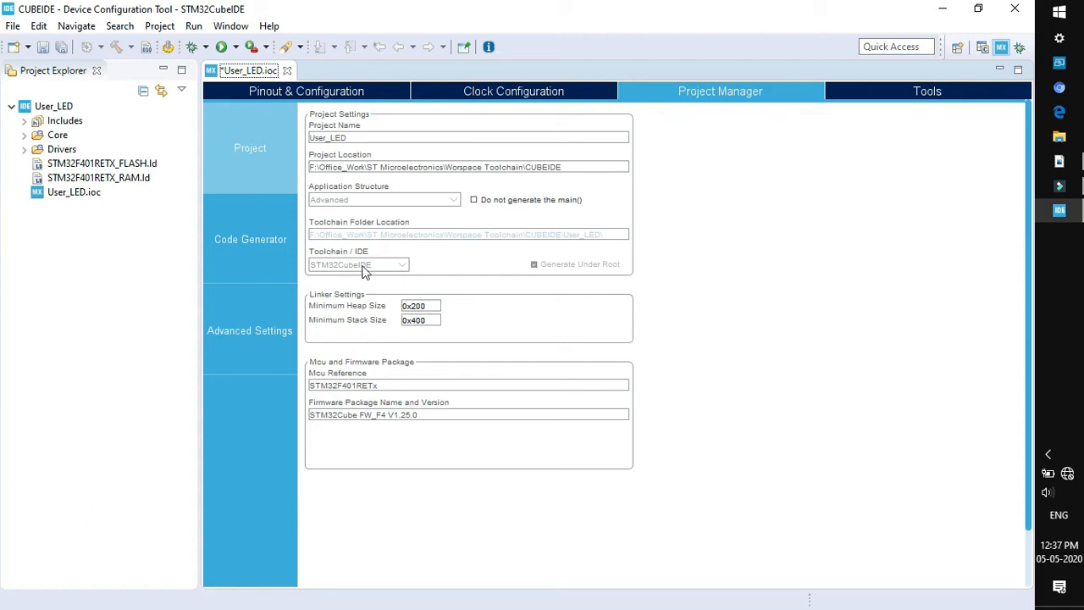
mouse_move(94, 70)
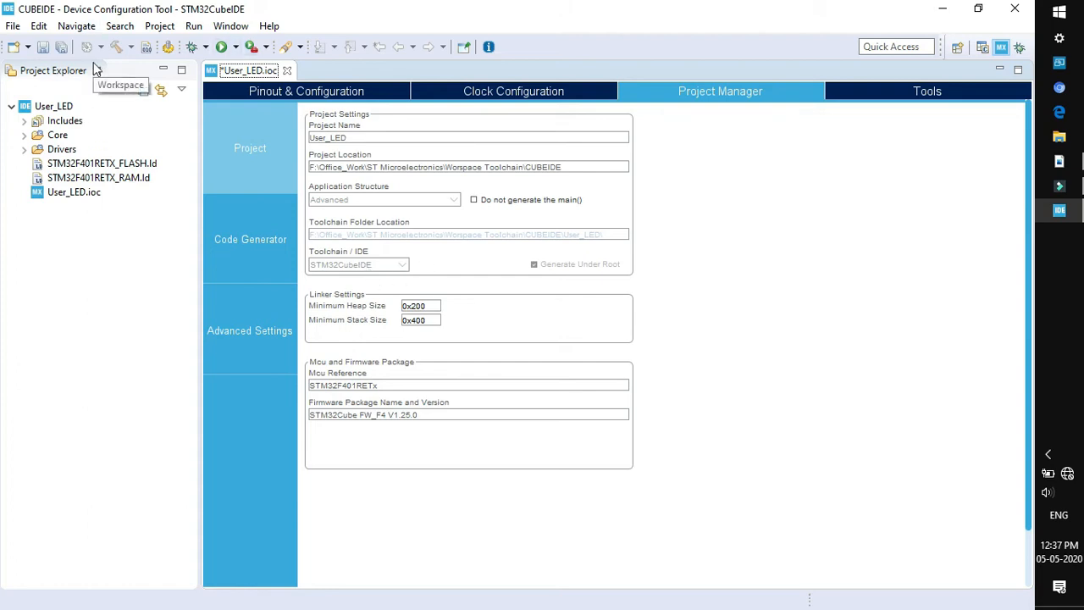
mouse_move(963, 71)
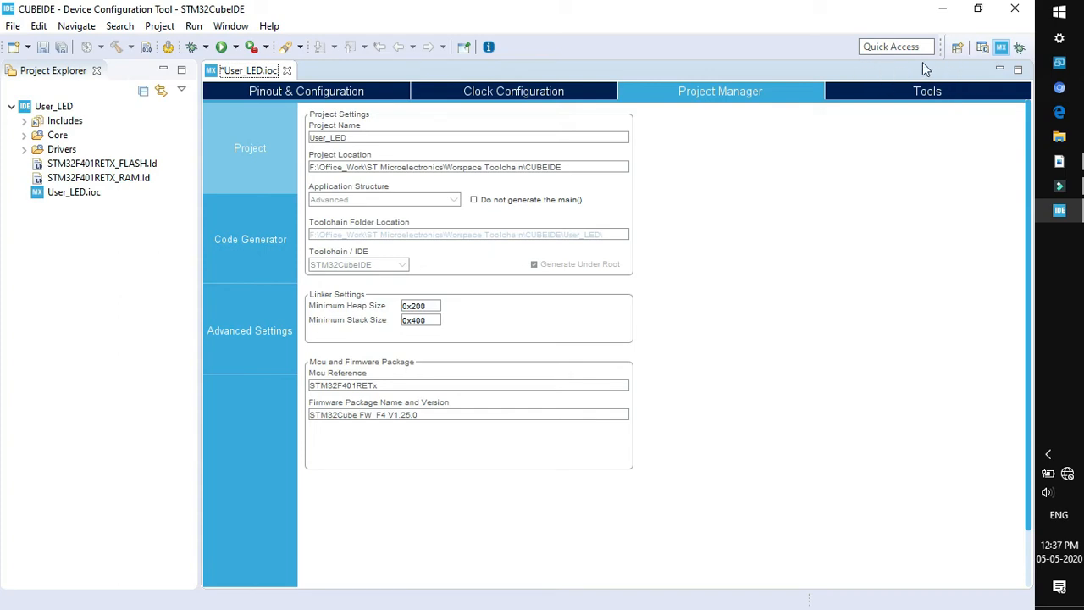
mouse_move(430, 93)
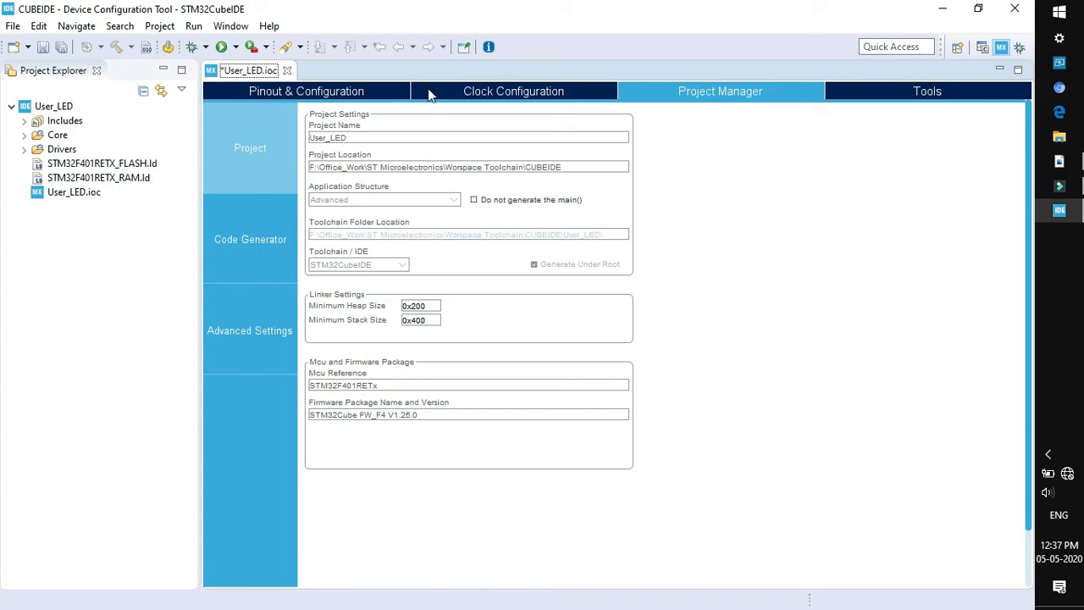
- Save the User_LED .ioc configuration from the File menu
click(14, 25)
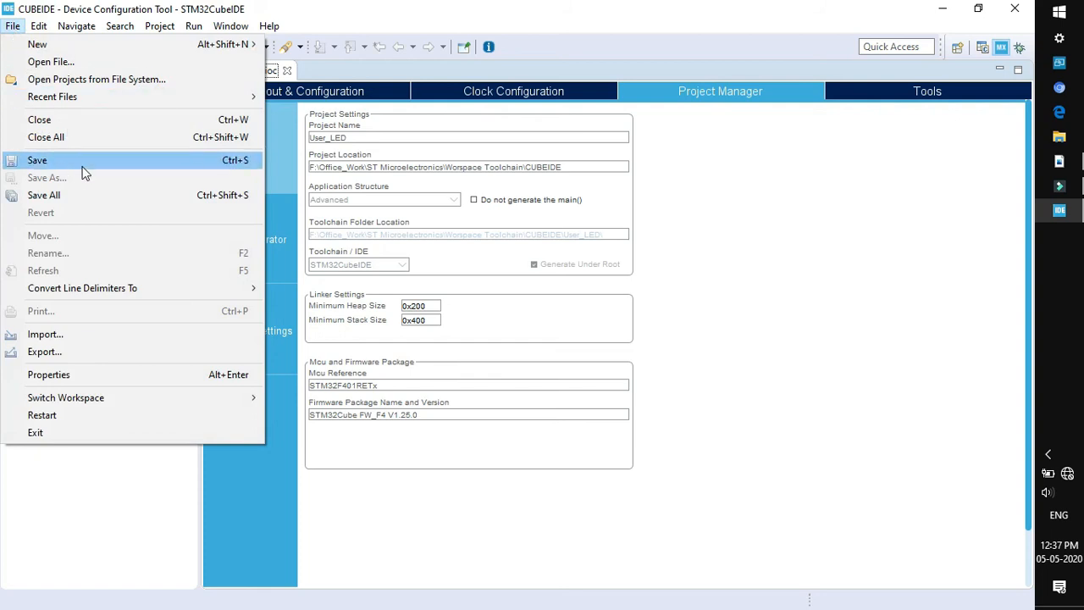
click(37, 159)
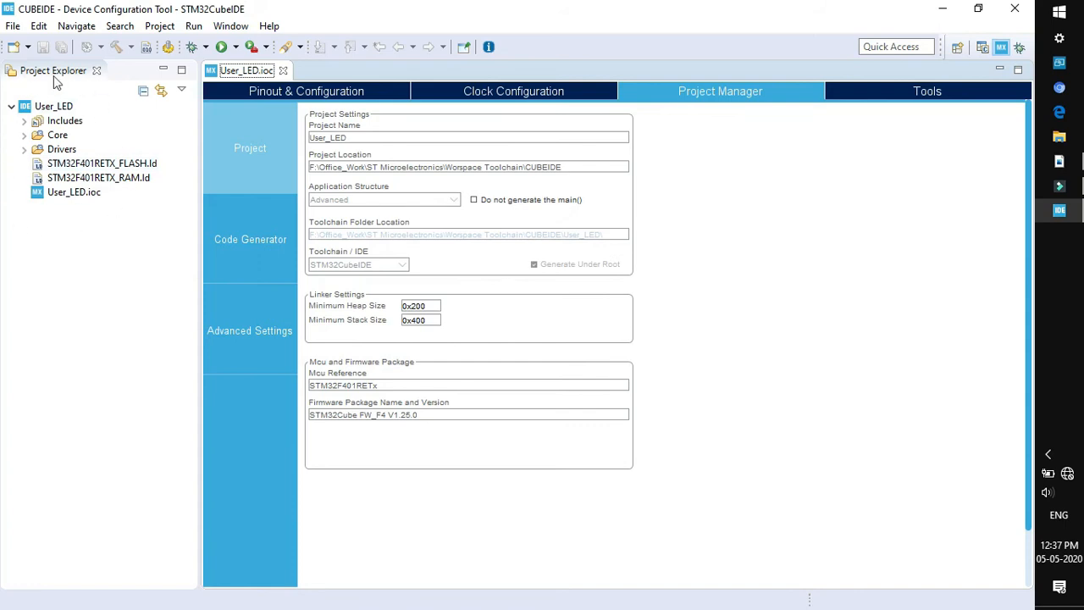
mouse_move(44, 149)
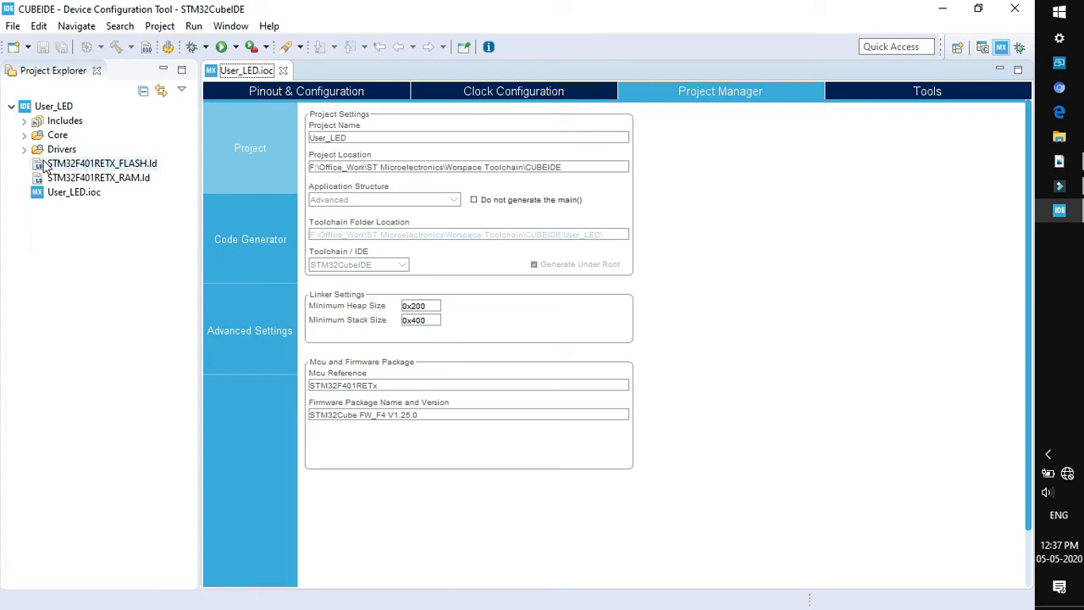
- Expand Core > Src and bring up main.c to view the generated MX_GPIO_Init code
click(24, 135)
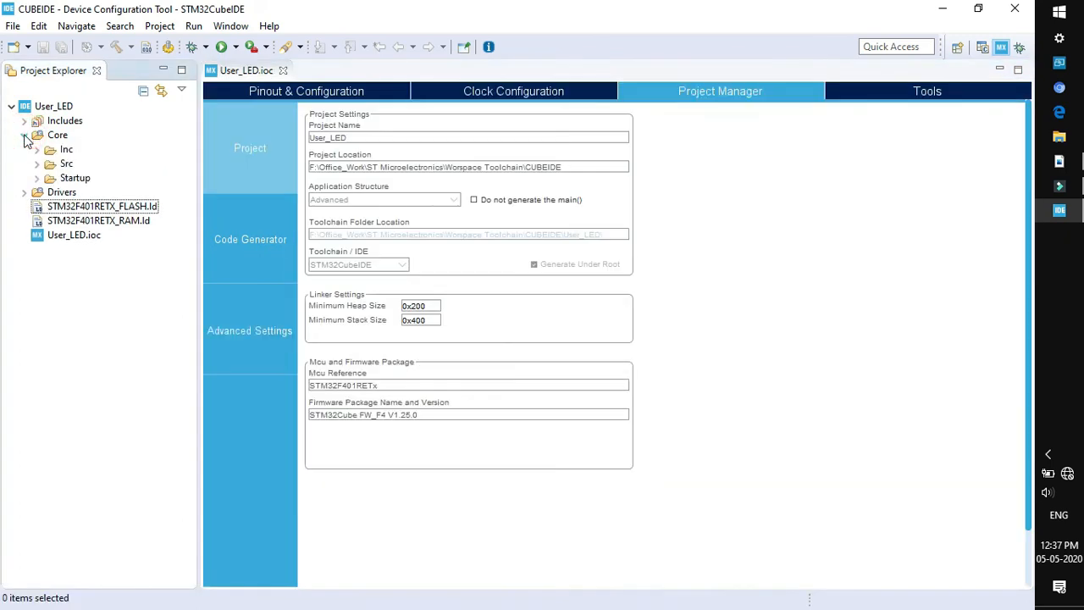
click(23, 135)
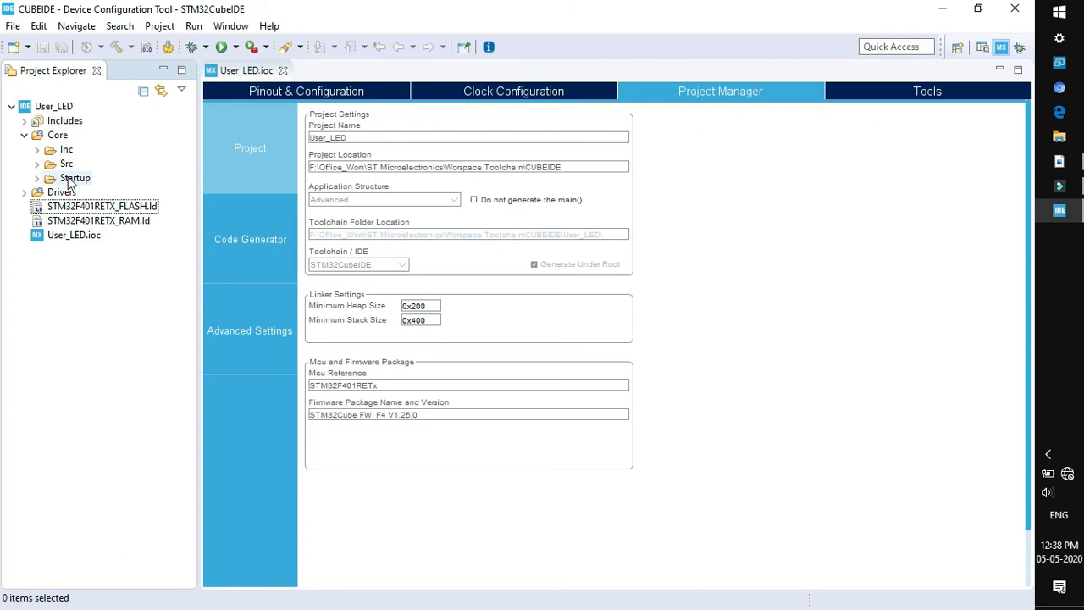
double_click(66, 162)
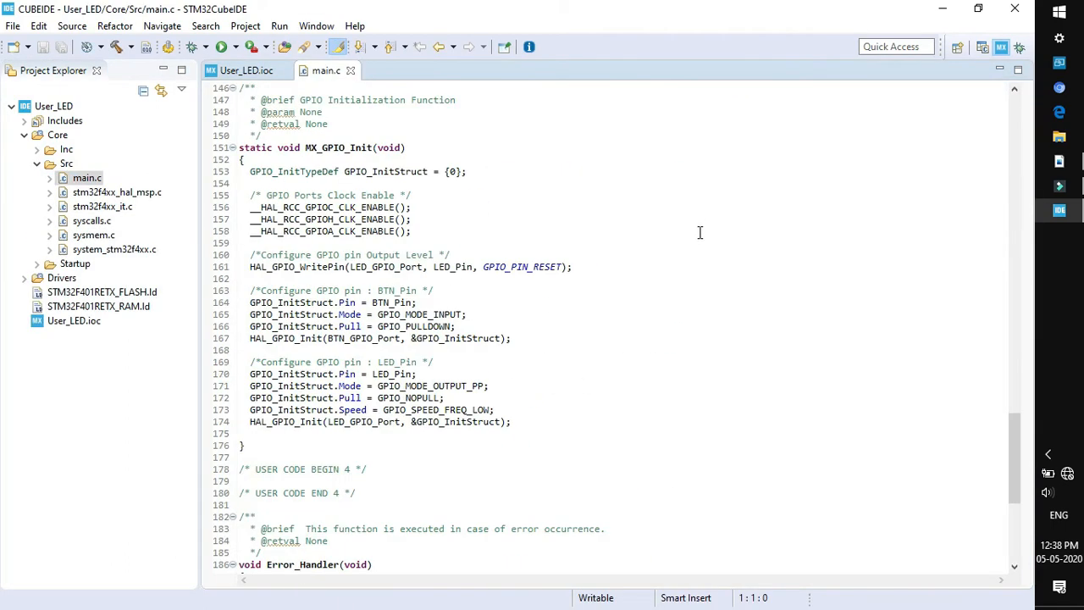
mouse_move(394, 342)
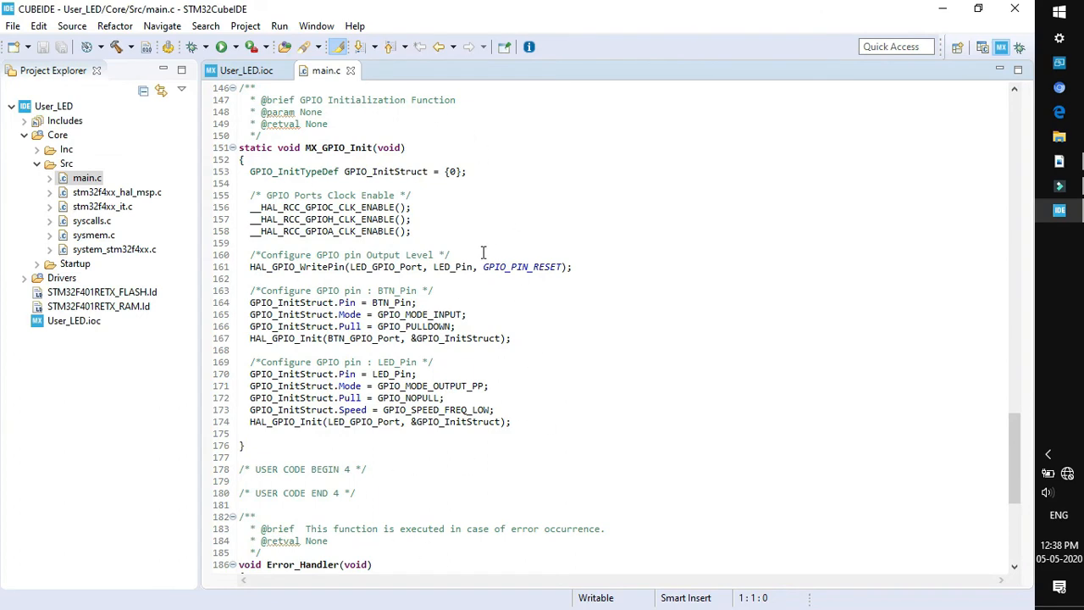
mouse_move(491, 346)
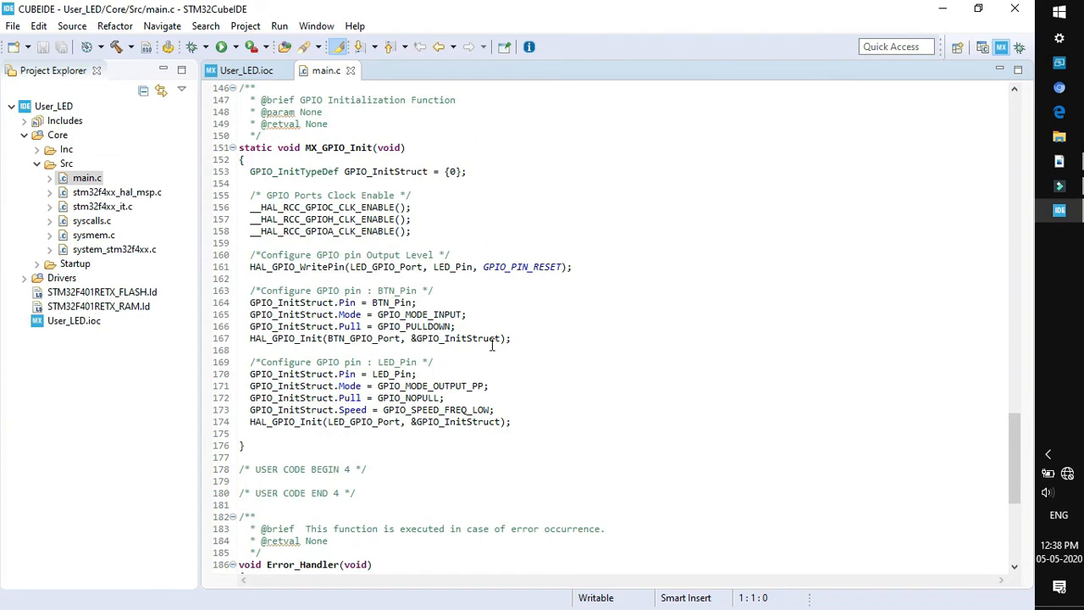
mouse_move(476, 330)
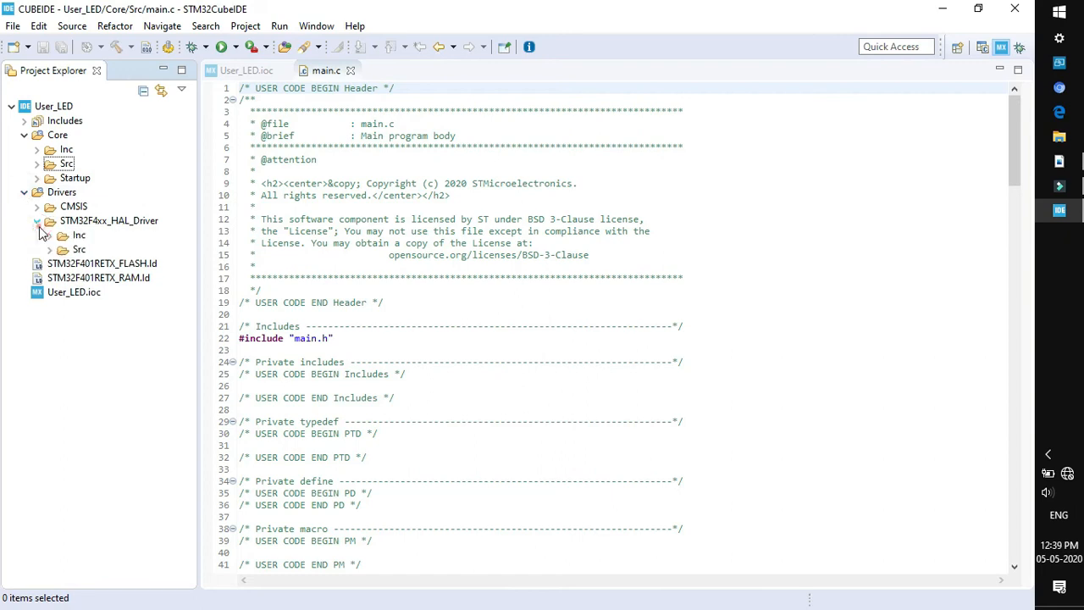
- View stm32f4xx_hal_gpio.h's IO operation functions, select GPIO_PinState, and return to main.c
click(51, 234)
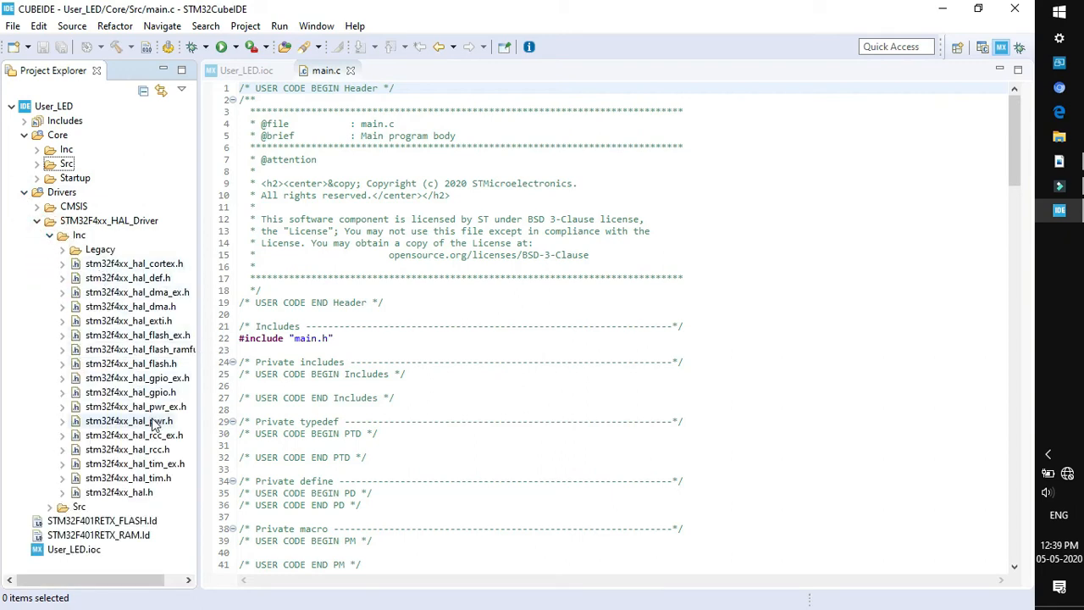
double_click(129, 392)
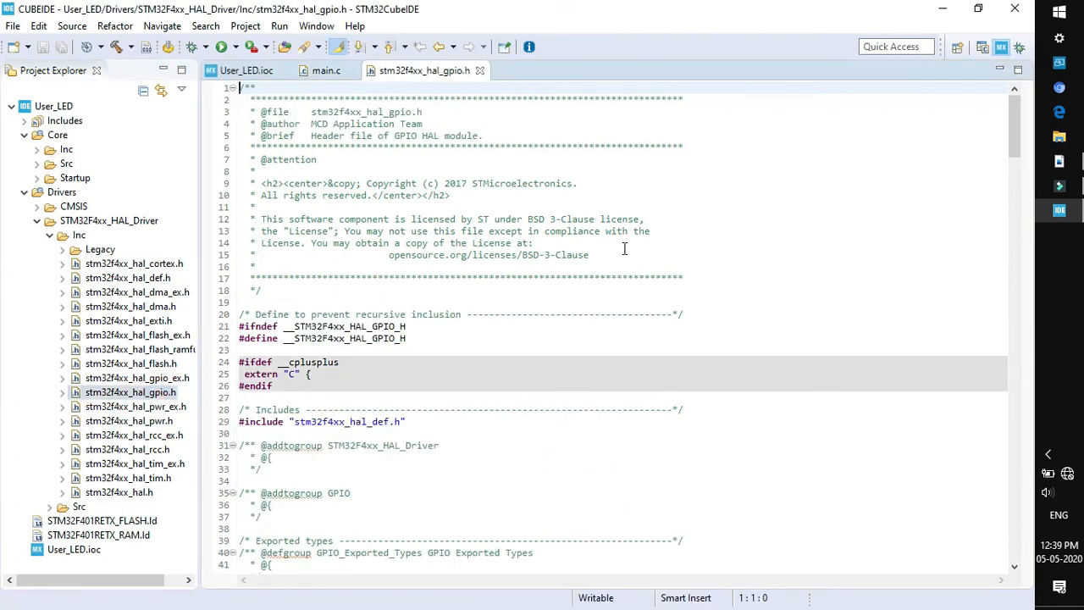
scroll(down, 3)
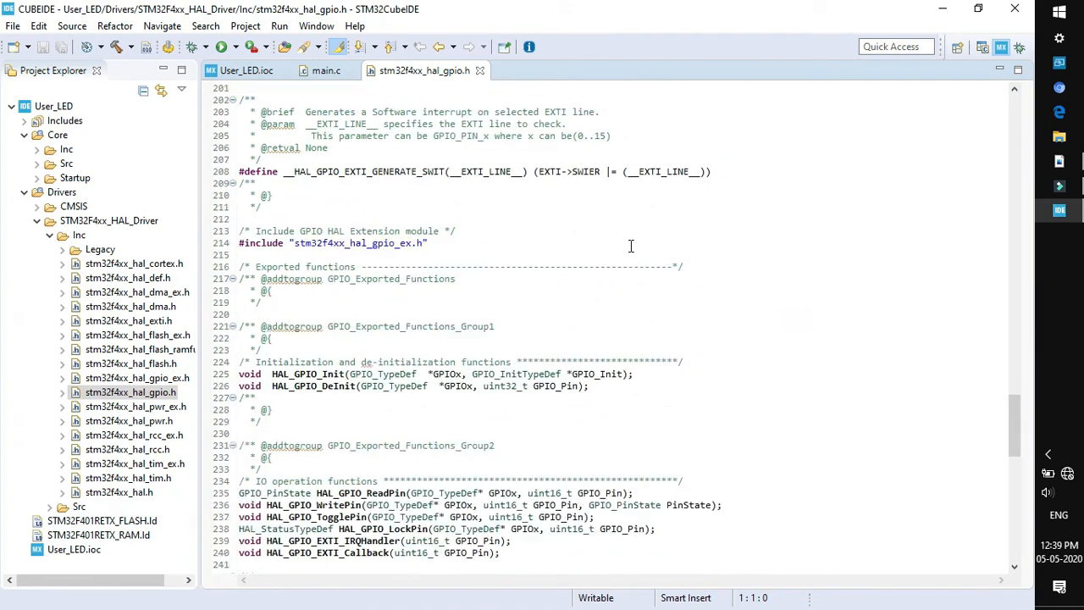
scroll(down, 3)
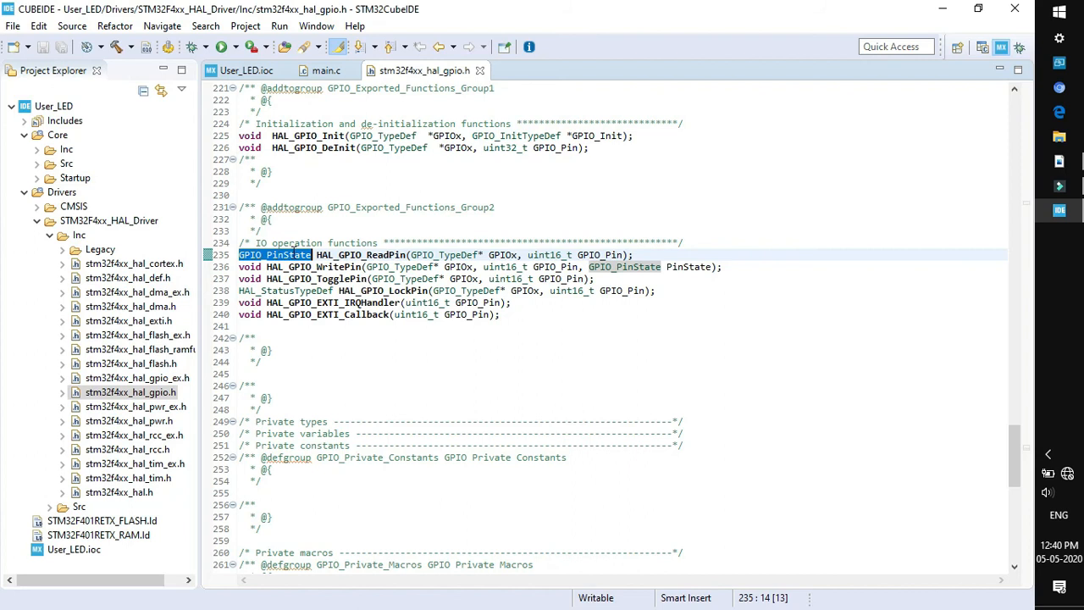
mouse_move(275, 254)
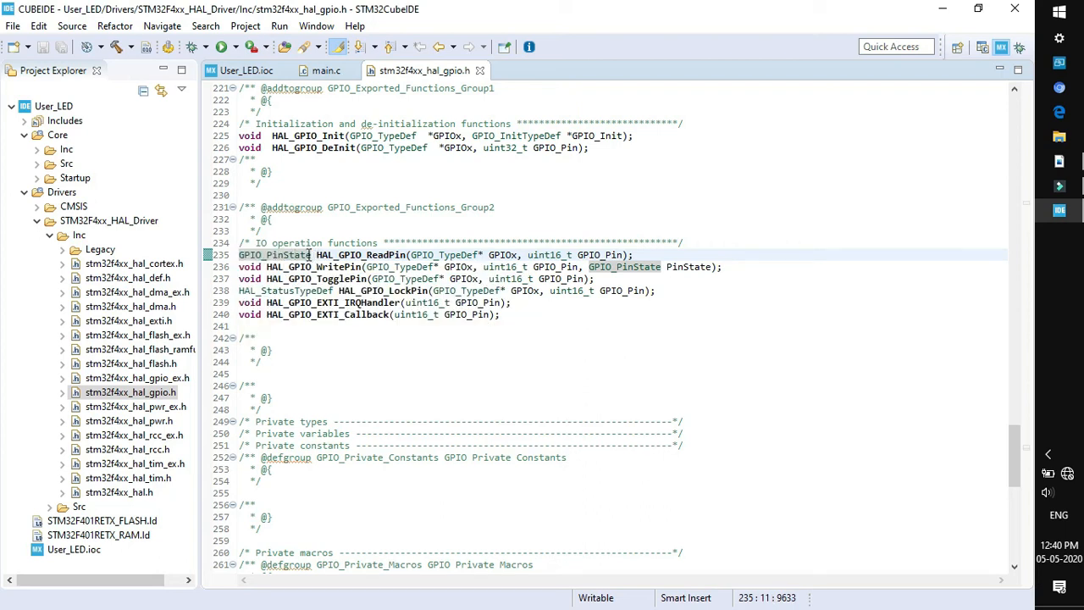
double_click(274, 254)
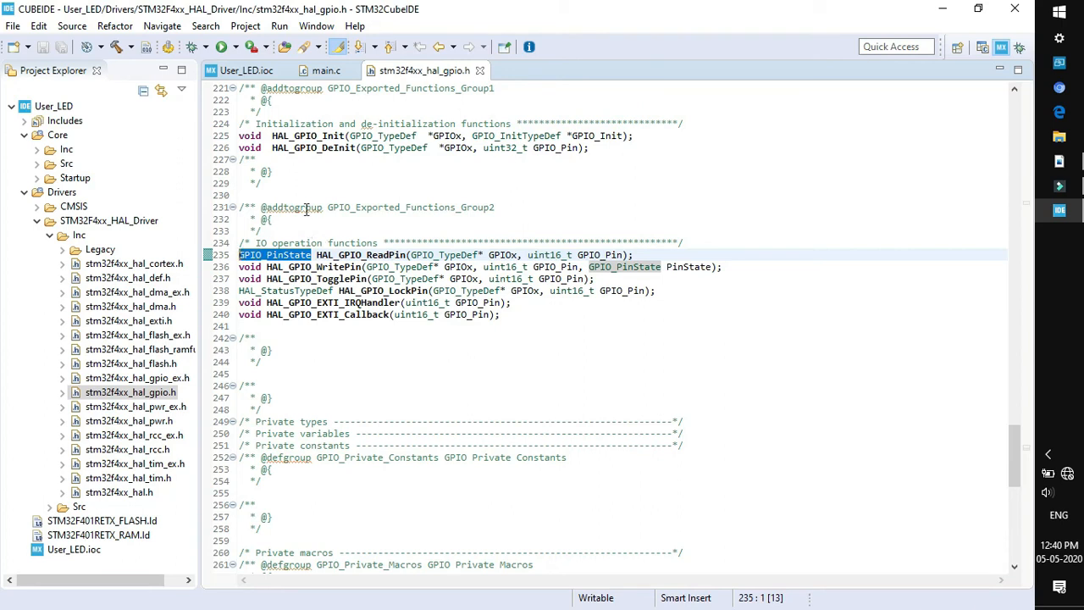
click(325, 71)
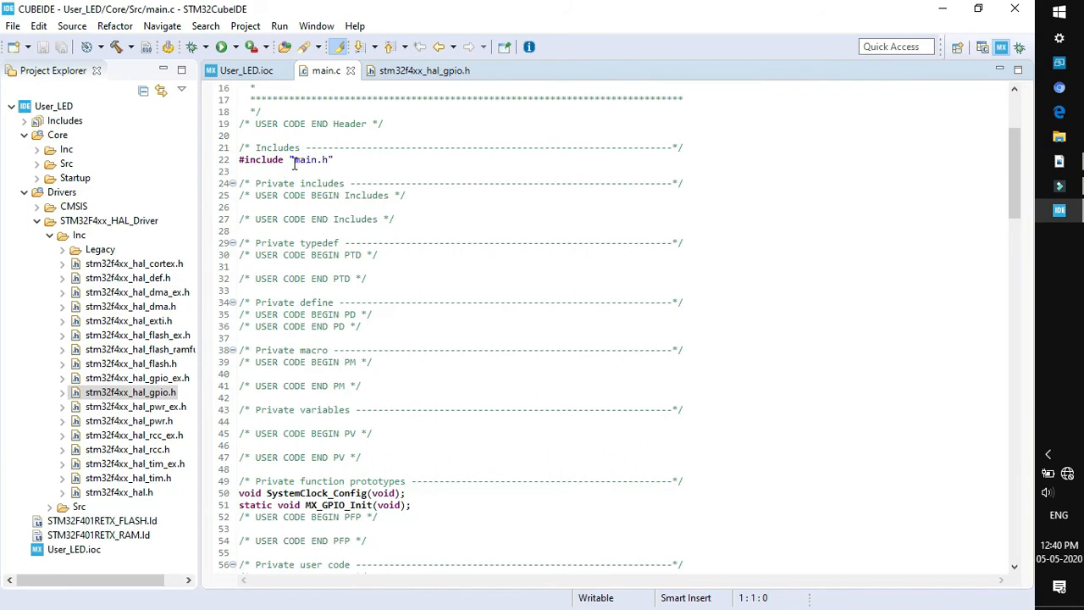
mouse_move(337, 182)
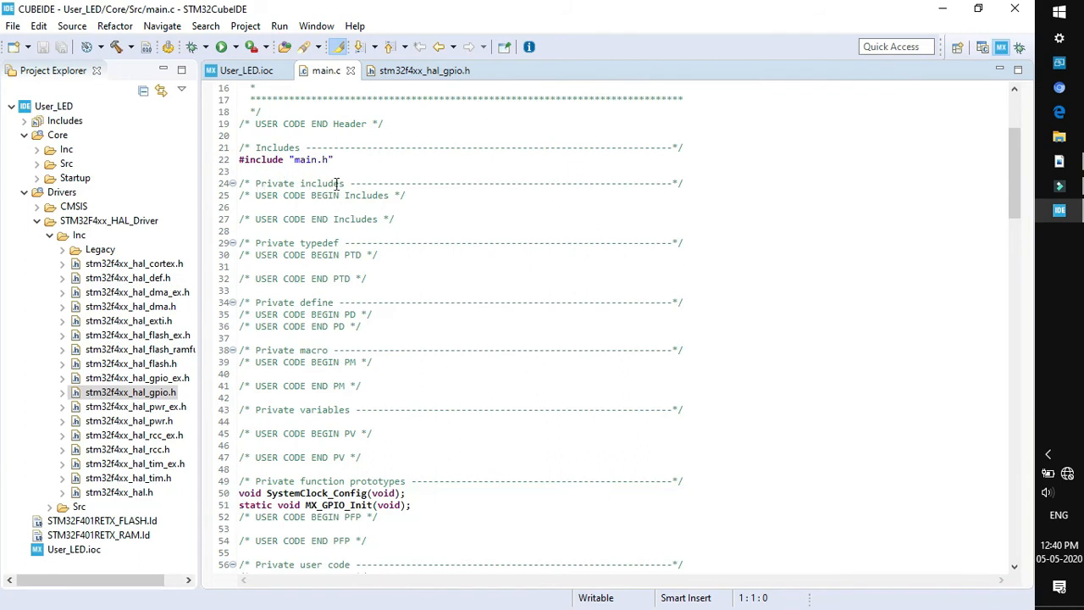
- Declare GPIO_PinState btn_state; in main.c's private variables section
scroll(down, 3)
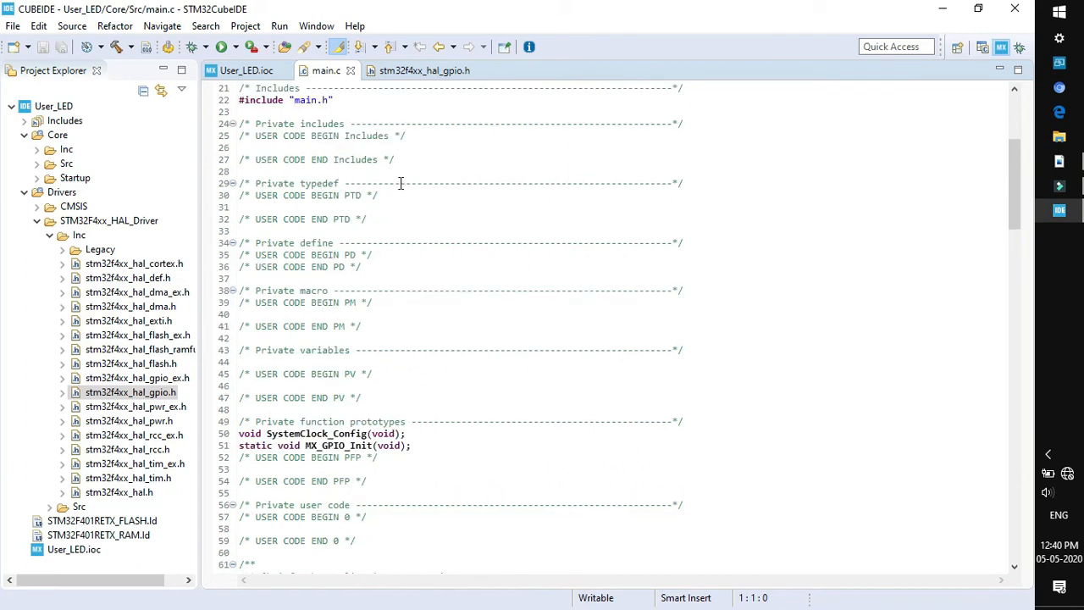
scroll(down, 3)
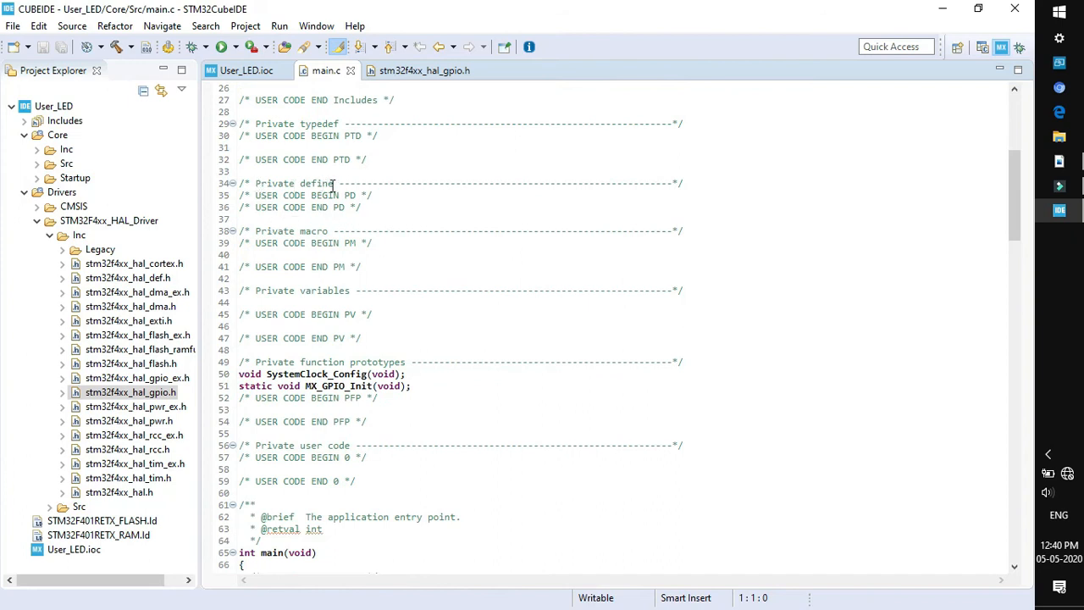
mouse_move(383, 195)
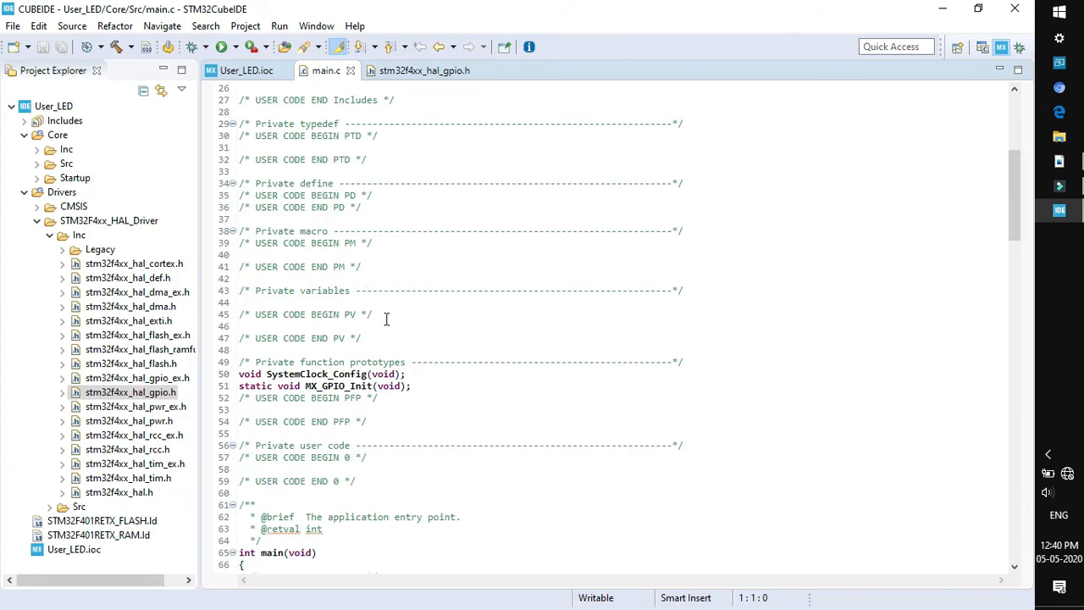
click(381, 325)
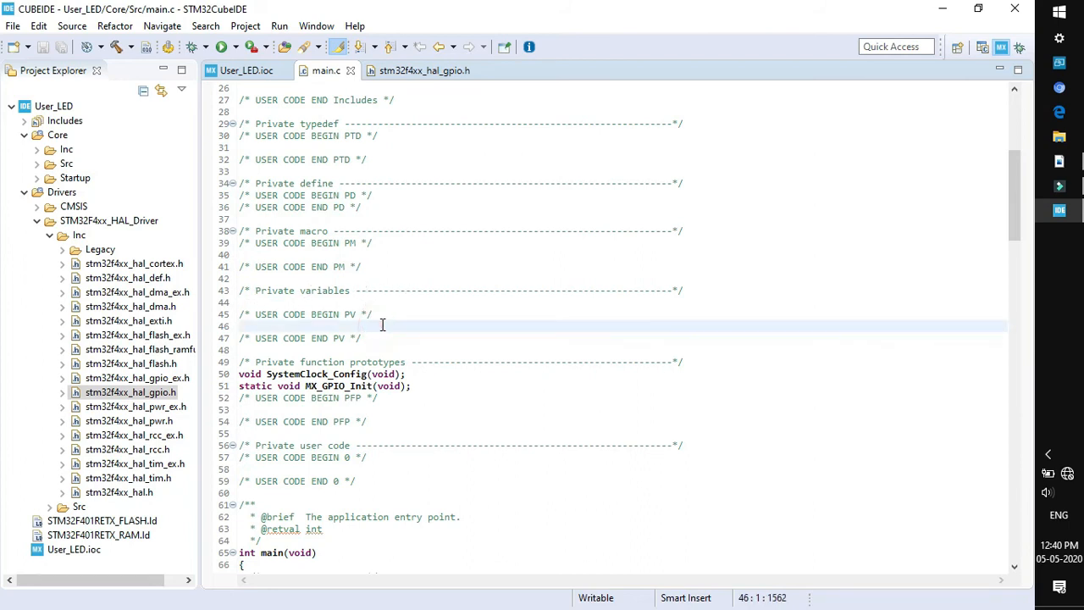
text(GPIO_PinState)
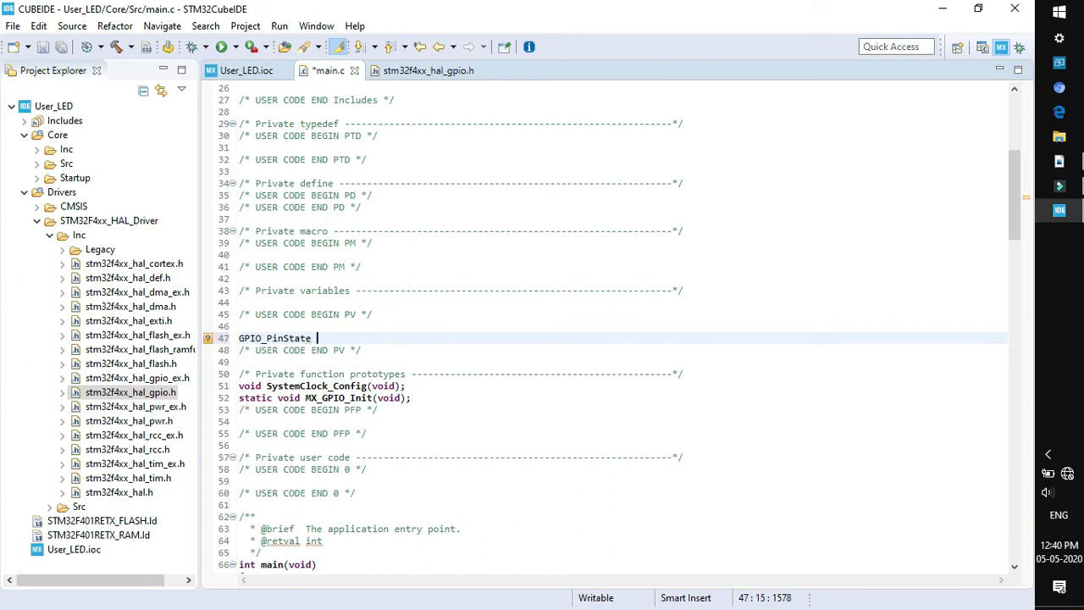
text(btn_sta)
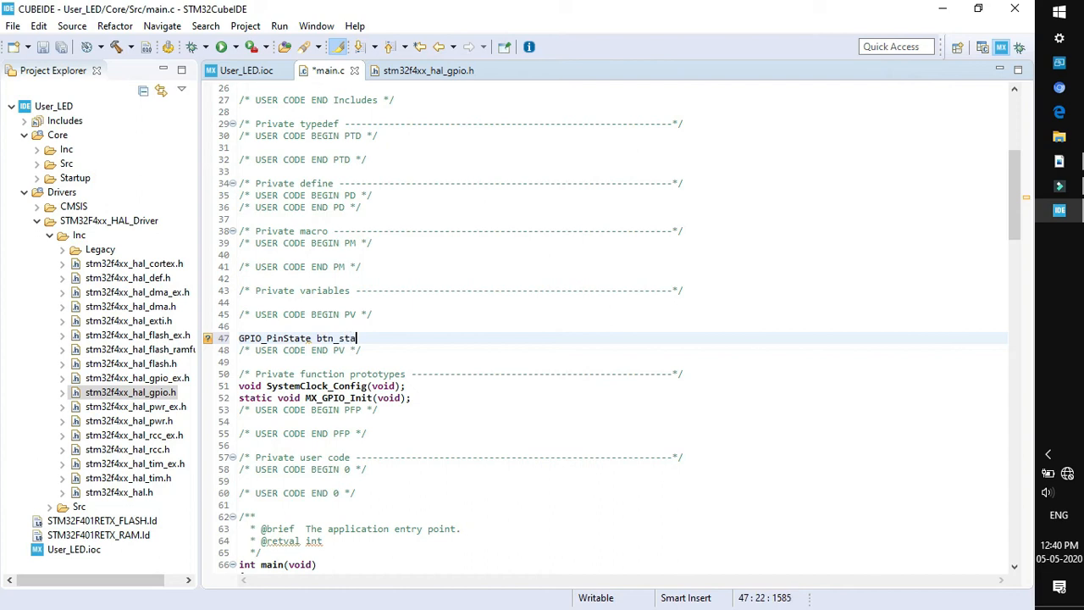
text(te;)
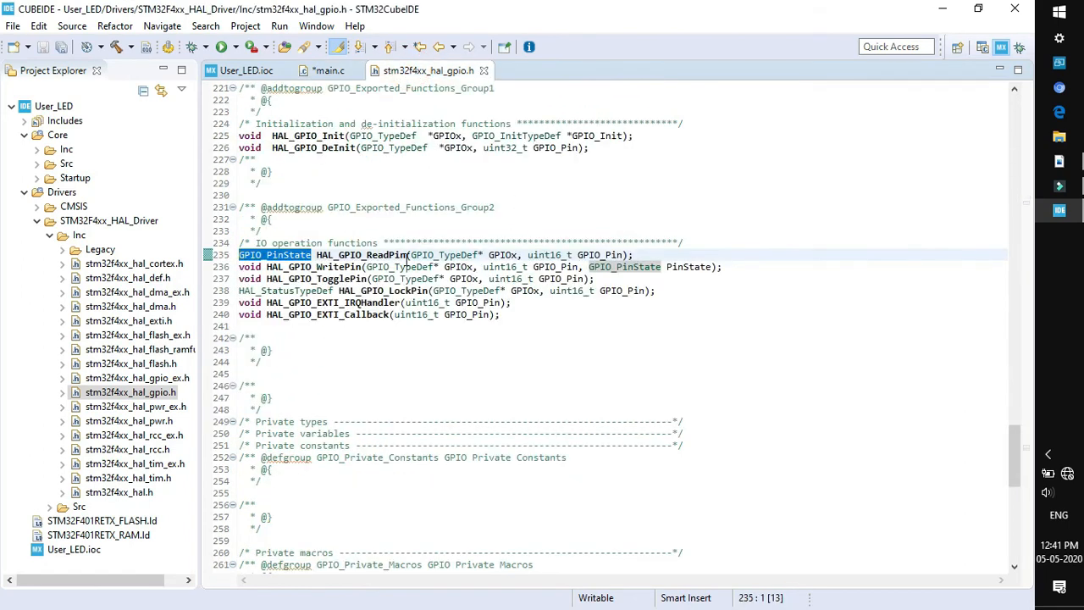
- Prefix the HAL_GPIO_ReadPin call in the while(1) loop with btn_state =
click(318, 254)
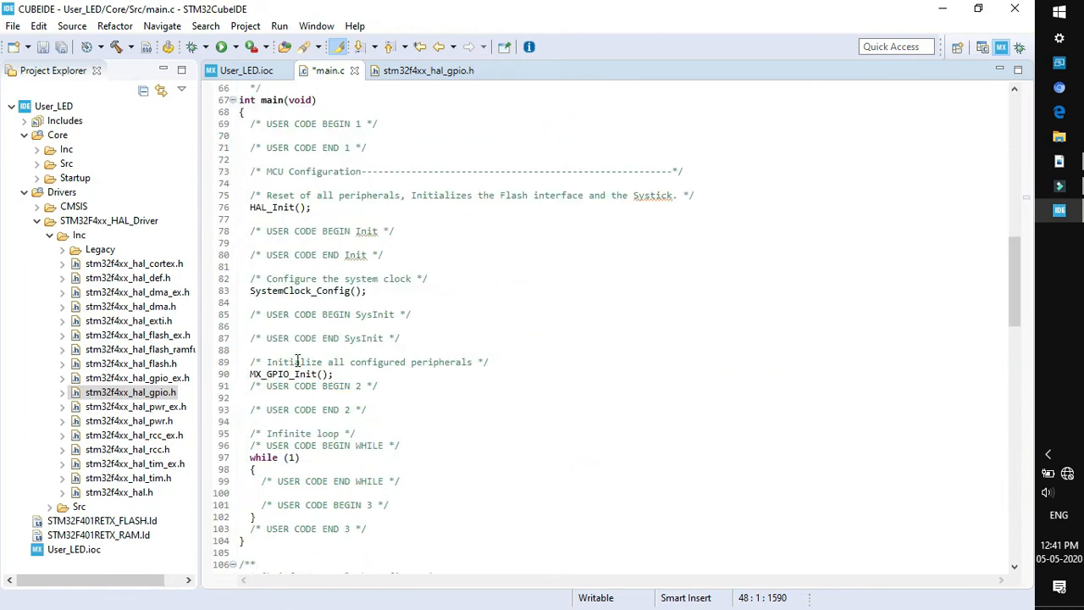
scroll(down, 3)
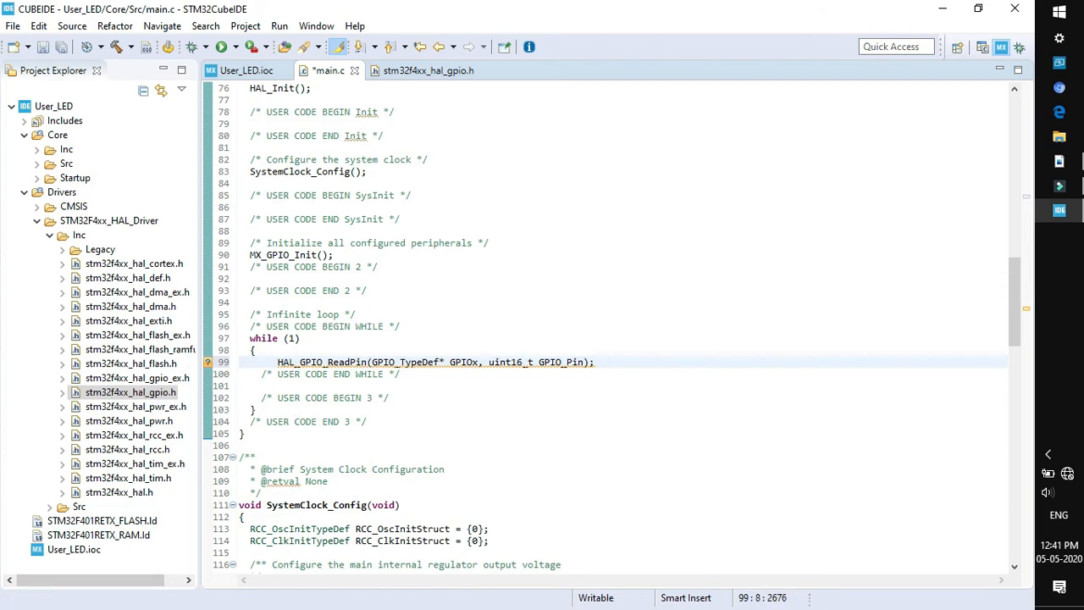
click(278, 362)
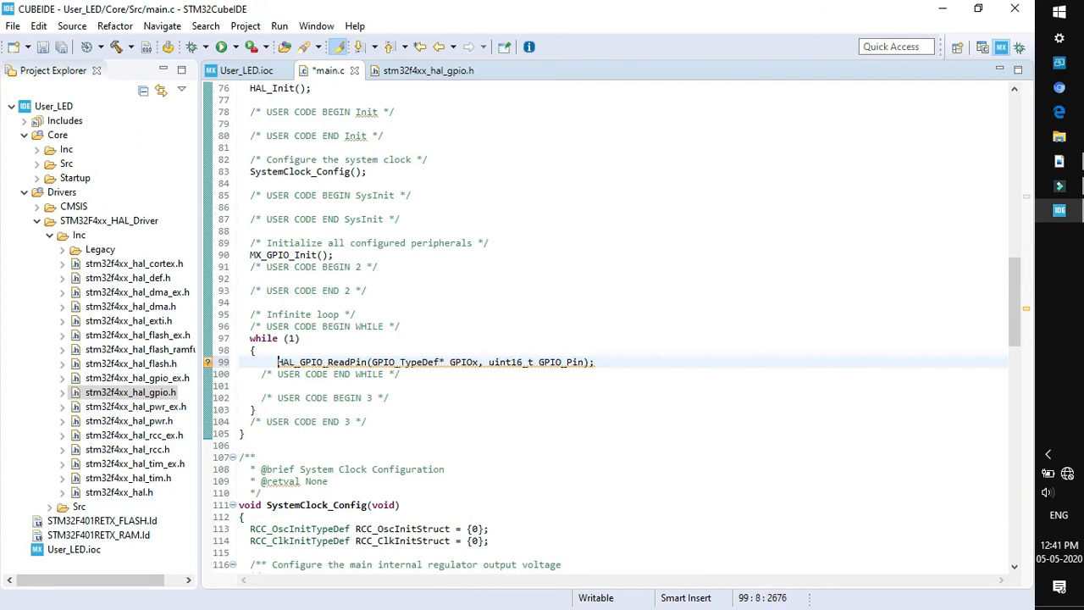
text(bt)
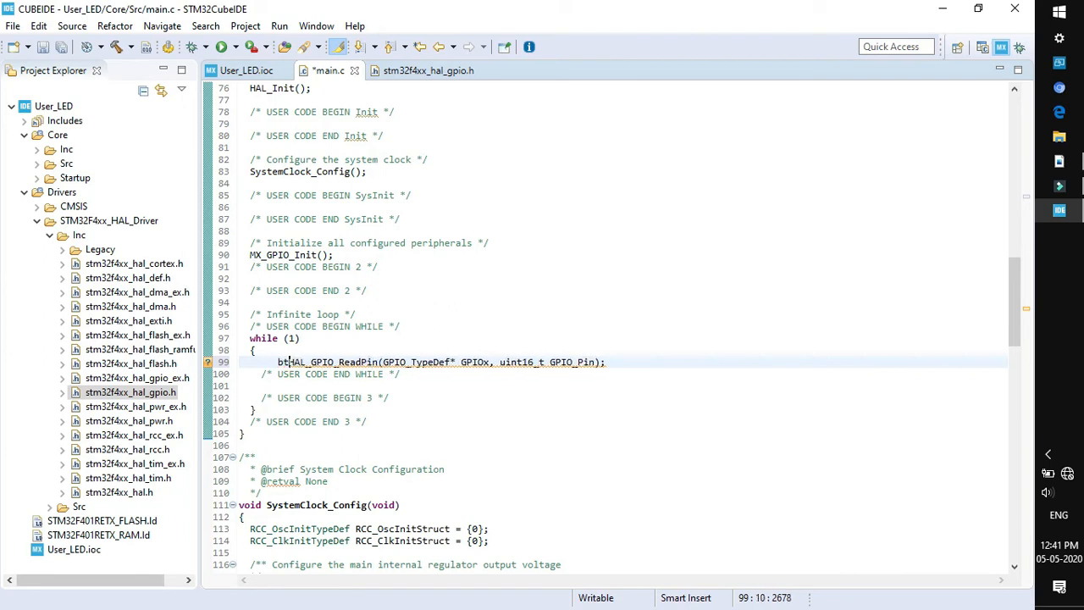
text(n_state =)
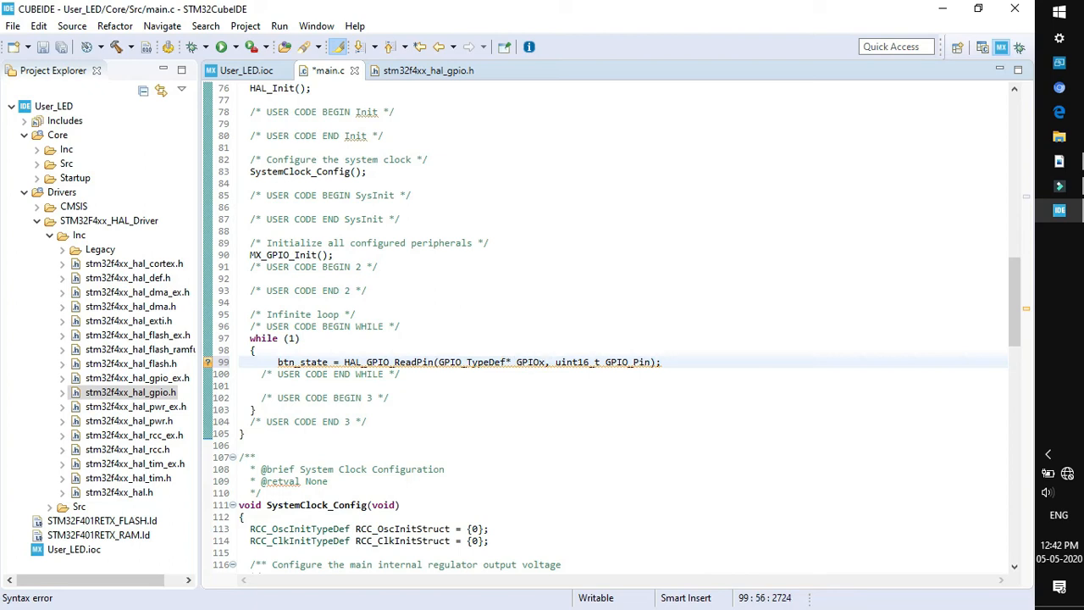
- Replace the ReadPin parameter placeholders with GPIOC, BTN_Pin
key(Delete)
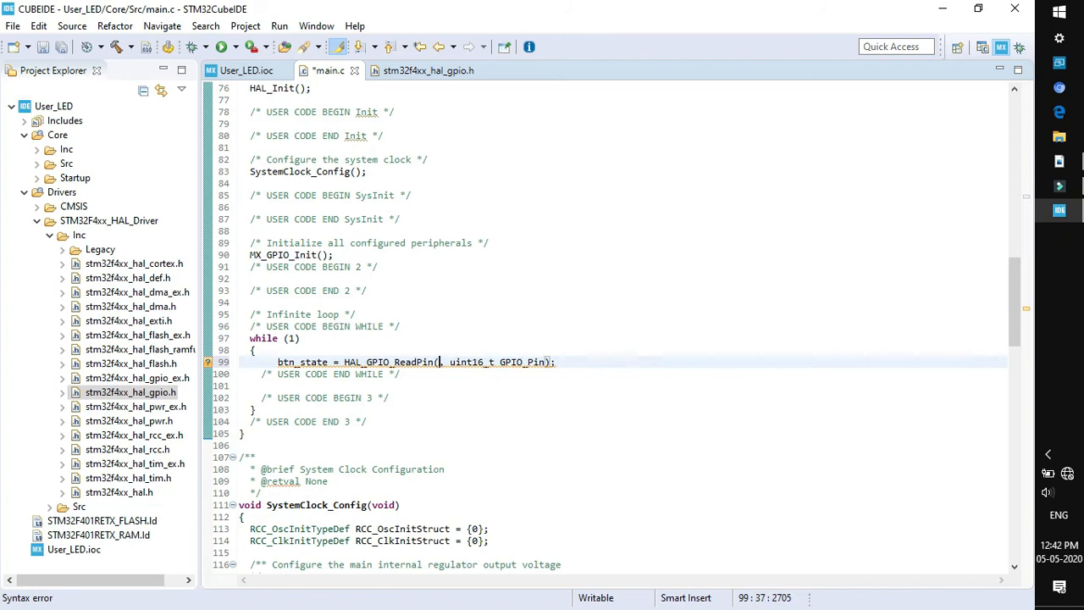
text(GPIO)
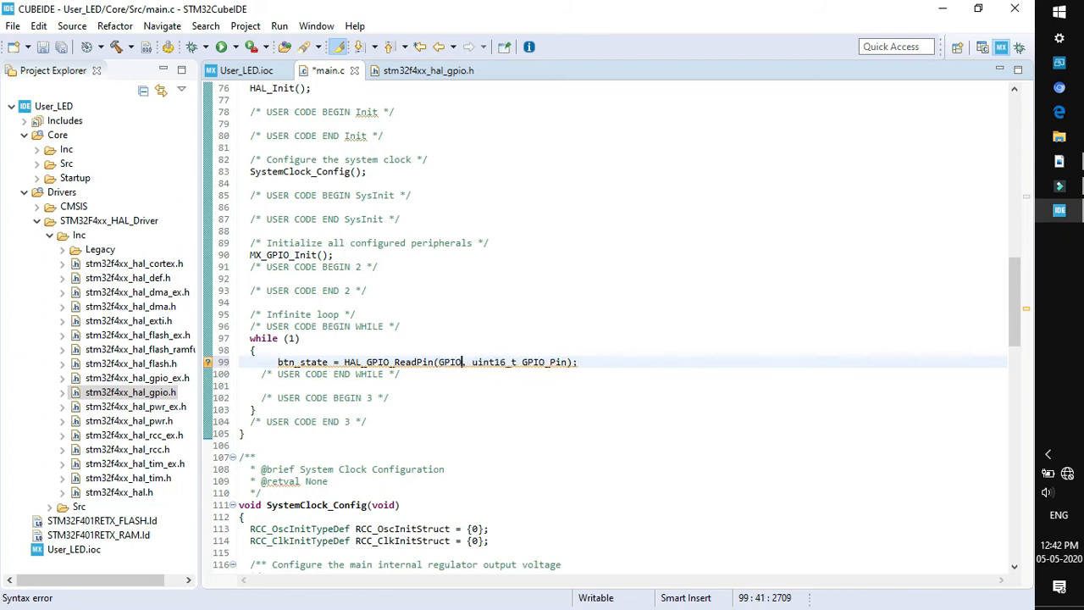
text(C)
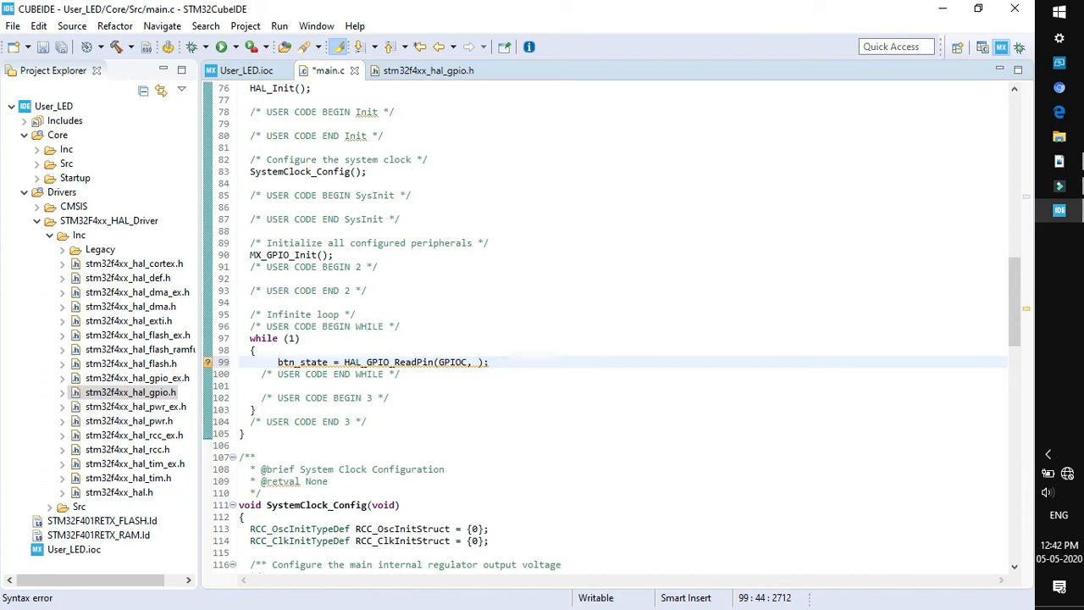
text(BTN_P)
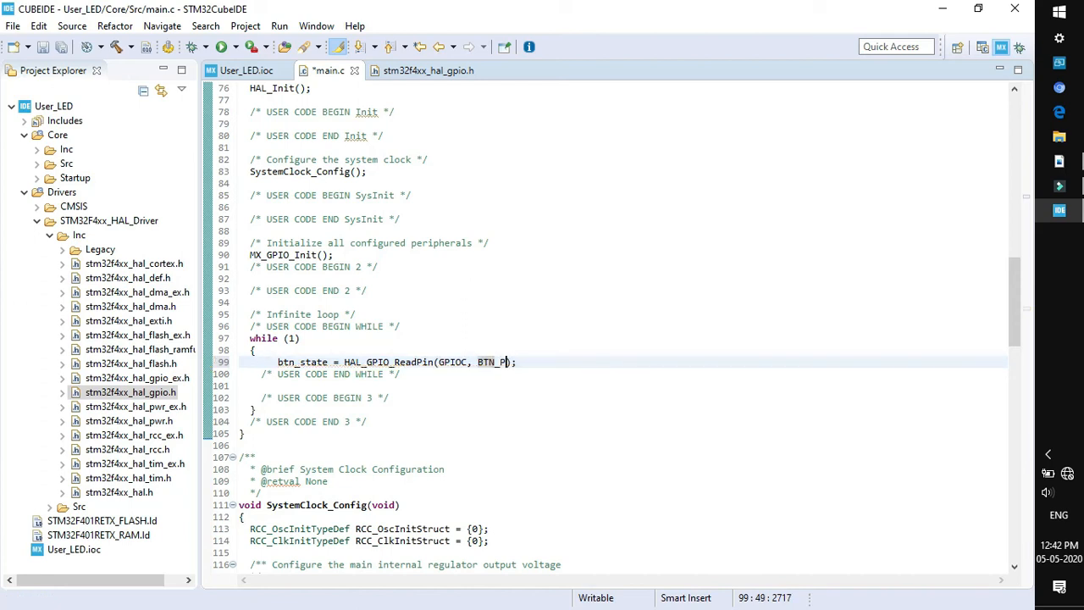
text(in)
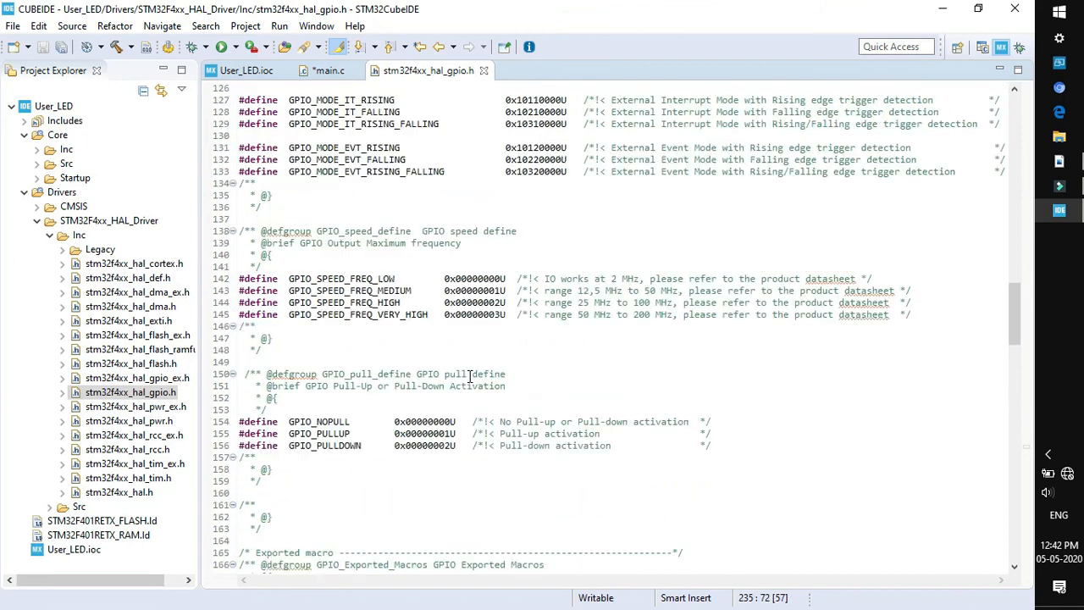
- Append the comment // this will return the state of btn to the ReadPin line
scroll(up, 3)
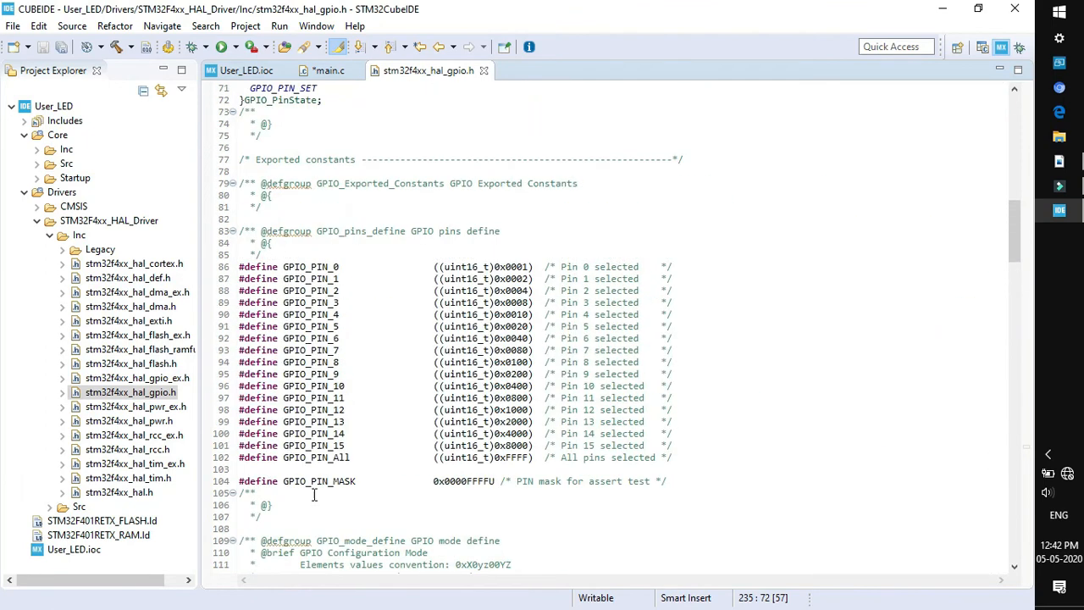
mouse_move(345, 454)
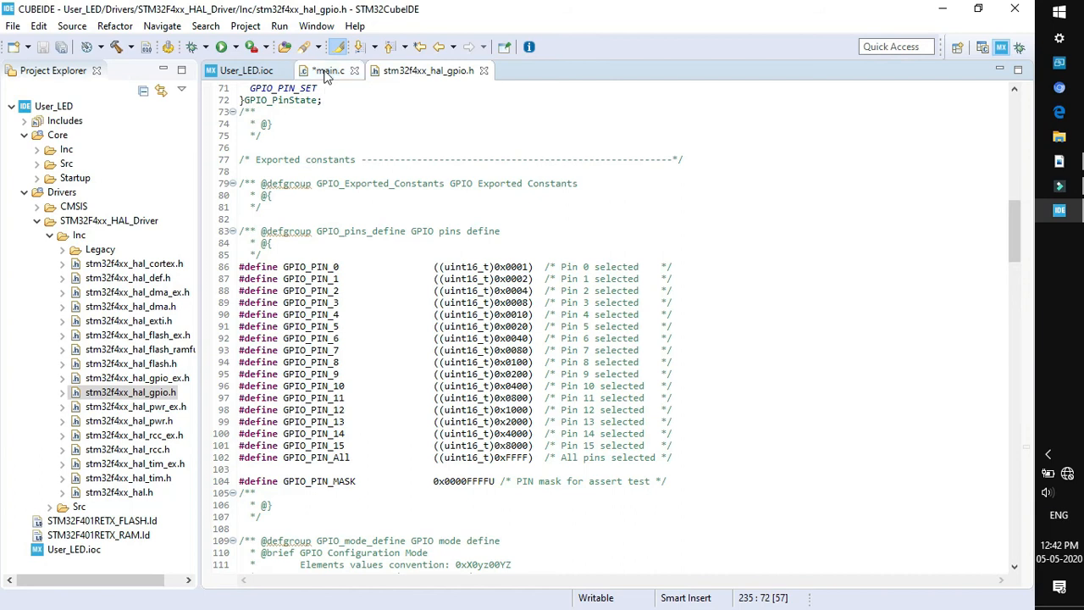
click(325, 71)
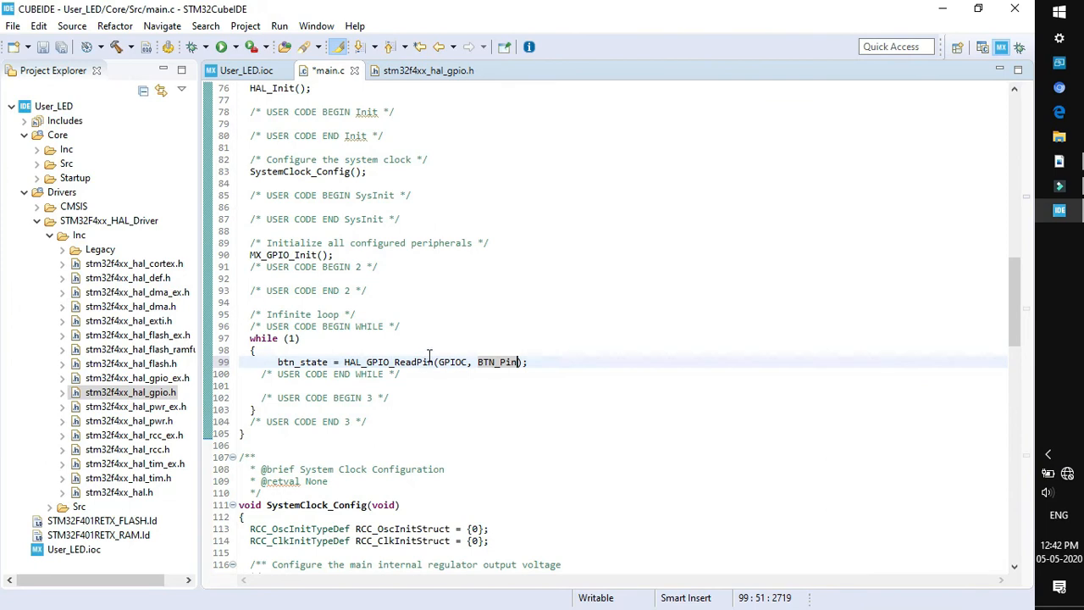
mouse_move(494, 363)
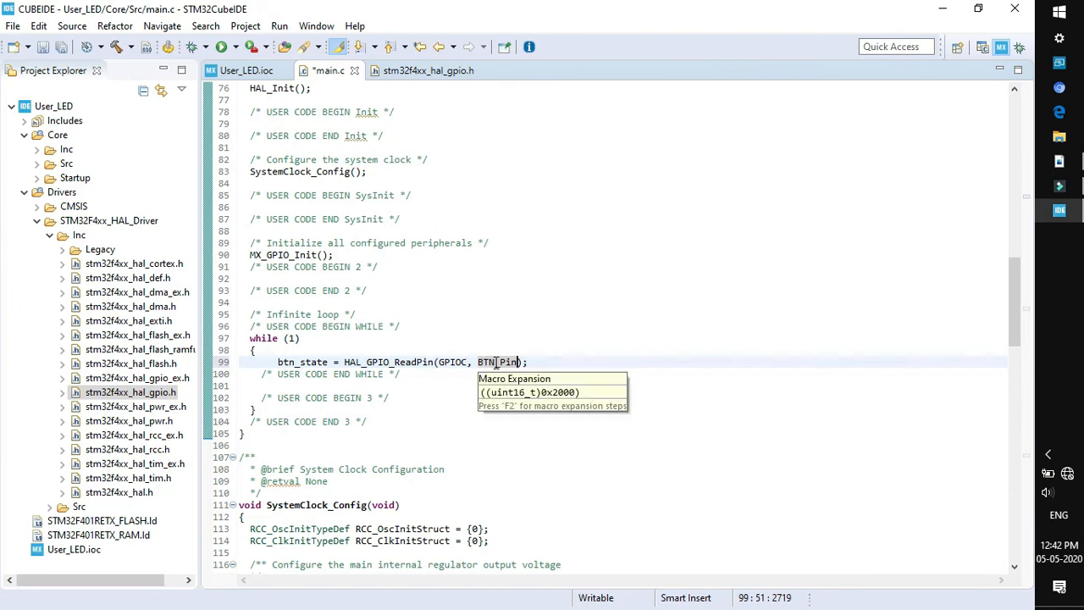
mouse_move(556, 366)
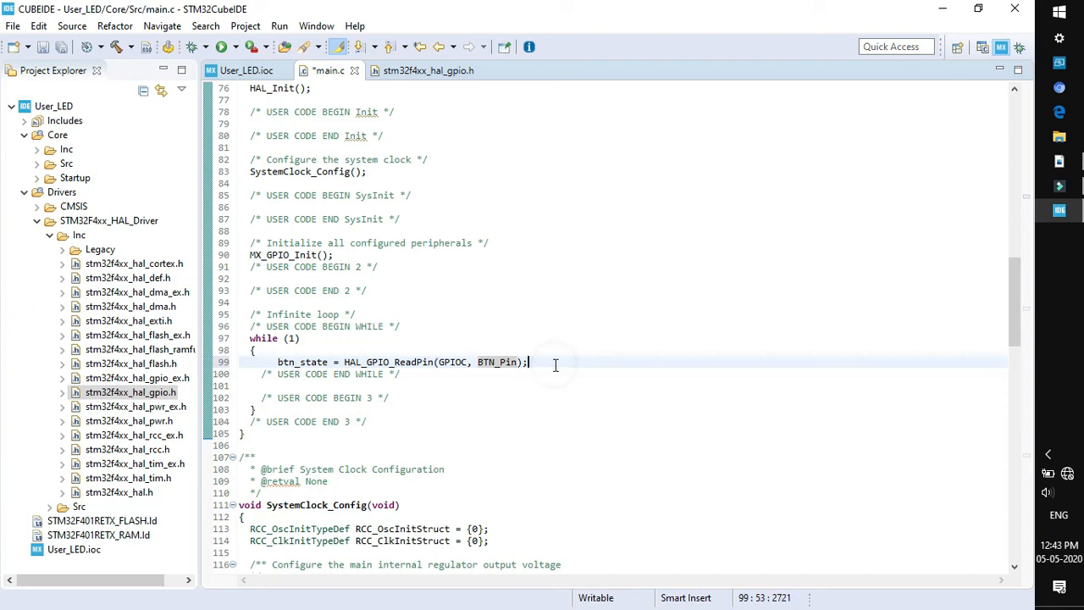
text(//)
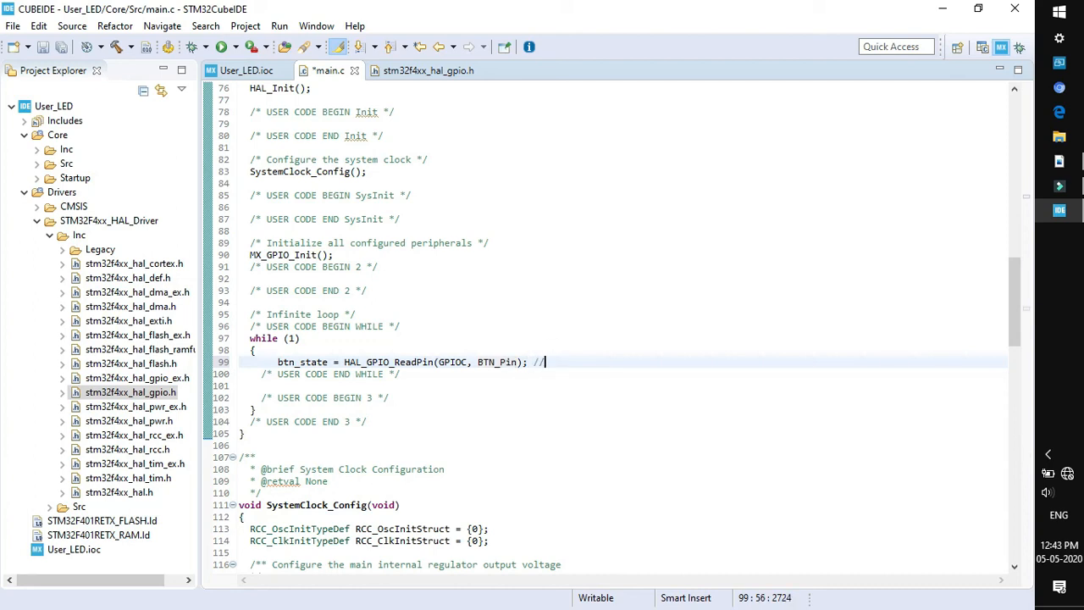
text(this will return the state of btn)
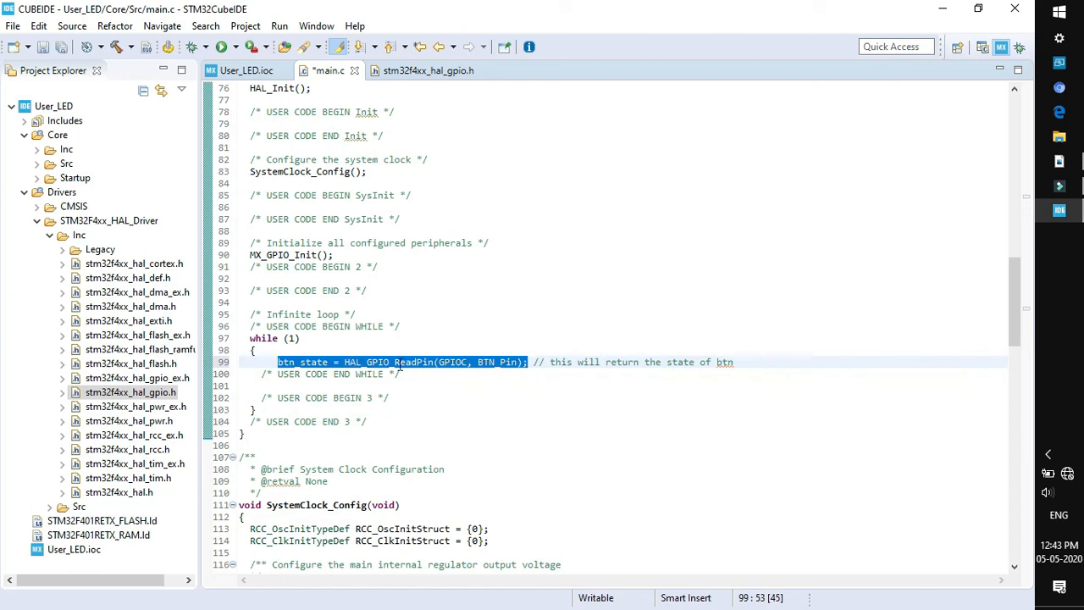
click(738, 363)
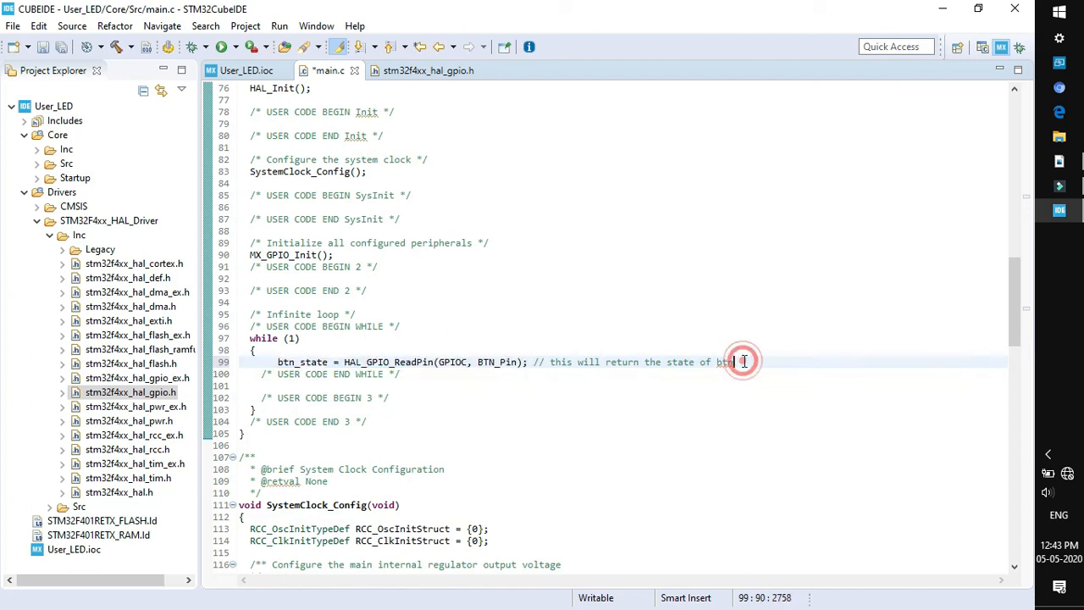
- Write the condition if(btn_state == GPIO_PIN_SET) after the button read
text(if(btn_state ))
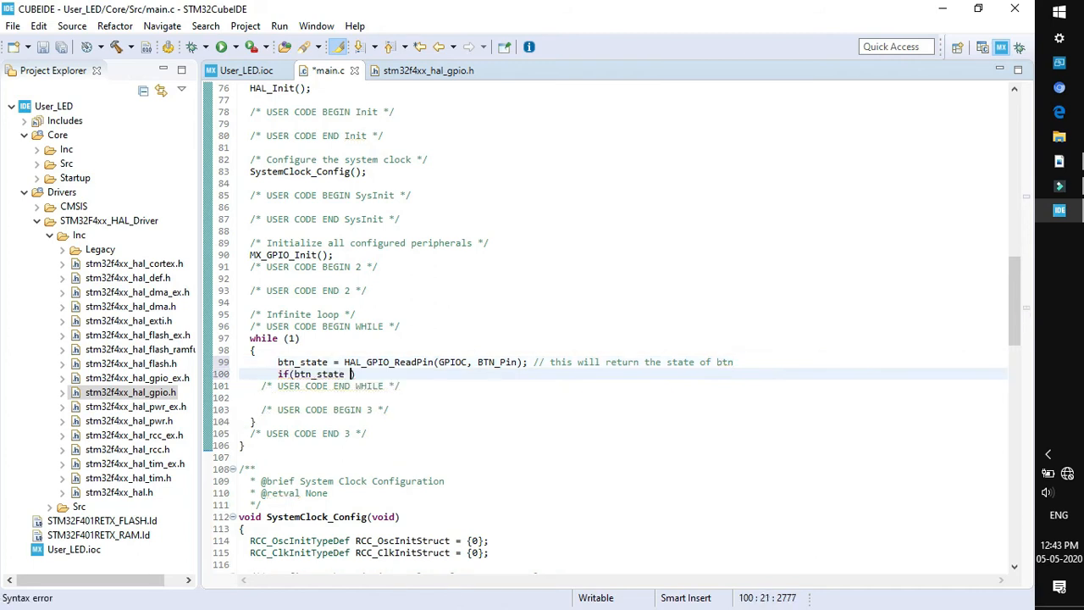
text(==)
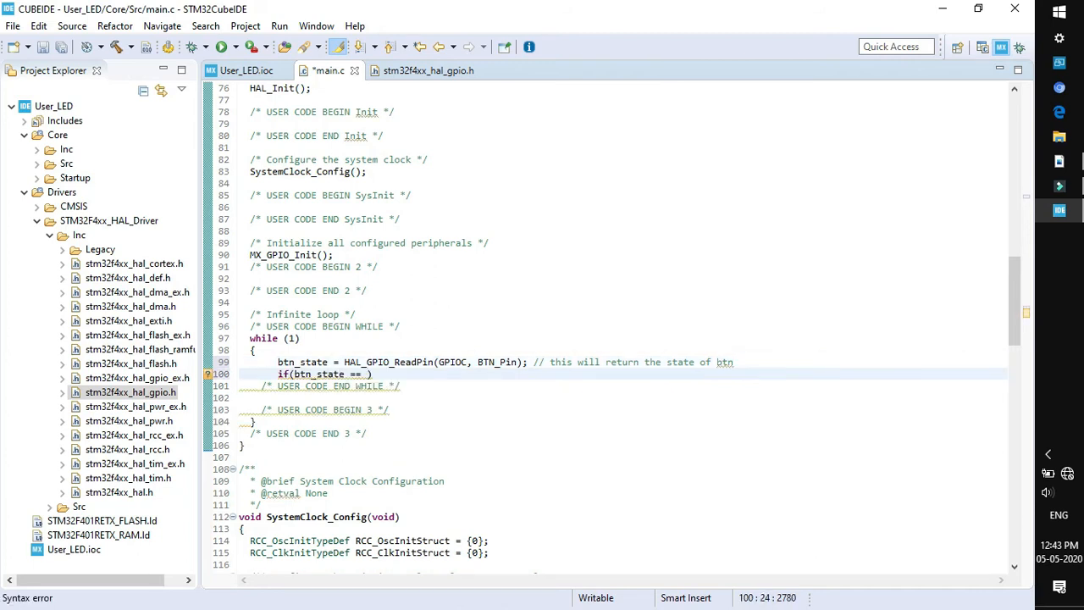
text(GPIO_PIN)
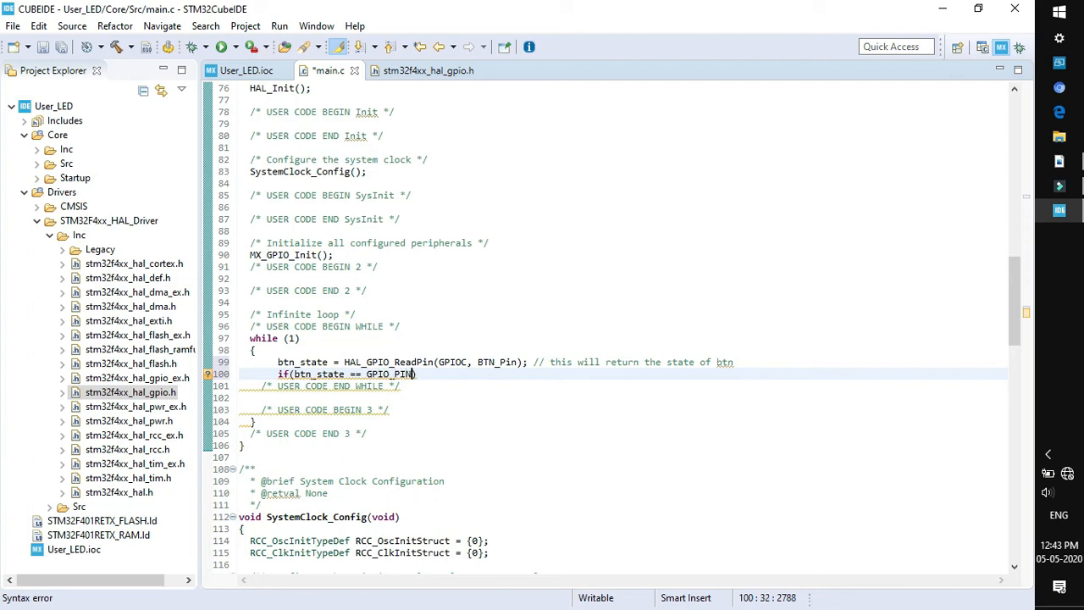
text(_SET)
text({)
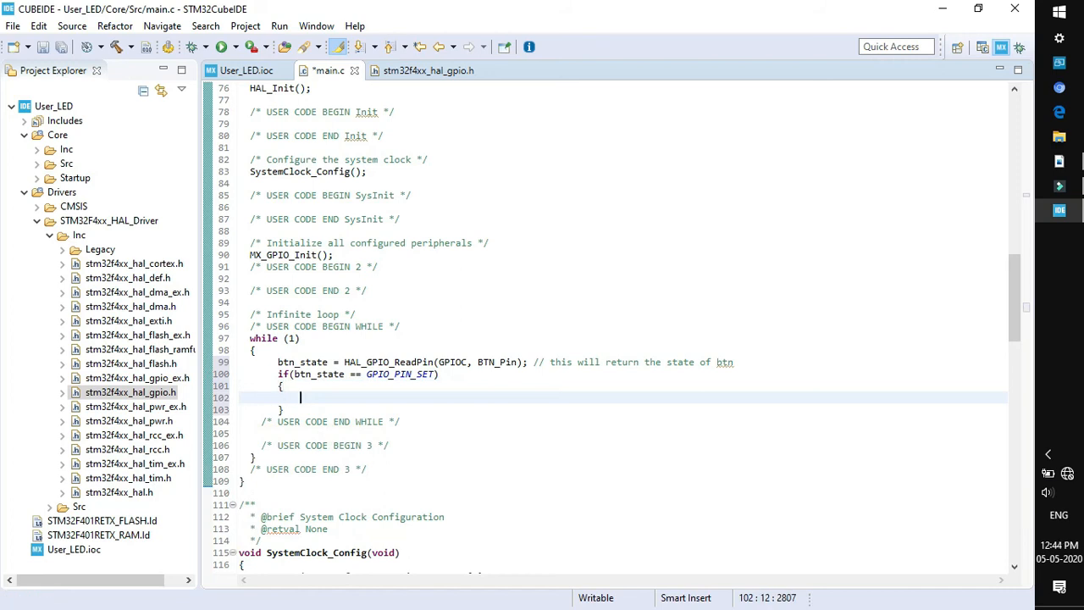
mouse_move(310, 359)
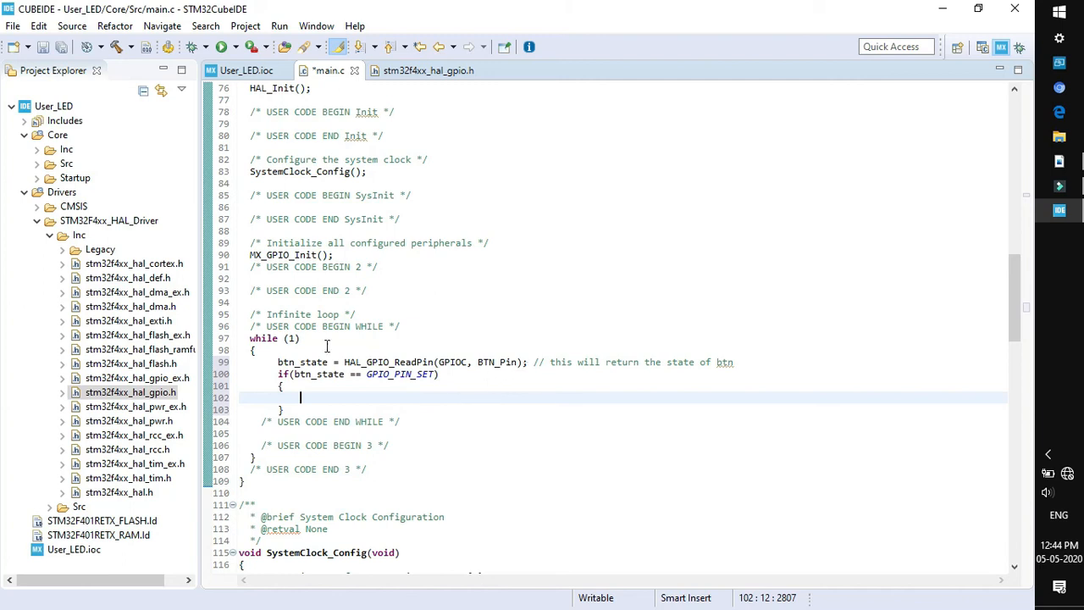
mouse_move(311, 362)
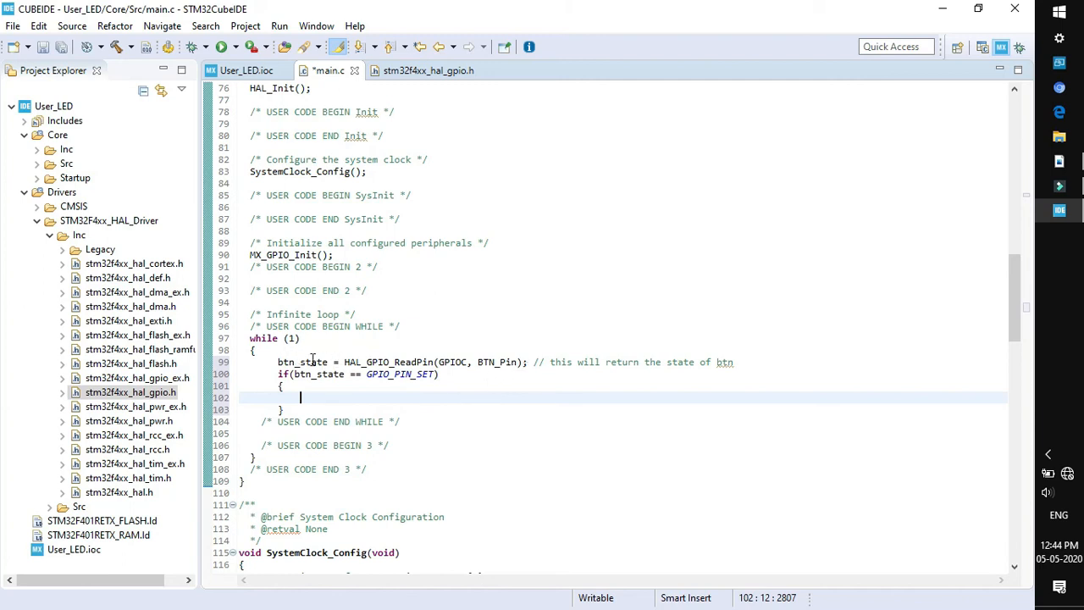
mouse_move(515, 447)
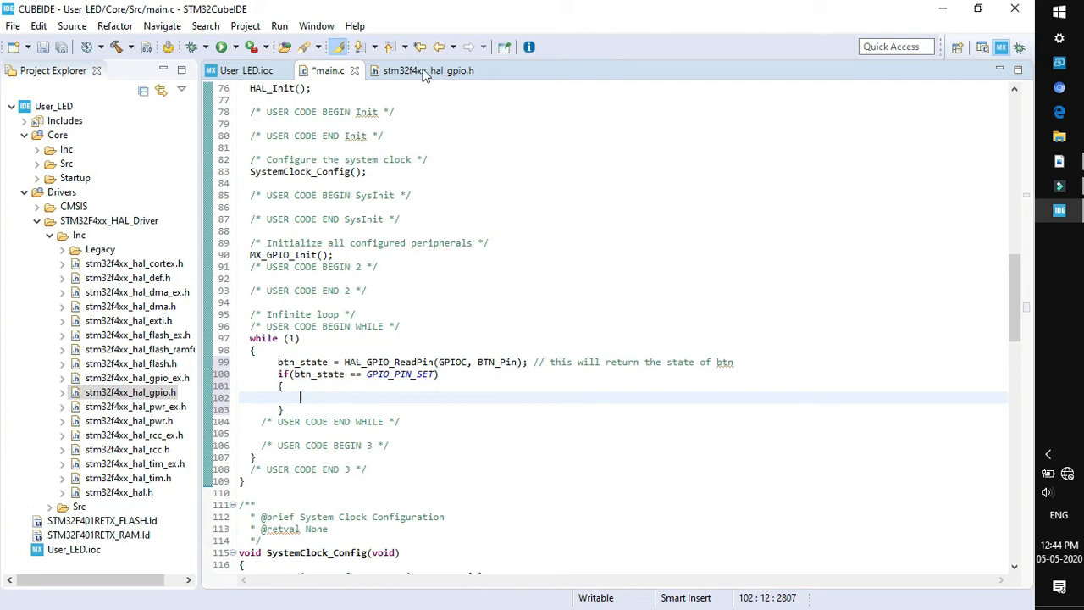
- Paste the HAL_GPIO_WritePin prototype into the if block and set its state argument to GPIO_PIN_SET
click(427, 71)
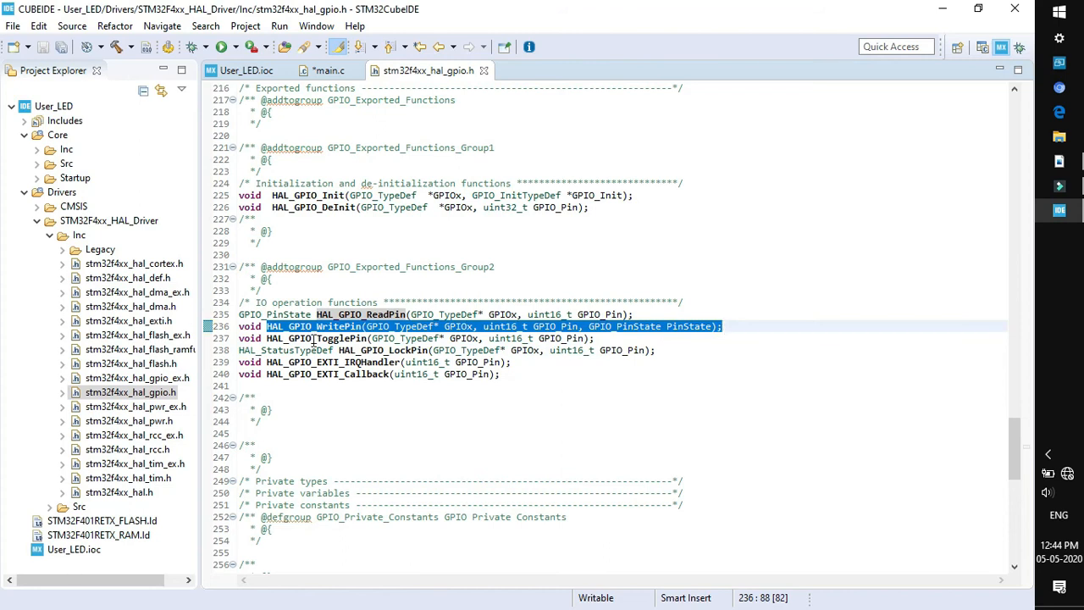
click(328, 72)
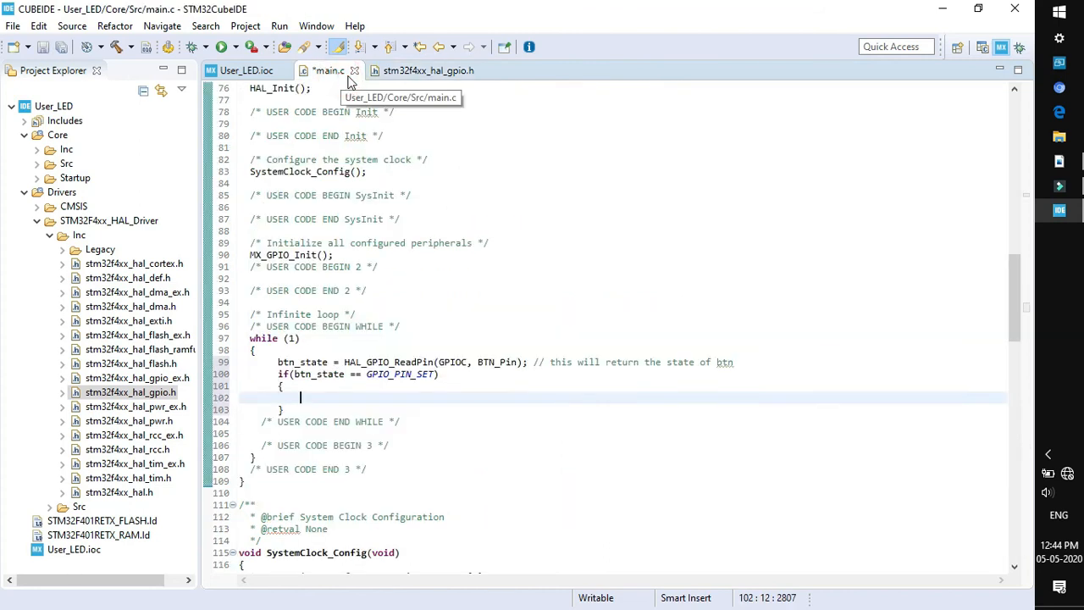
text(HAL_GPIO_WritePin(GPIO_TypeDef* GPIOx, uint16_t GPIO_Pin, GPIO_PinState PinState);)
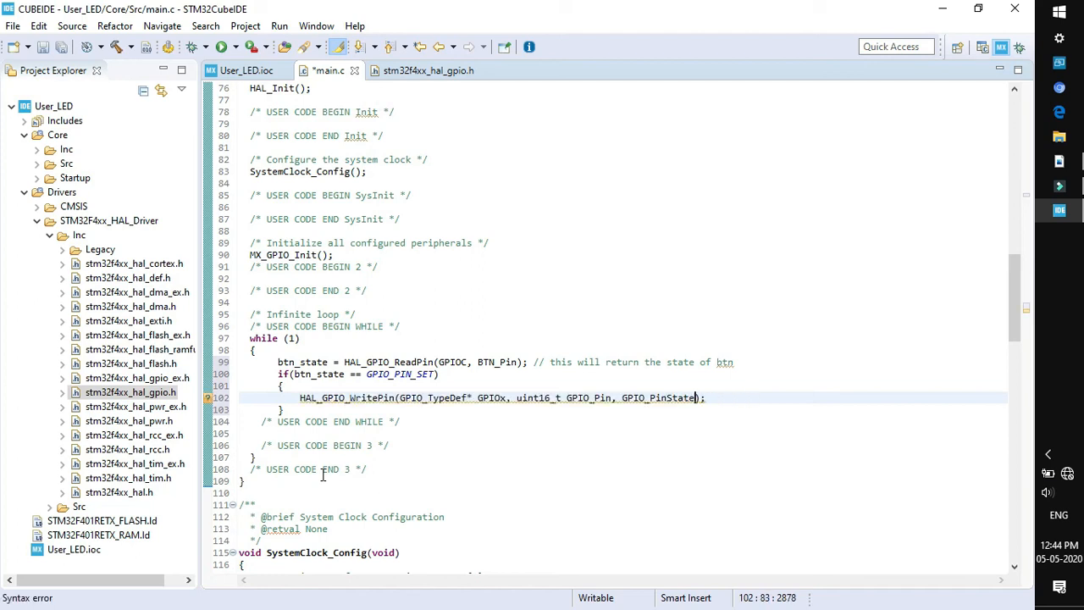
key(BackSpace)
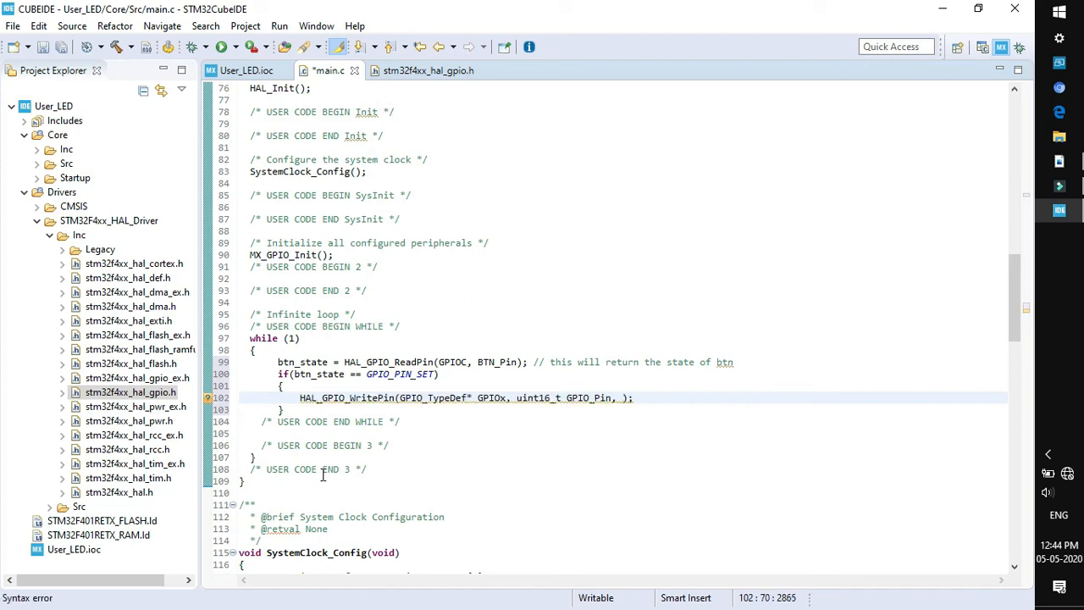
text(GPIO)
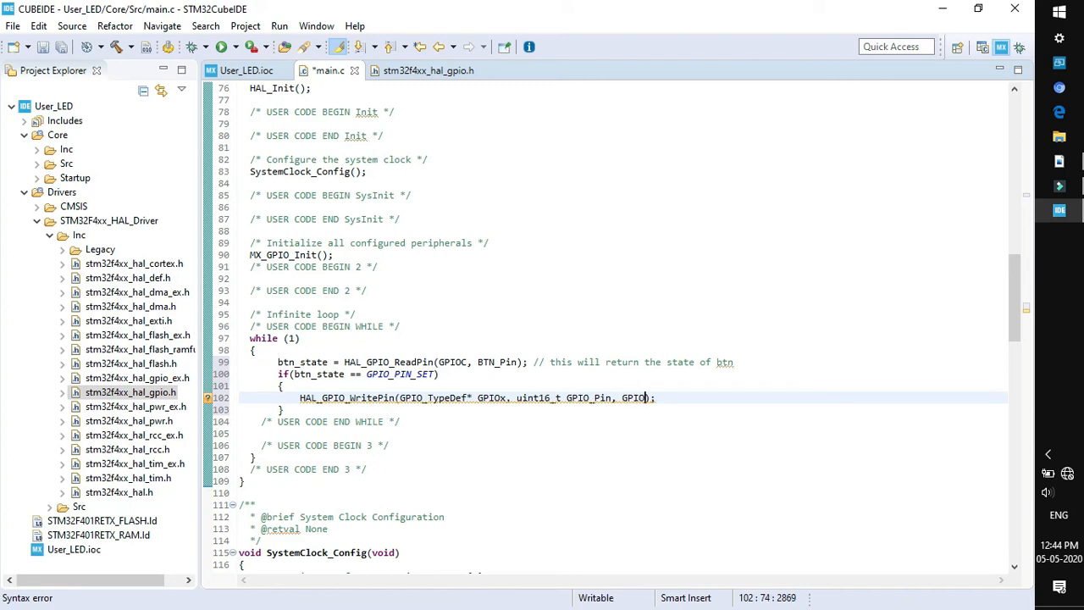
text(_PIN_)
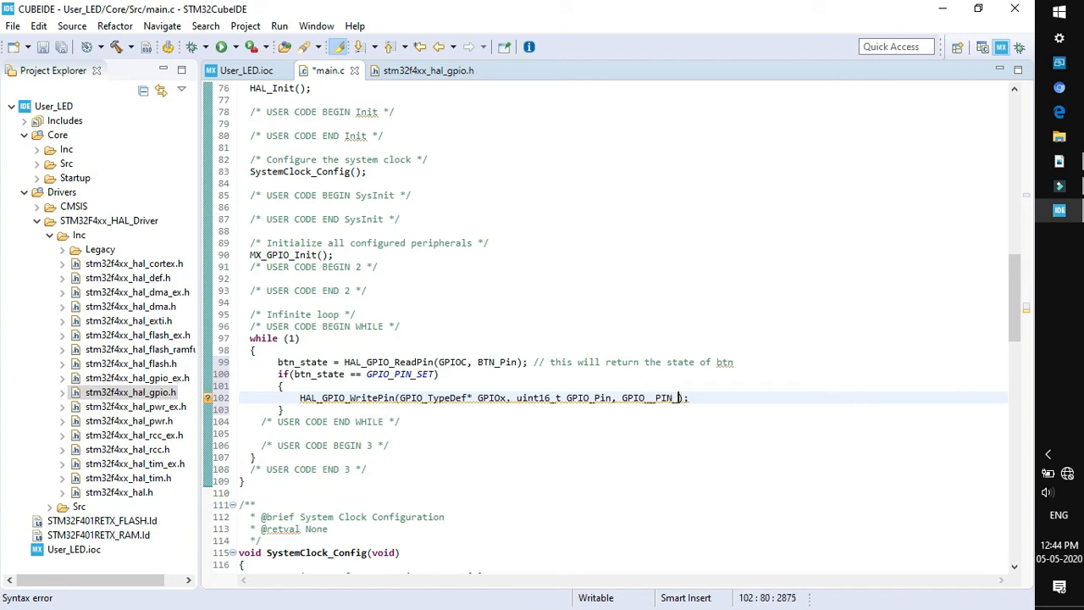
text(SET)
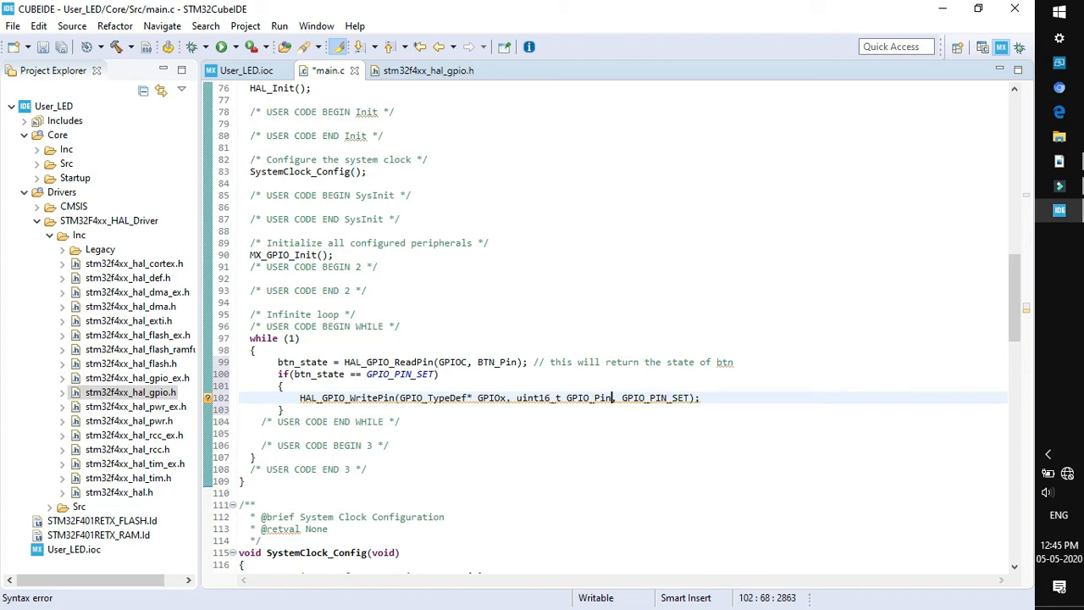
- Replace the remaining arguments with GPIOA and LED_Pin, giving WritePin(GPIOA, LED_Pin, GPIO_PIN_SET)
key(BackSpace)
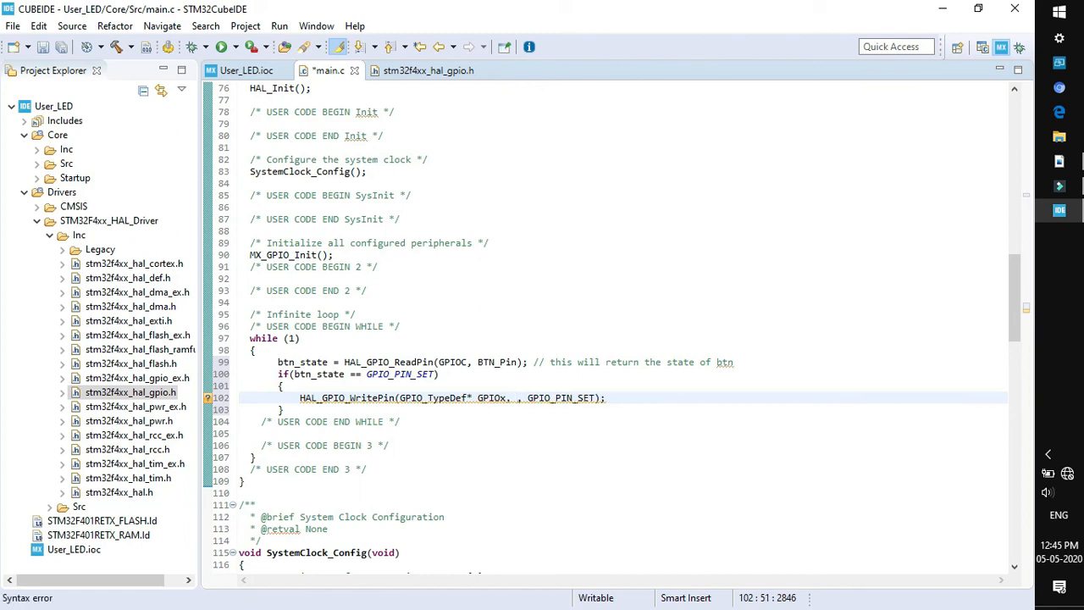
text(LED_)
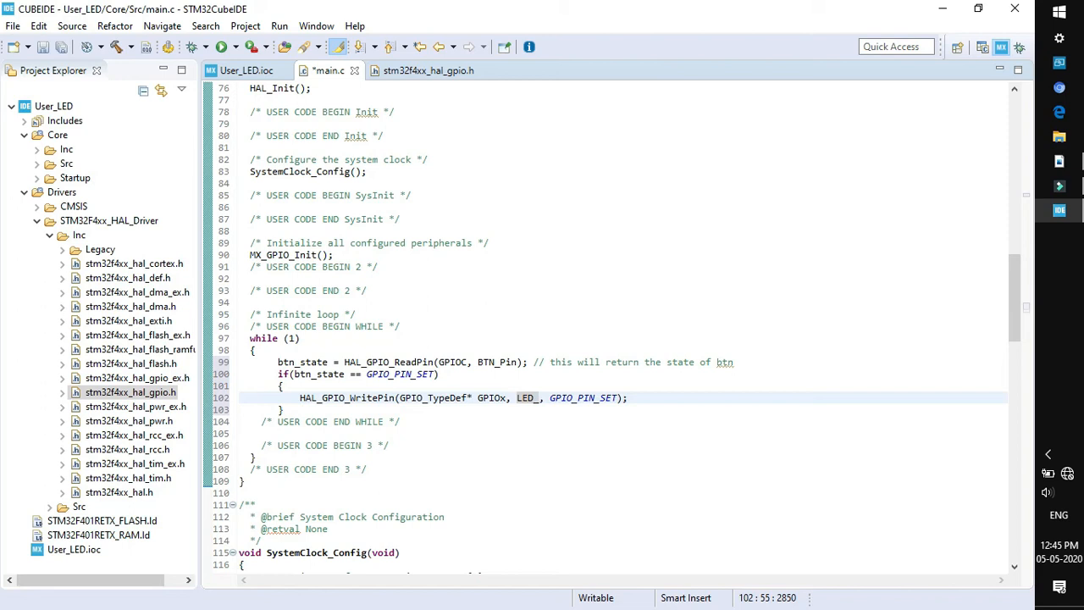
text(Pin)
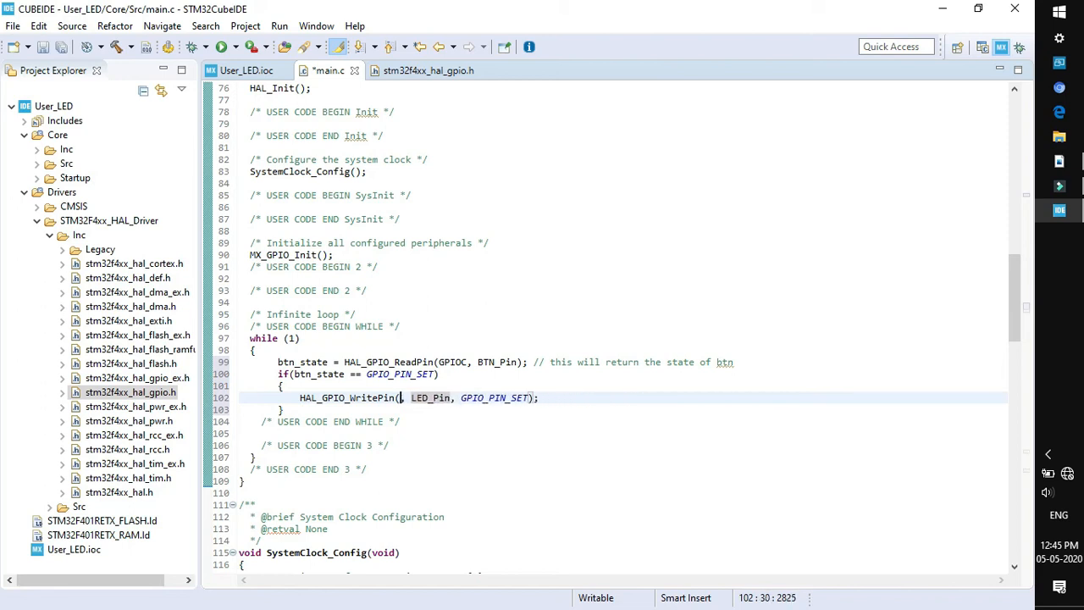
text(GPIOA)
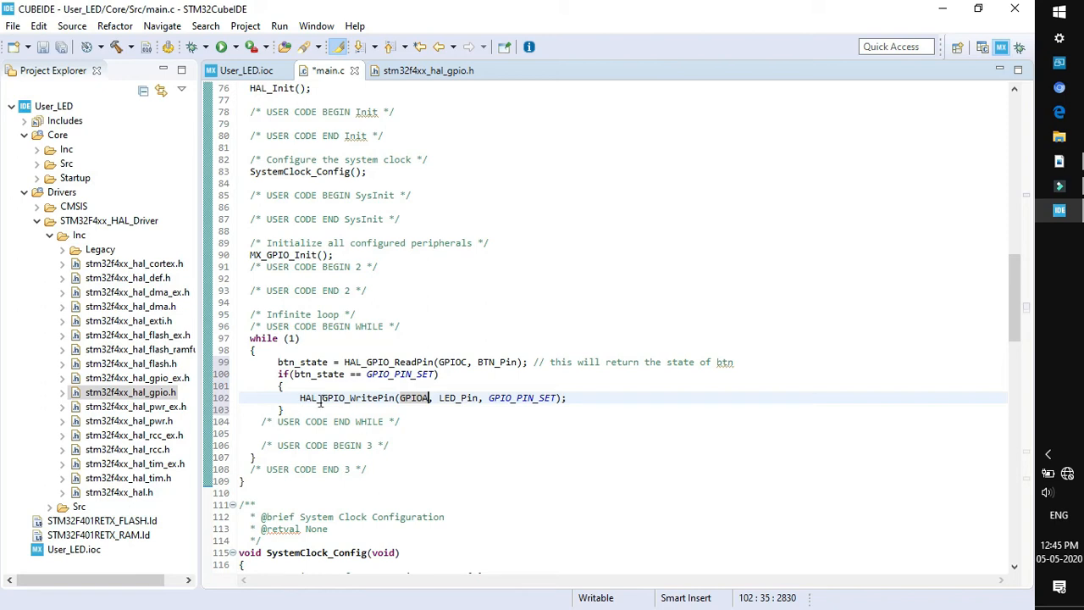
double_click(447, 396)
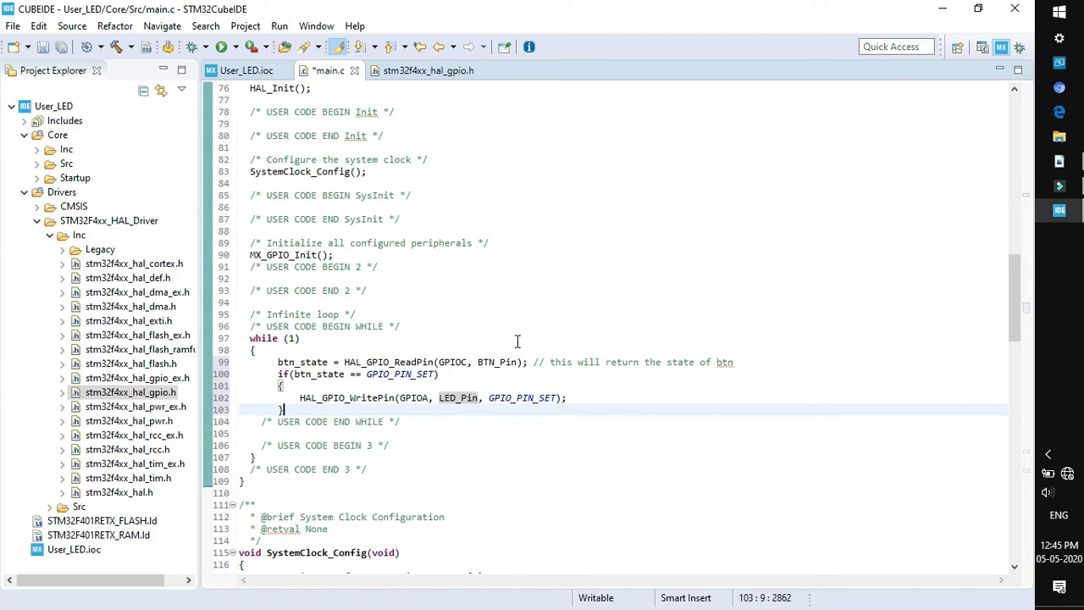
mouse_move(498, 374)
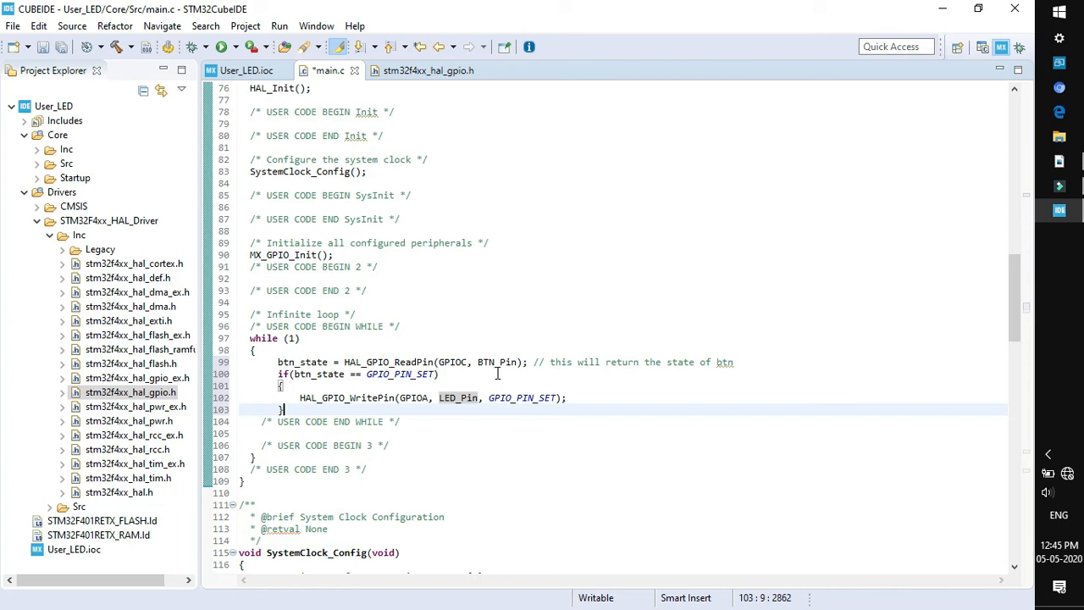
mouse_move(497, 320)
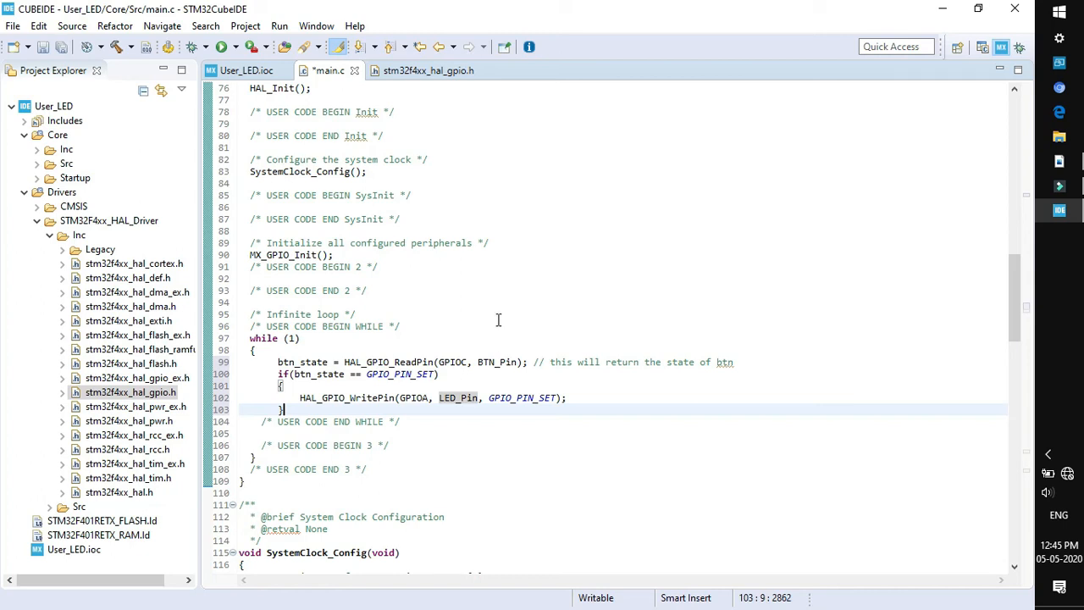
- Scroll main.c to MX_GPIO_Init showing LED_Pin configured as a push-pull output
scroll(down, 3)
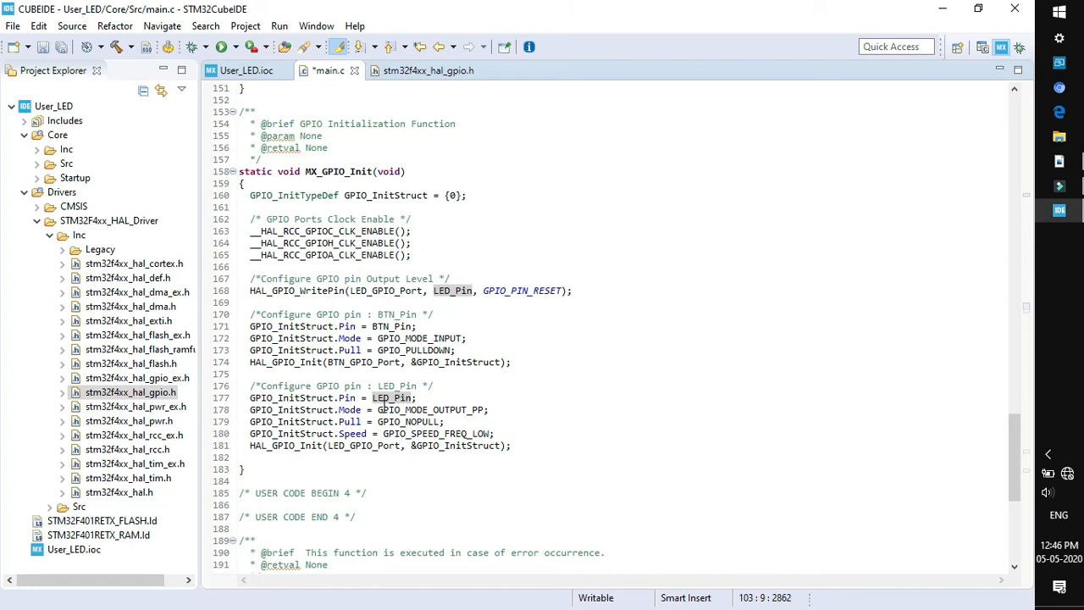
mouse_move(393, 322)
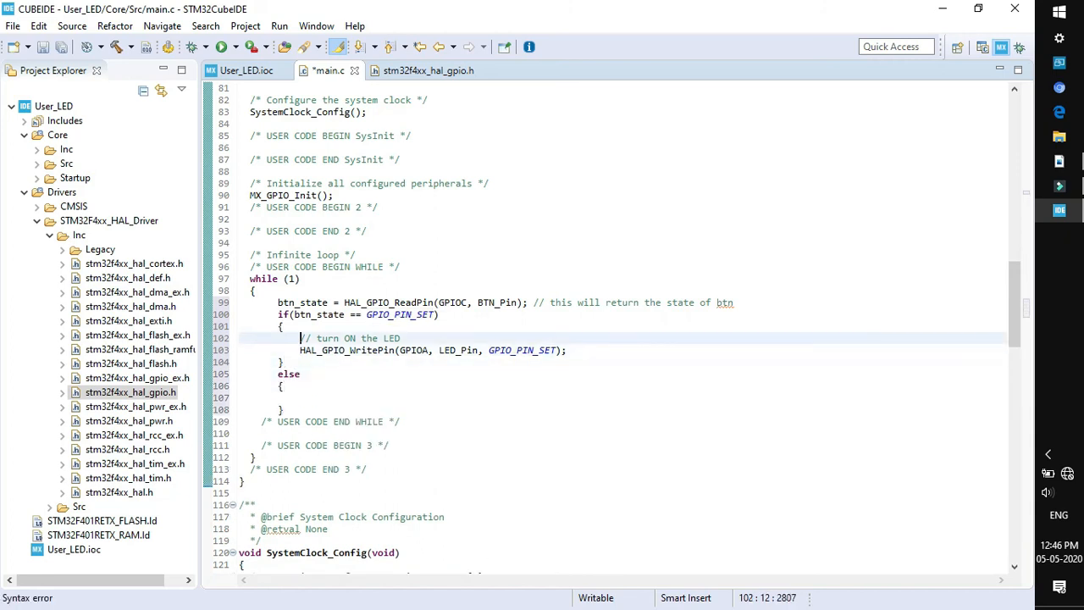
- Comment the if line noting it checks whether the button is pressed
drag(300, 339, 414, 349)
text( // test the b)
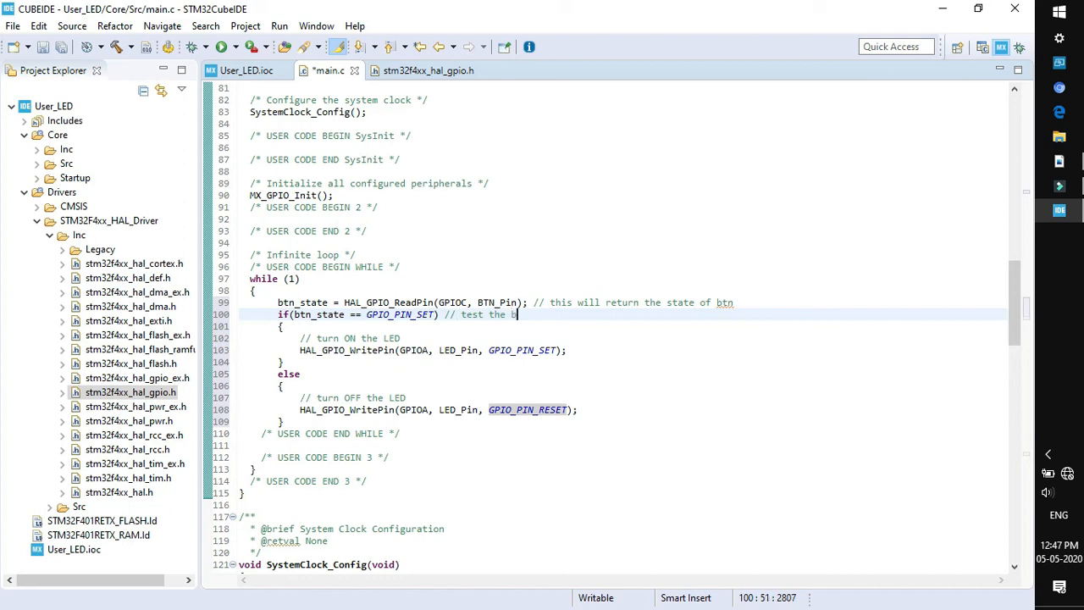
text(tn state to be high i.e.)
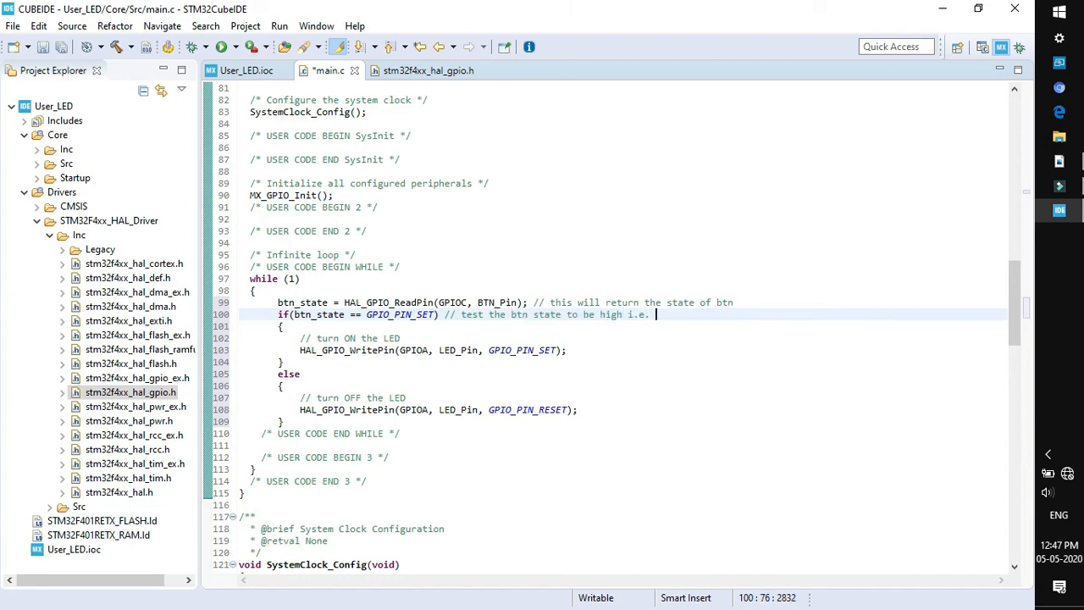
text(butoon pressed)
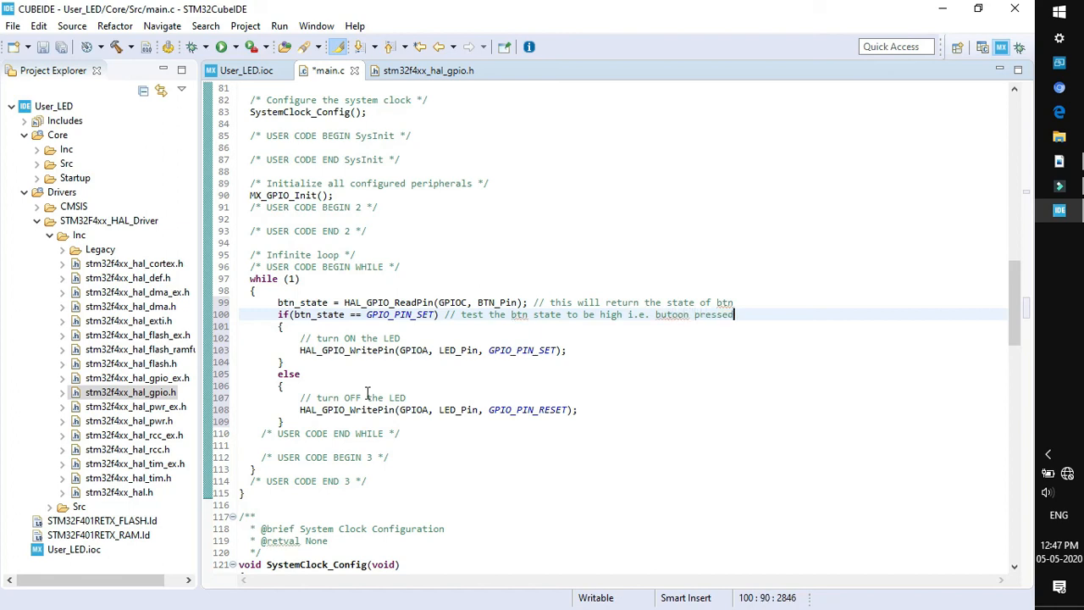
mouse_move(402, 345)
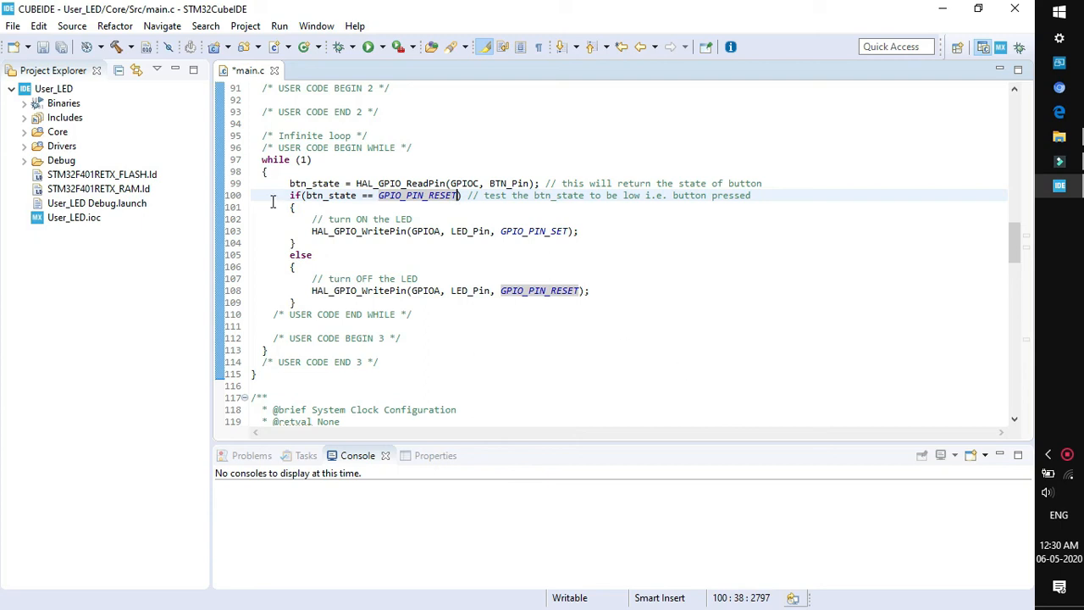
mouse_move(417, 203)
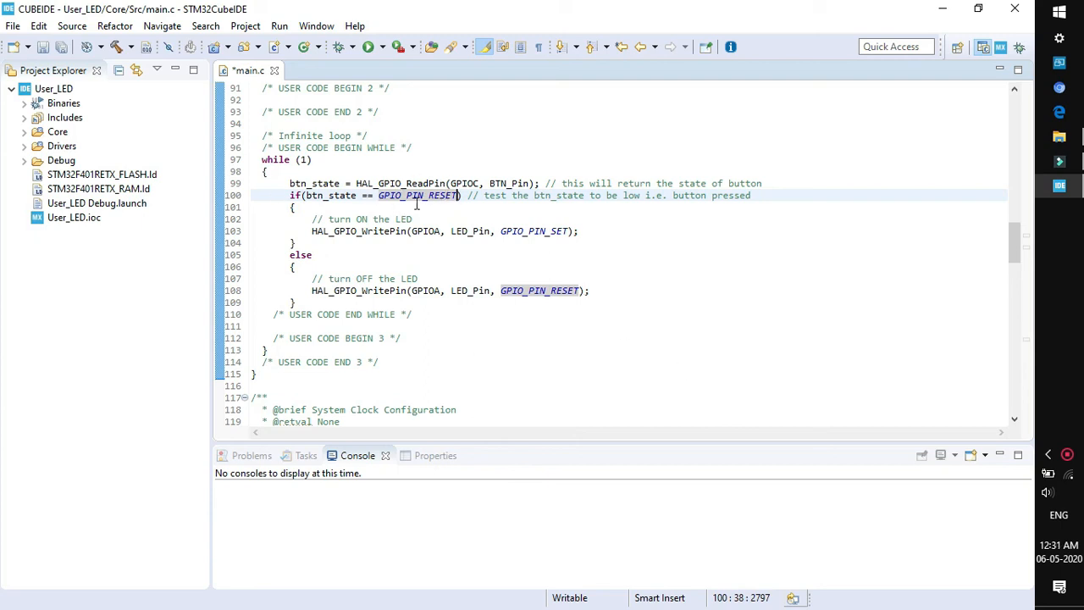
mouse_move(543, 204)
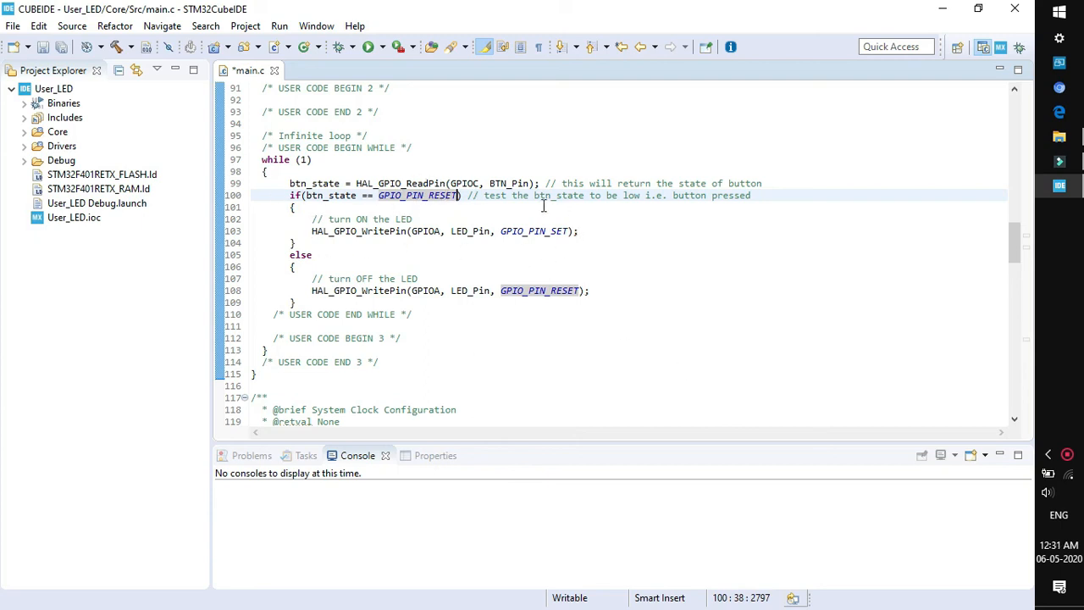
mouse_move(472, 194)
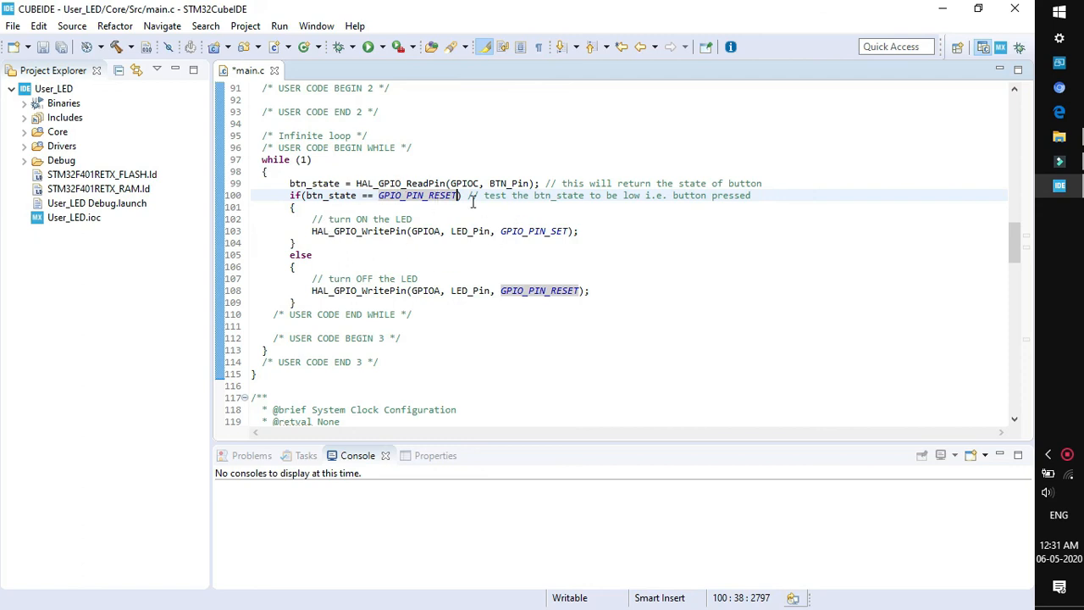
mouse_move(393, 205)
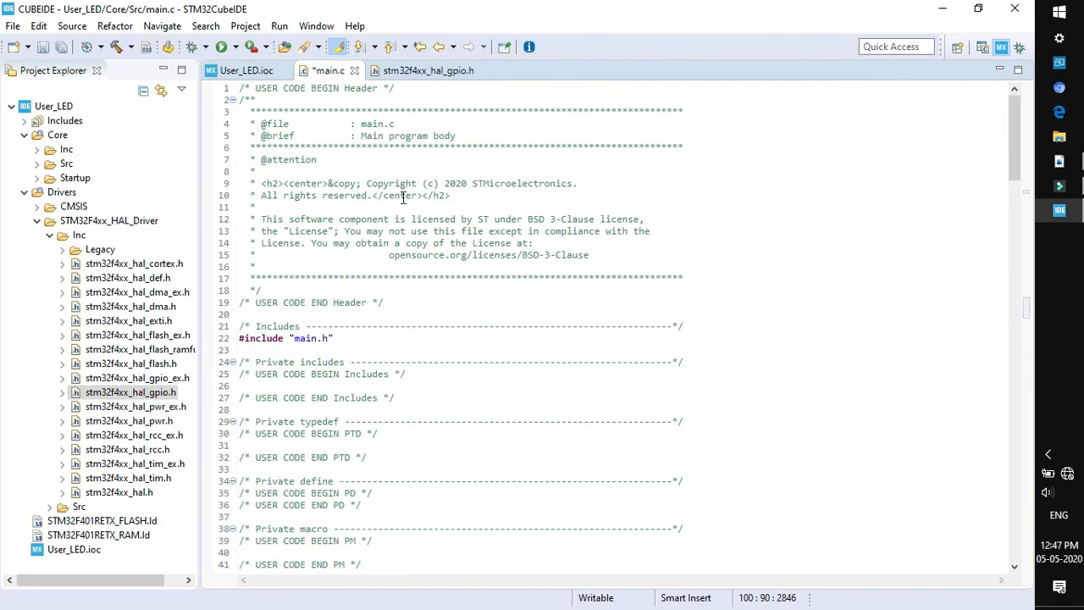
- Run Build All on the User_LED project, finishing with 0 errors and 0 warnings
click(244, 26)
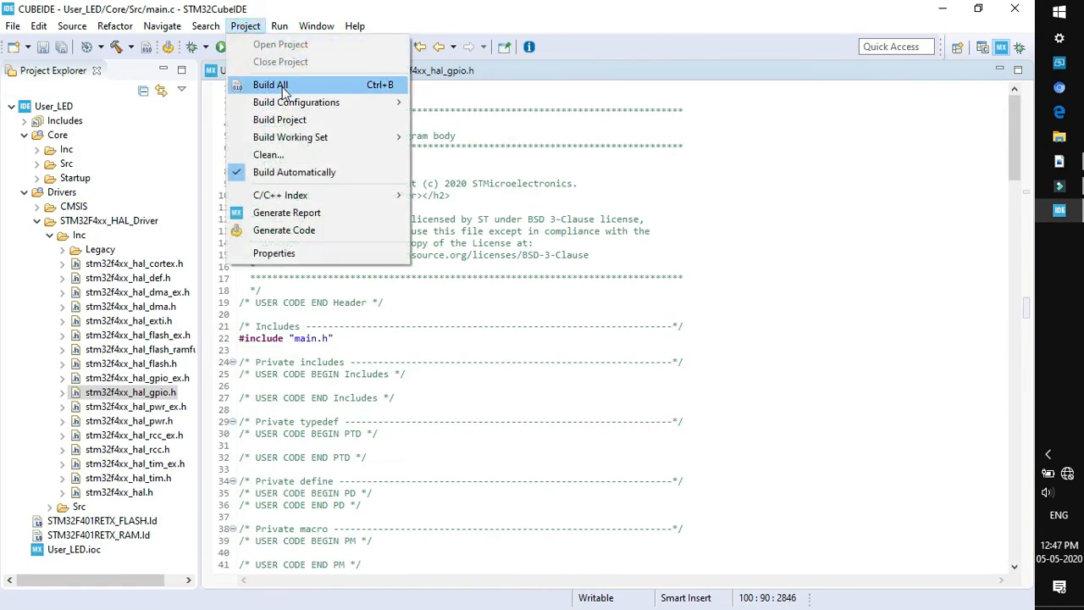
click(271, 84)
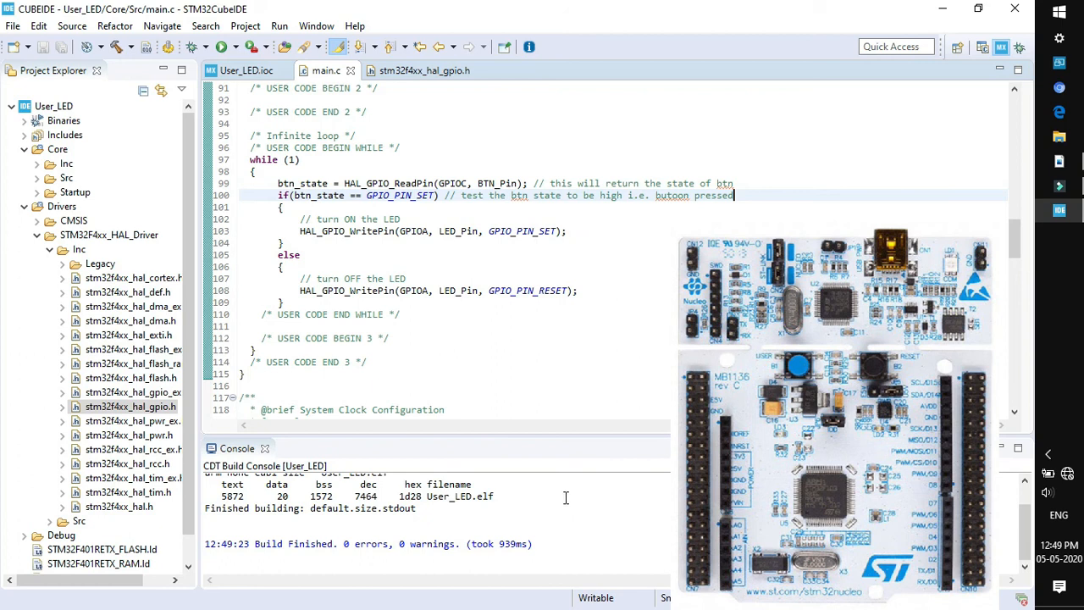
mouse_move(562, 498)
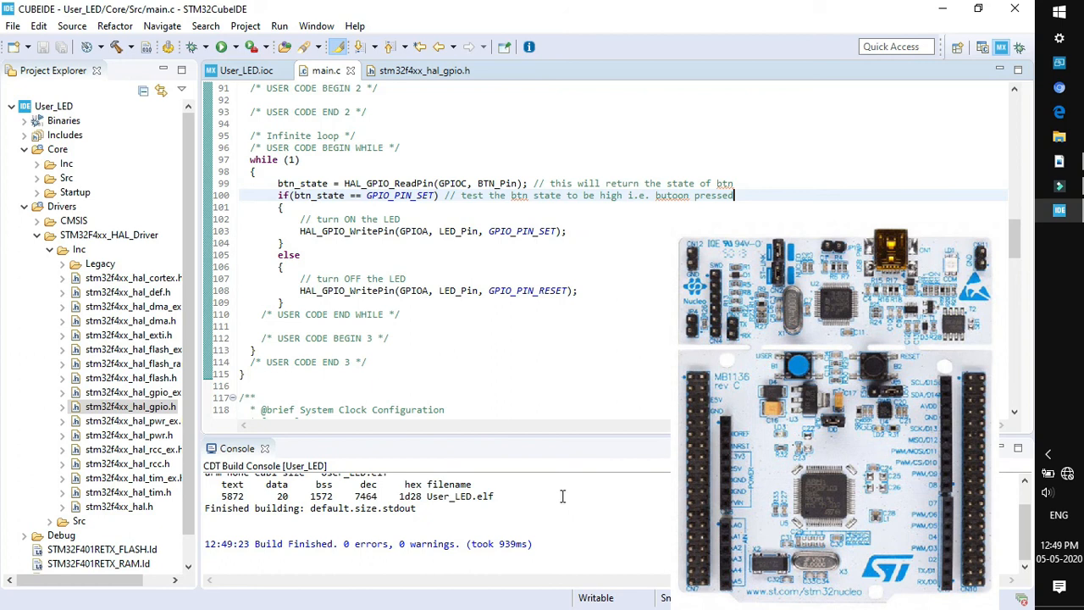
mouse_move(410, 207)
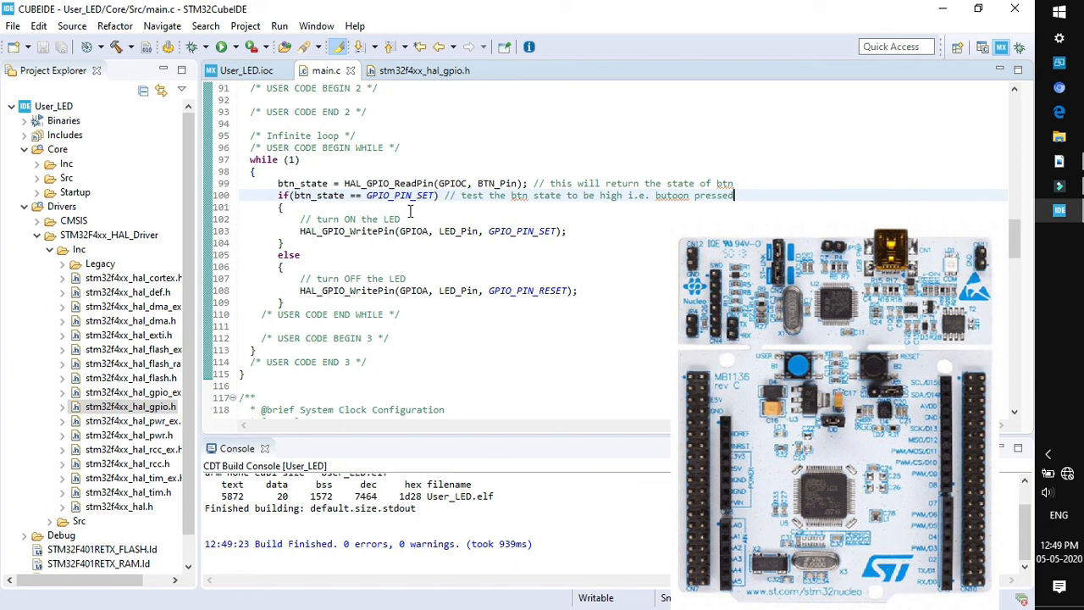
- Start a Debug As STM32 Cortex-M C/C++ Application session, rebuilding with 0 errors
click(278, 25)
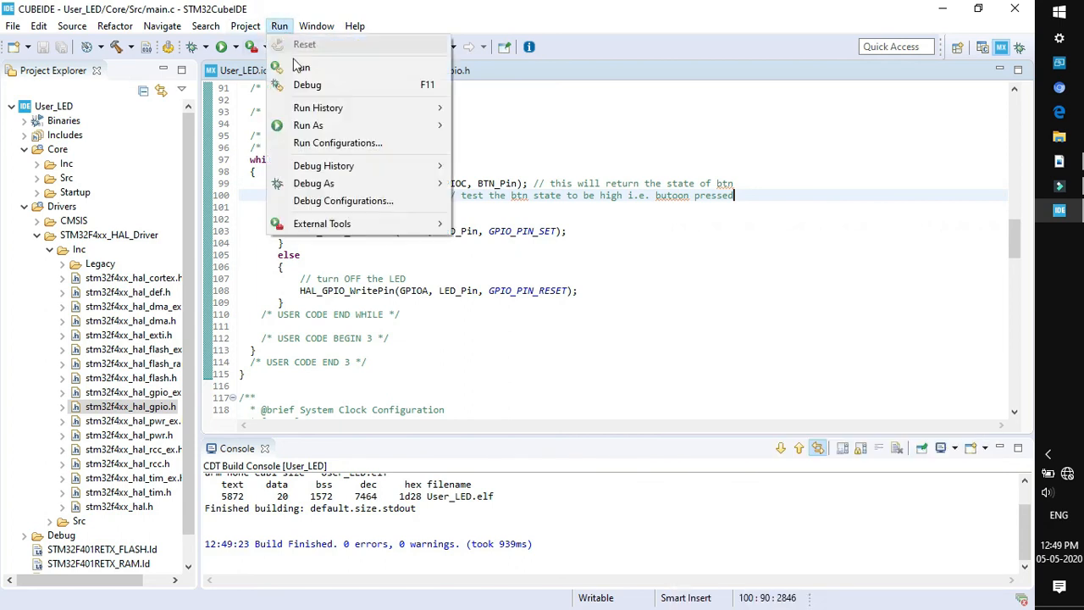
mouse_move(313, 182)
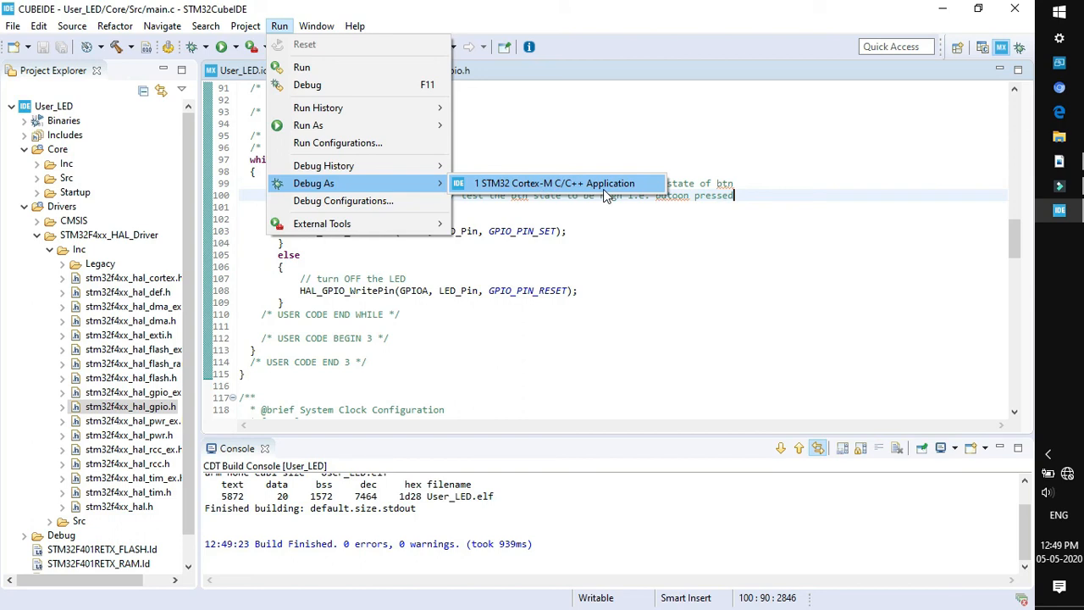
click(555, 183)
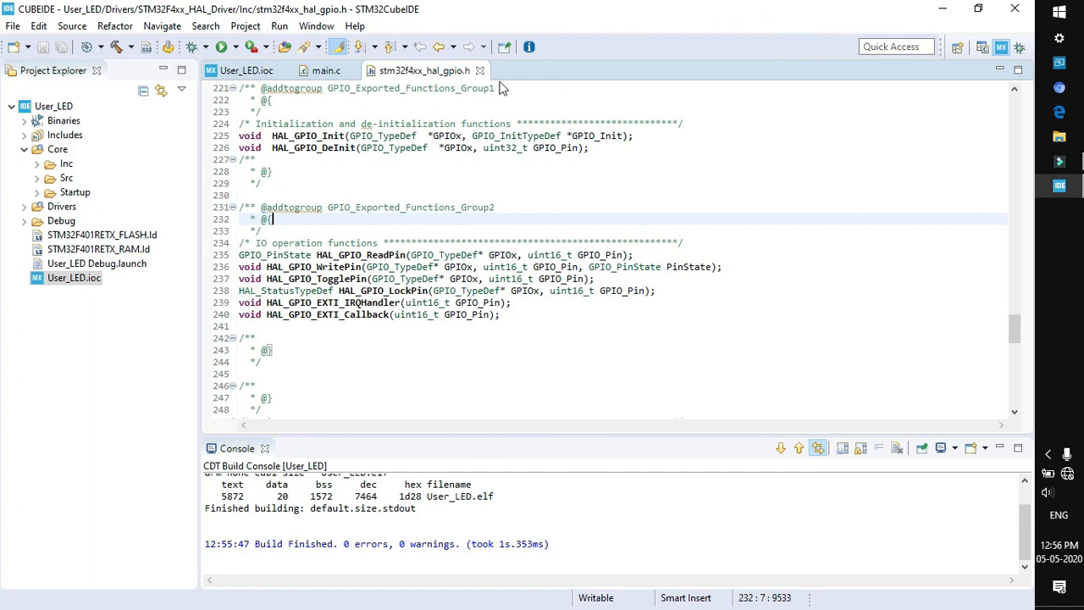
- Delete User_LED from the workspace keeping its files on disk, then show the Information Center home page
click(349, 71)
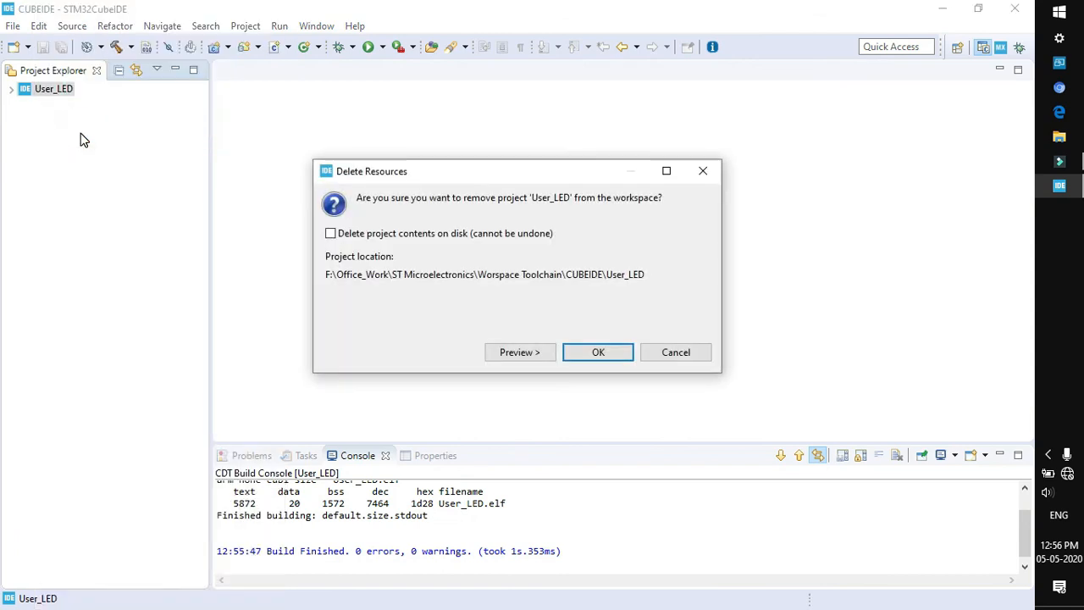
mouse_move(356, 247)
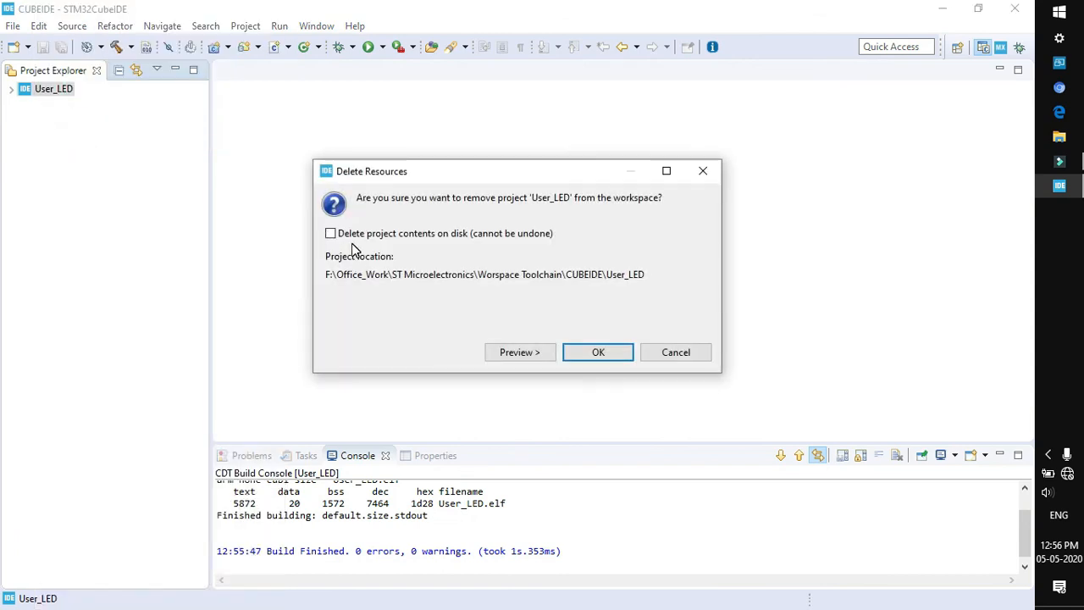
mouse_move(495, 248)
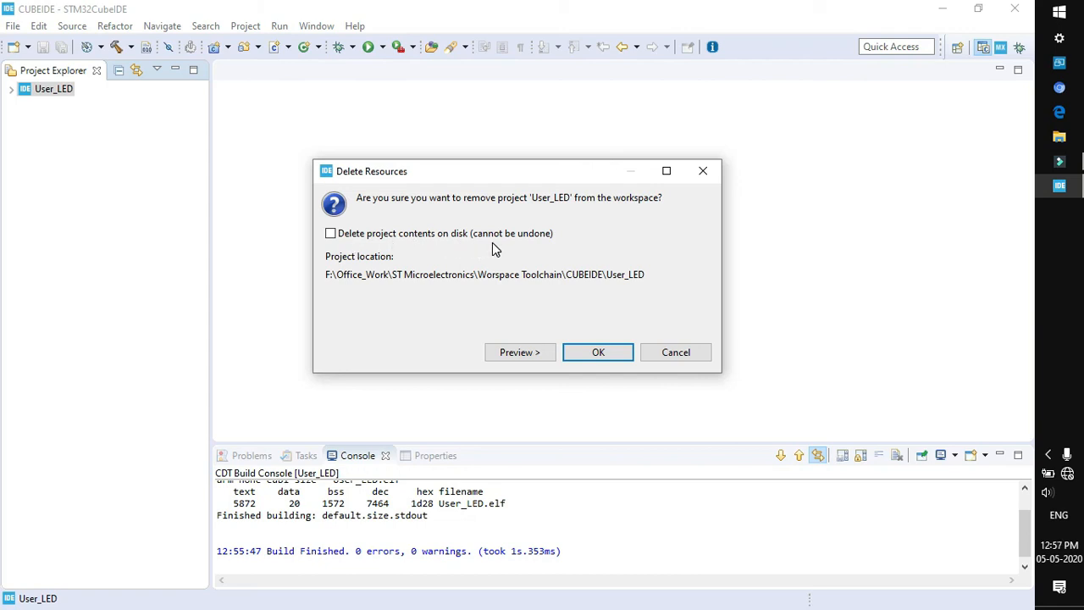
mouse_move(533, 247)
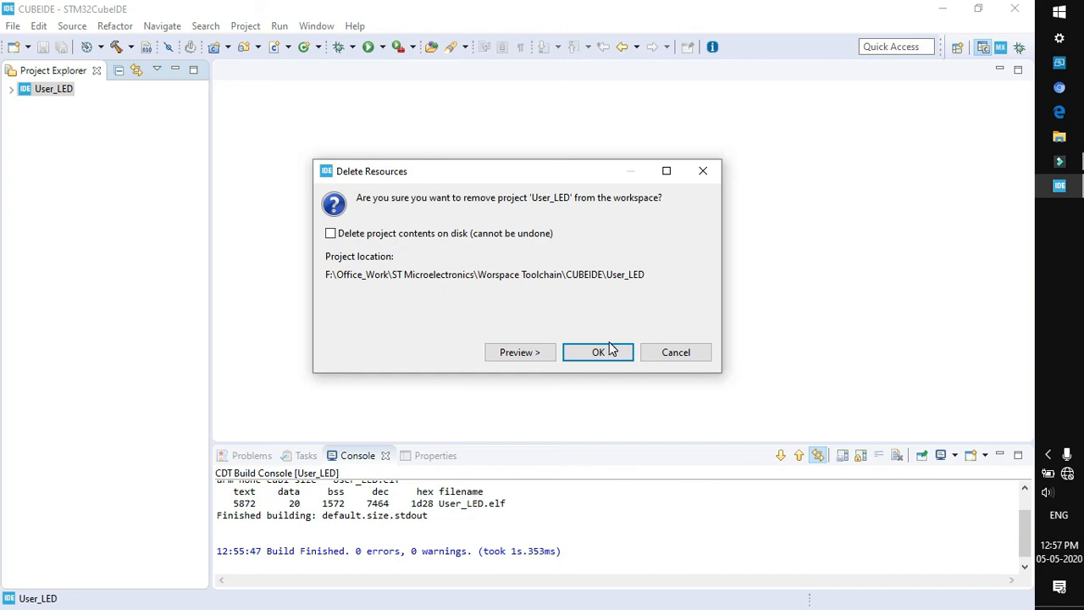
mouse_move(347, 247)
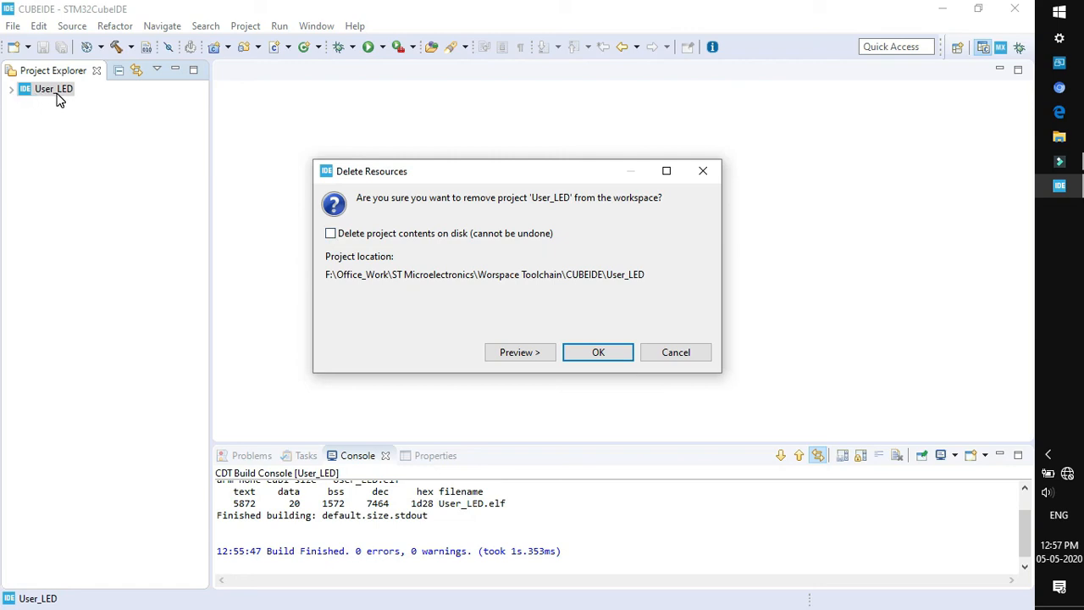
click(598, 351)
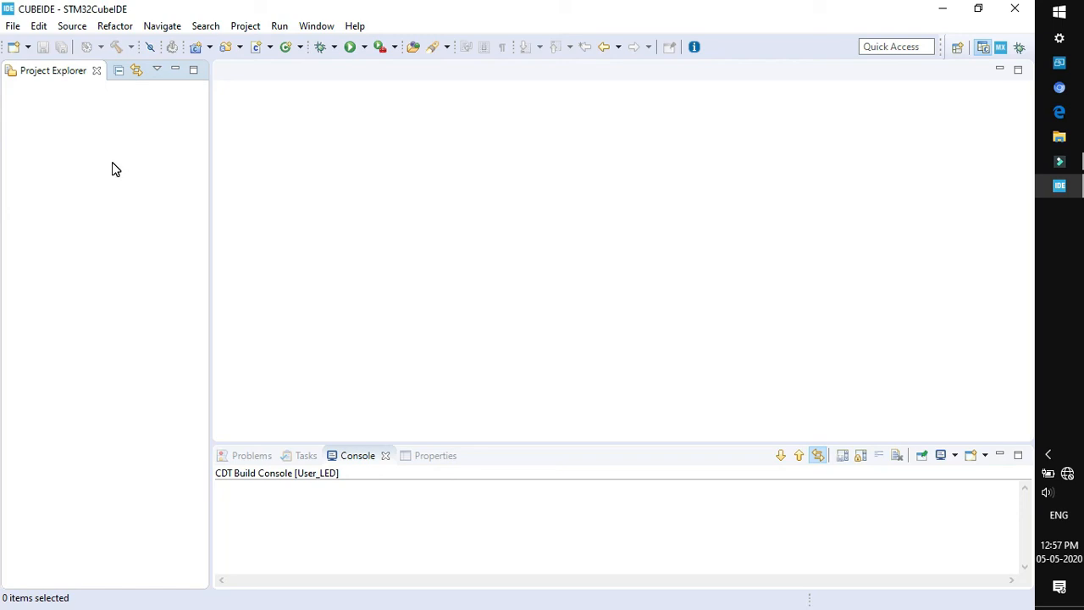
mouse_move(120, 149)
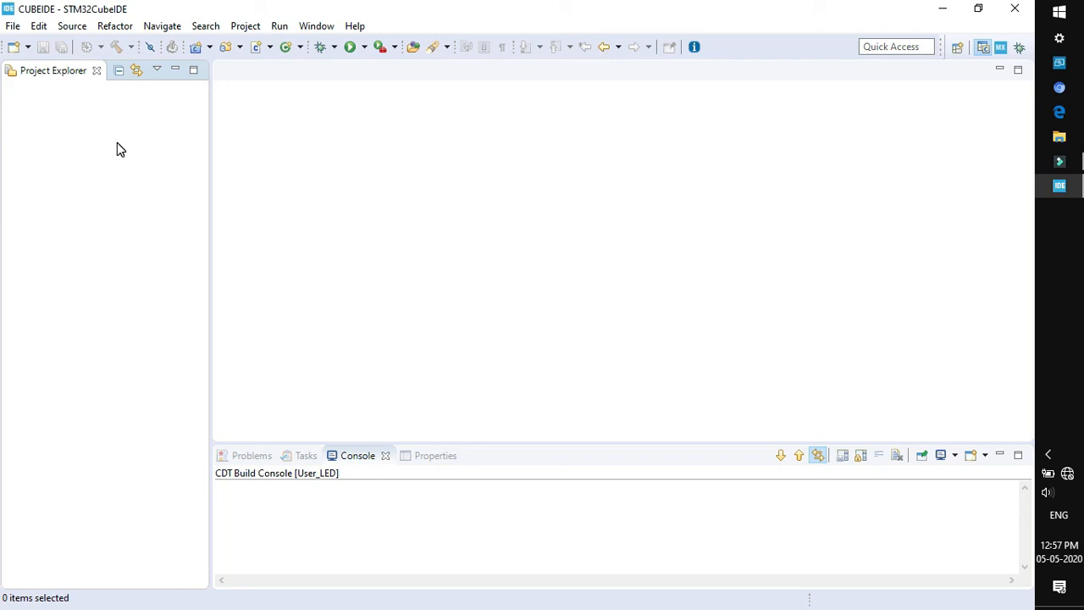
mouse_move(694, 47)
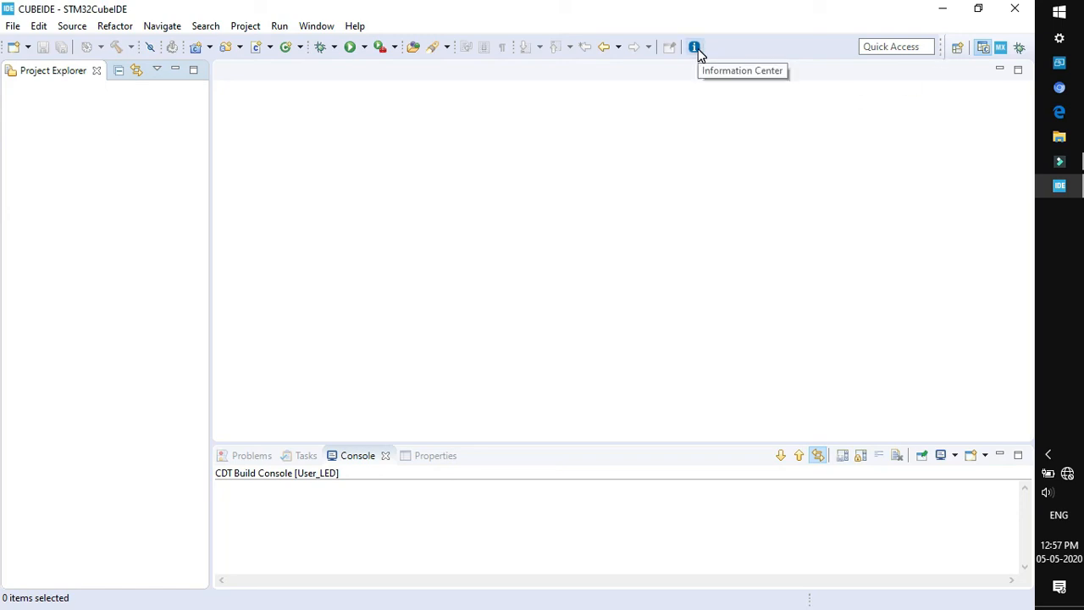
click(694, 47)
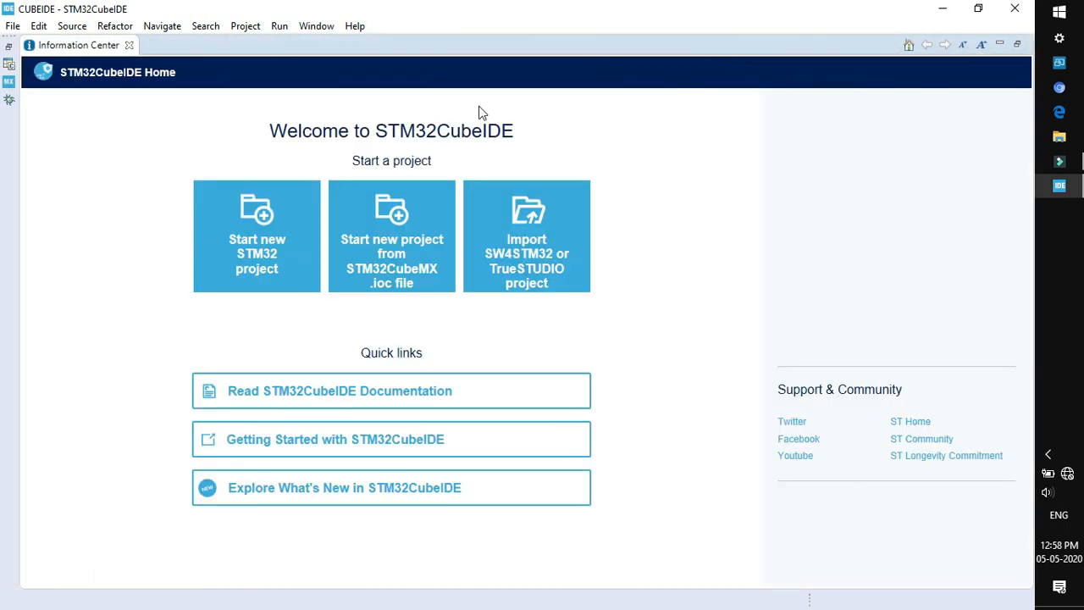
mouse_move(139, 261)
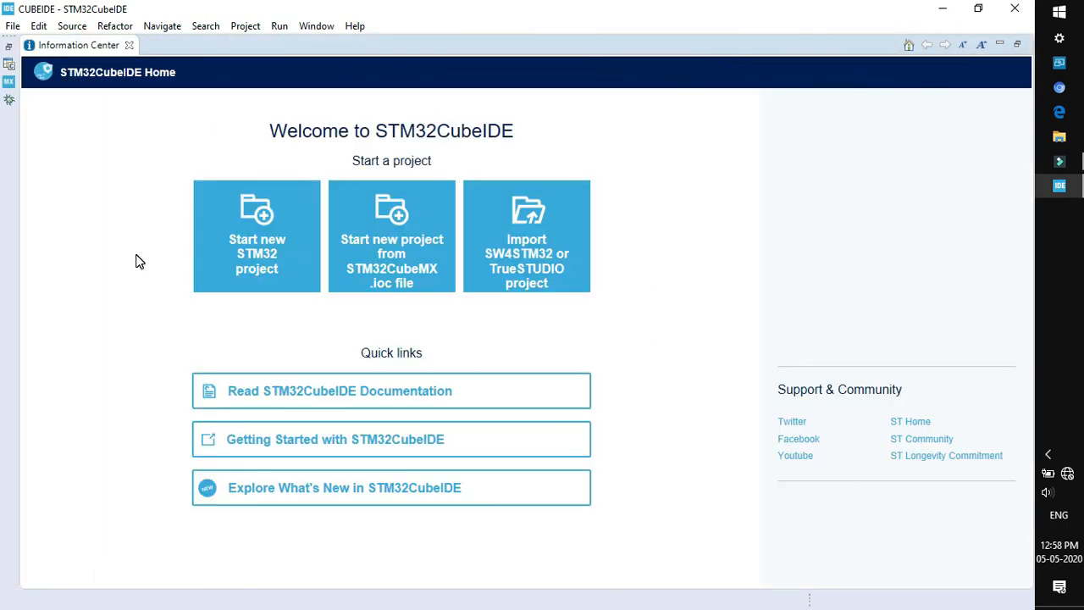